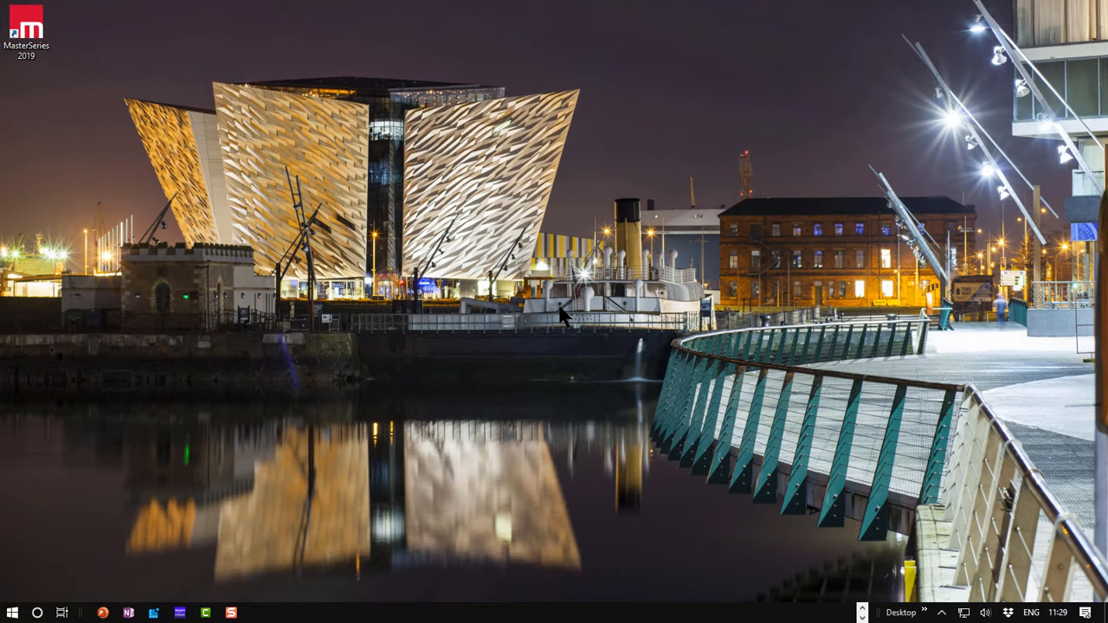
mouse_move(128, 266)
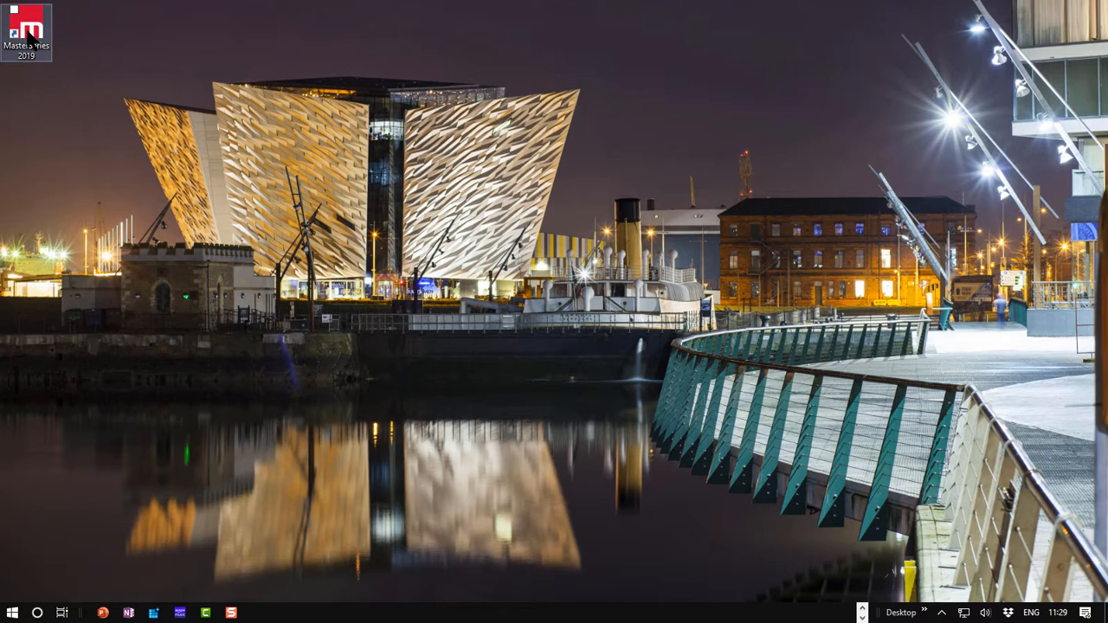
- Launch MasterSeries 2019 from its desktop icon
double_click(26, 24)
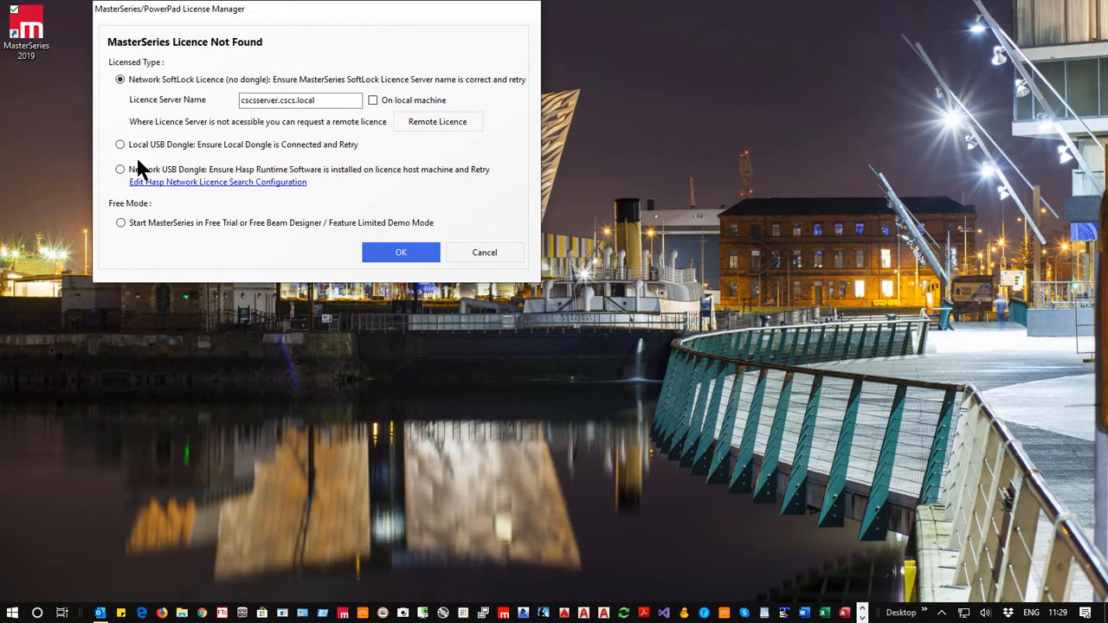
- Start MasterSeries in free trial / feature limited demo mode
left_click(121, 221)
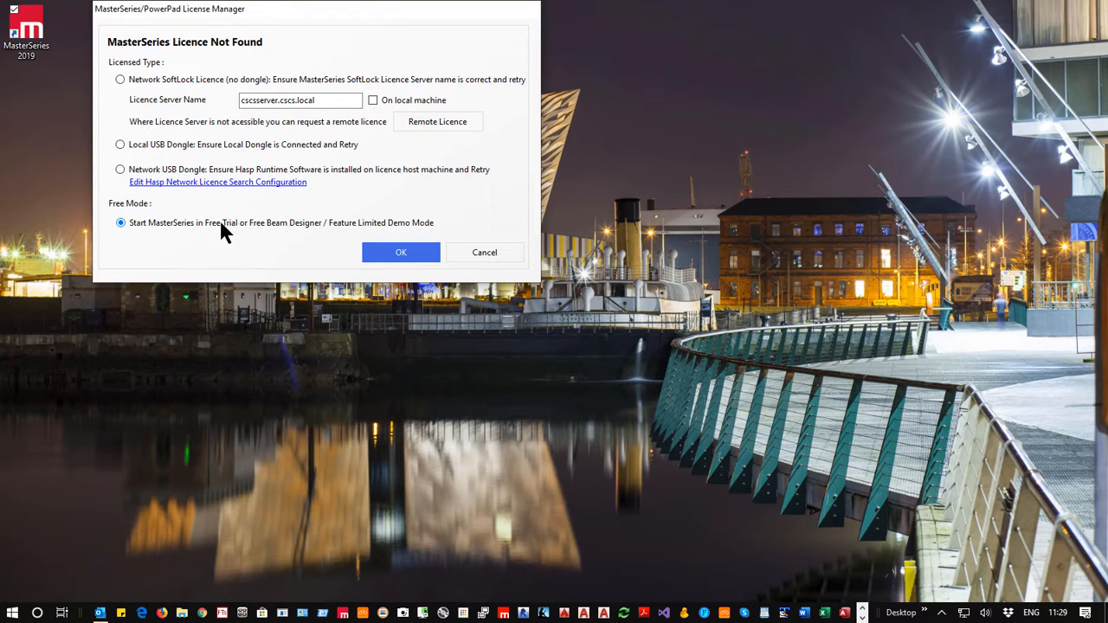
mouse_move(378, 232)
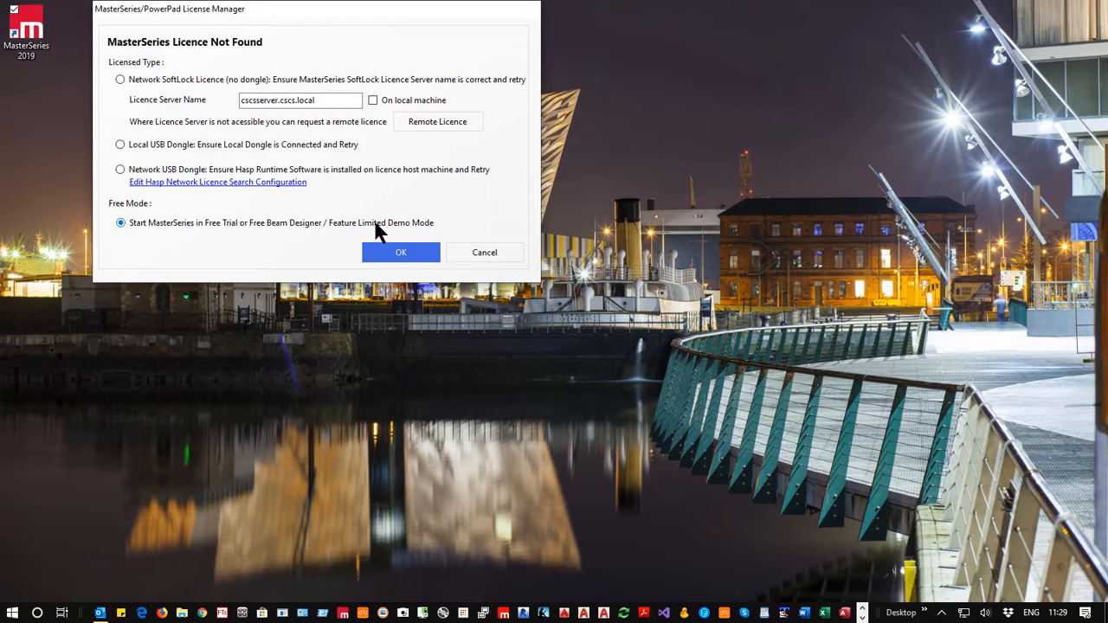
mouse_move(402, 252)
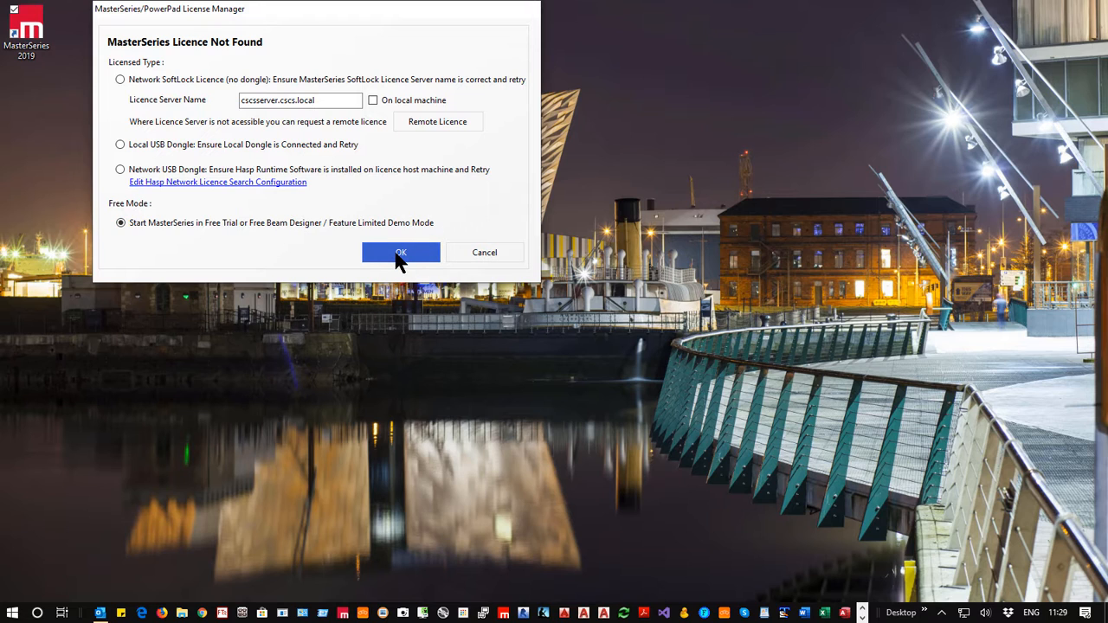
left_click(402, 253)
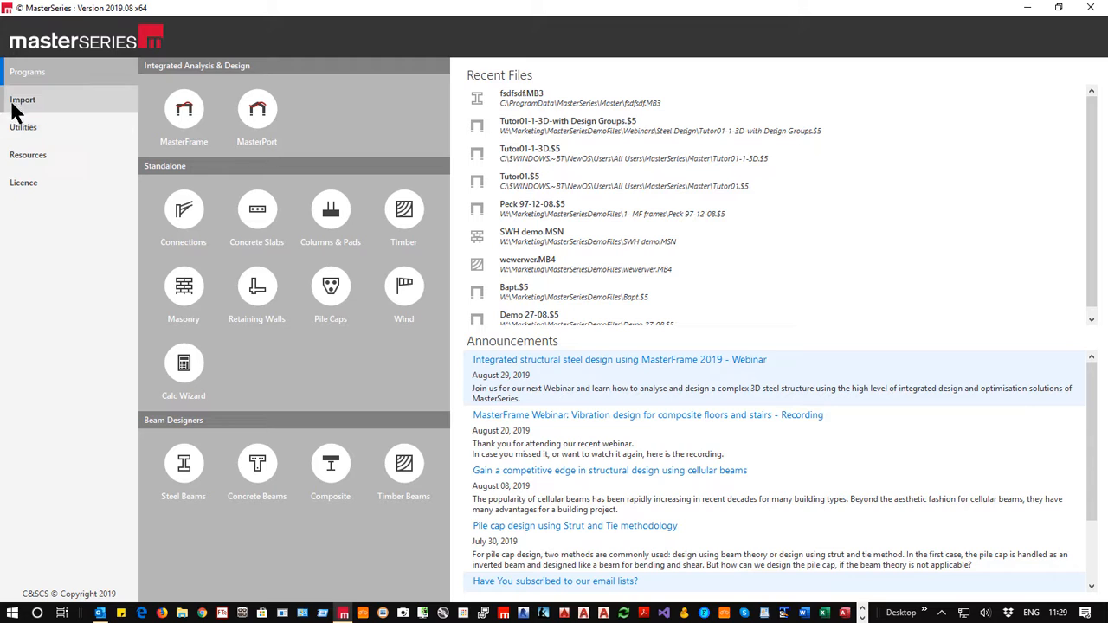
left_click(24, 128)
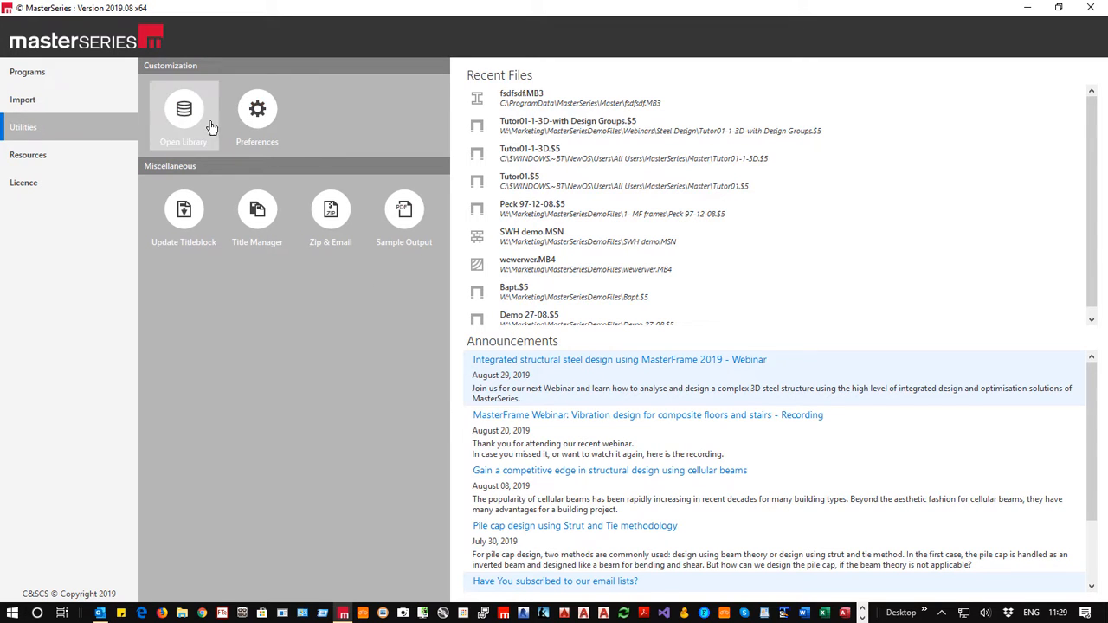
mouse_move(28, 156)
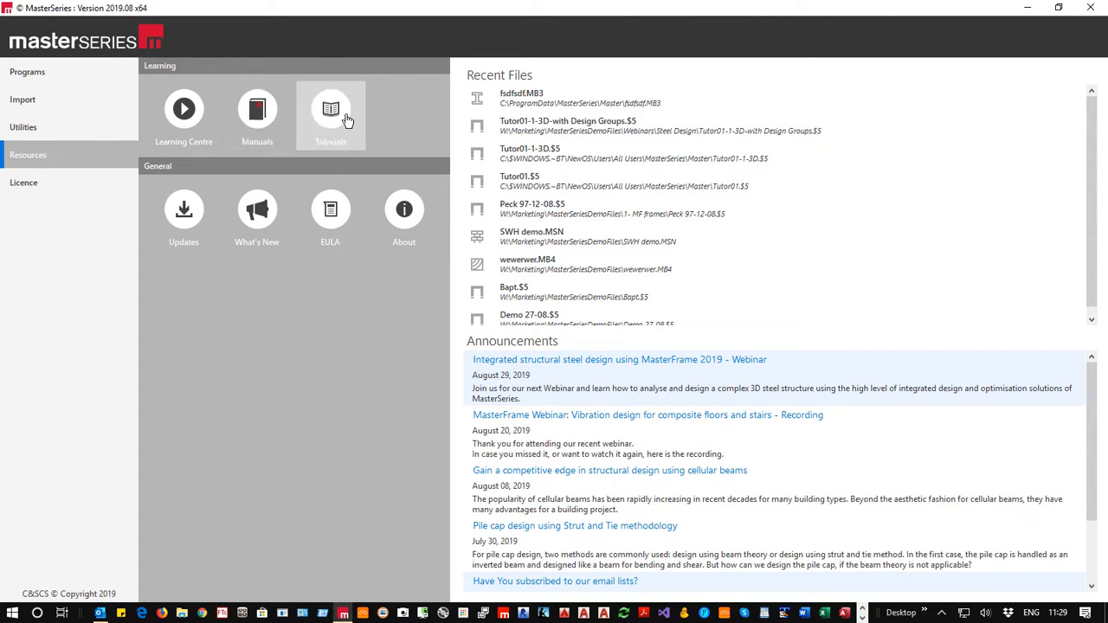
mouse_move(183, 215)
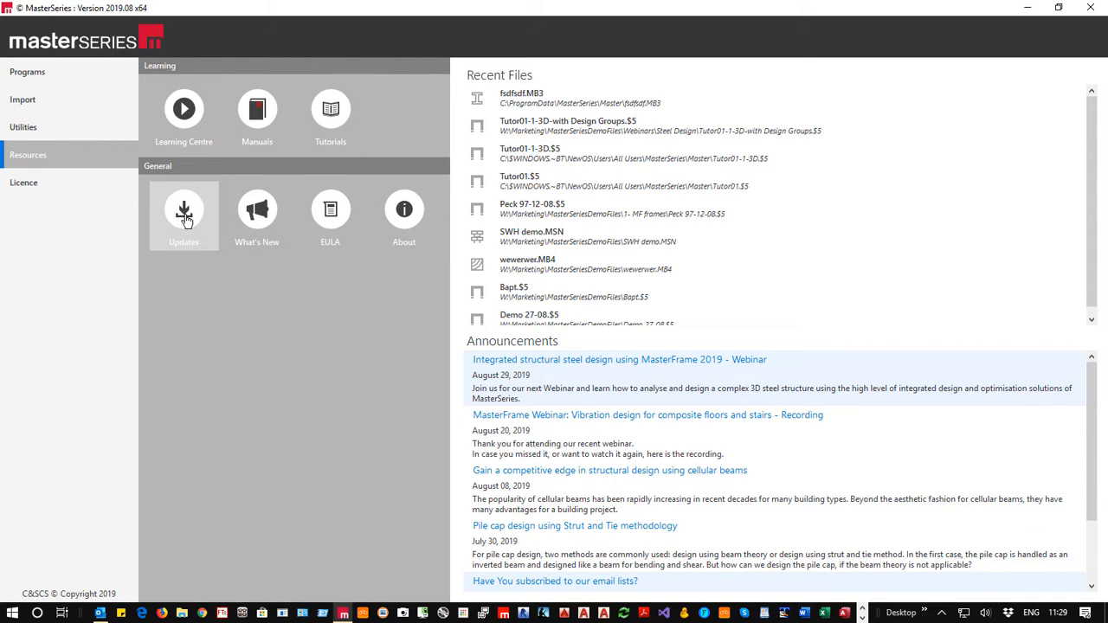
left_click(24, 184)
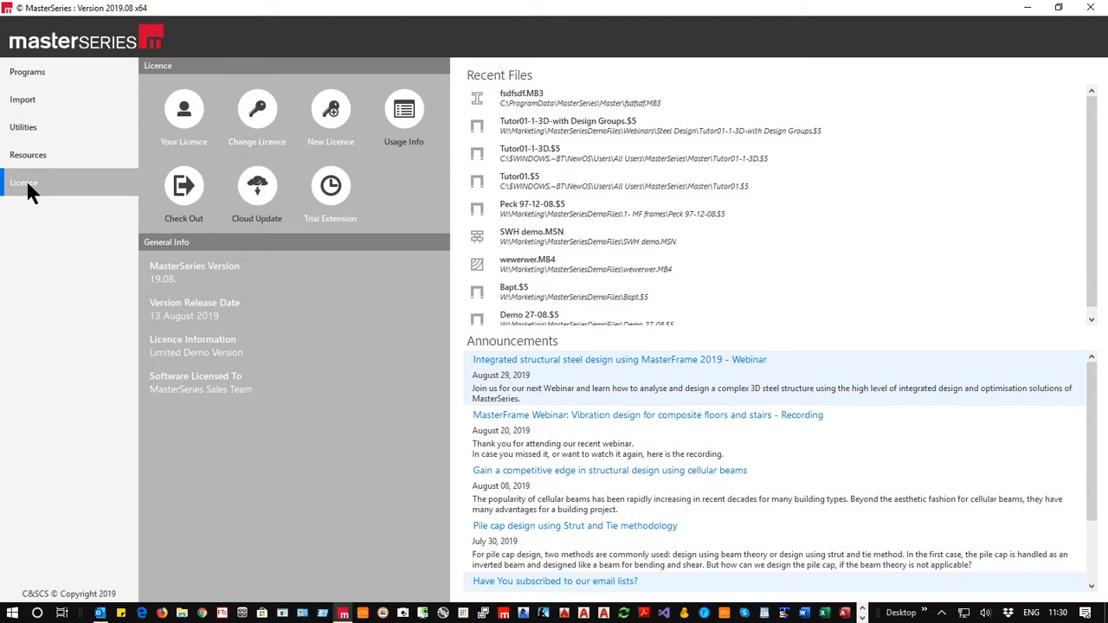
mouse_move(310, 263)
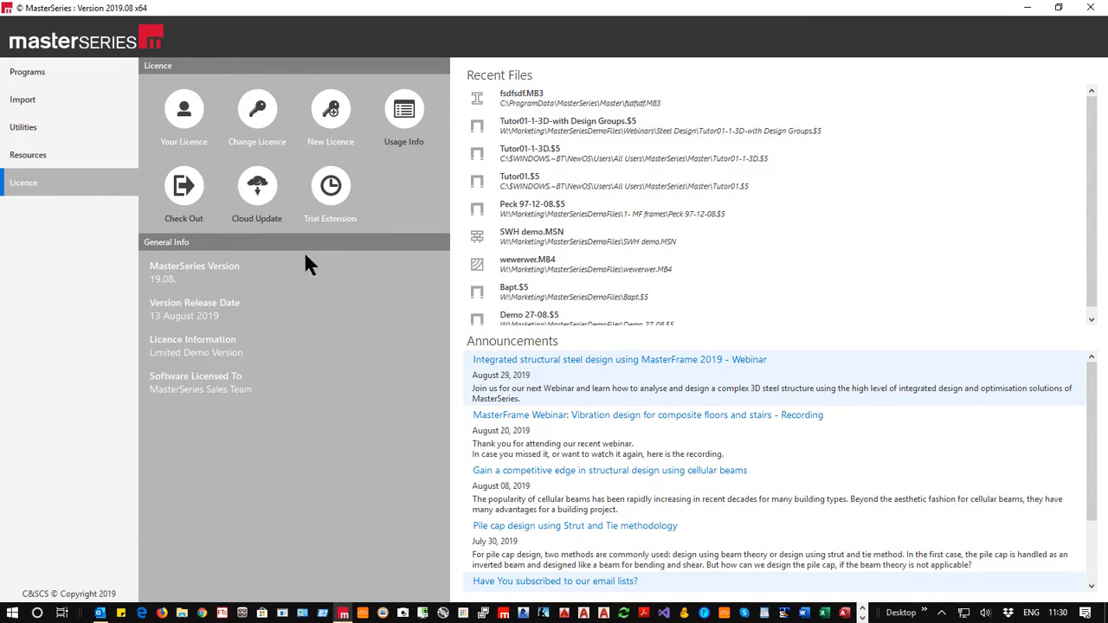
left_click(27, 73)
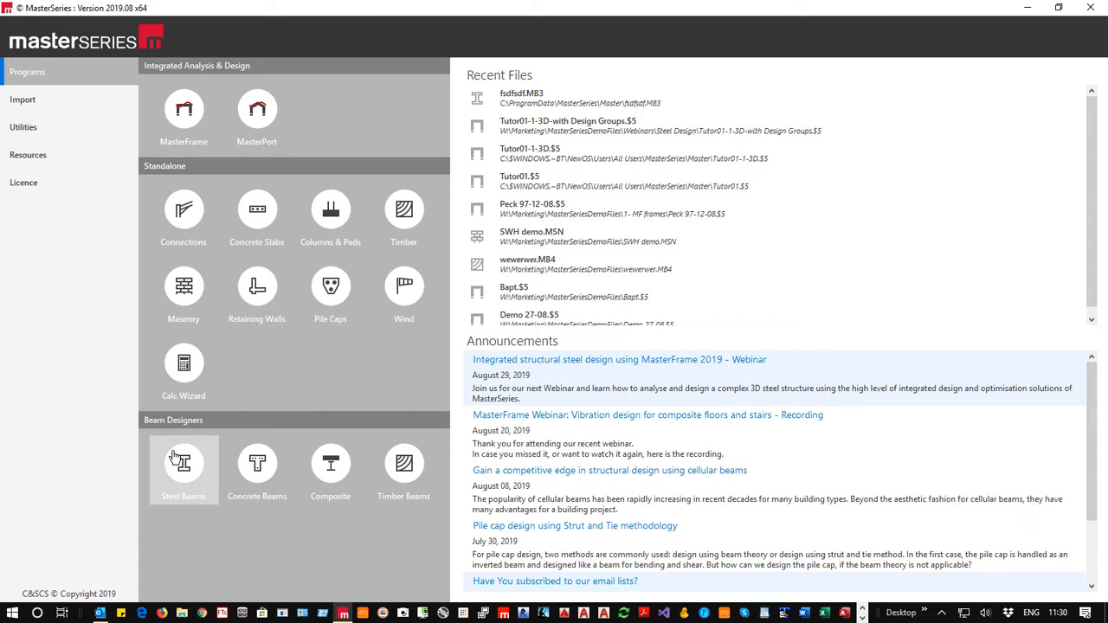
mouse_move(184, 471)
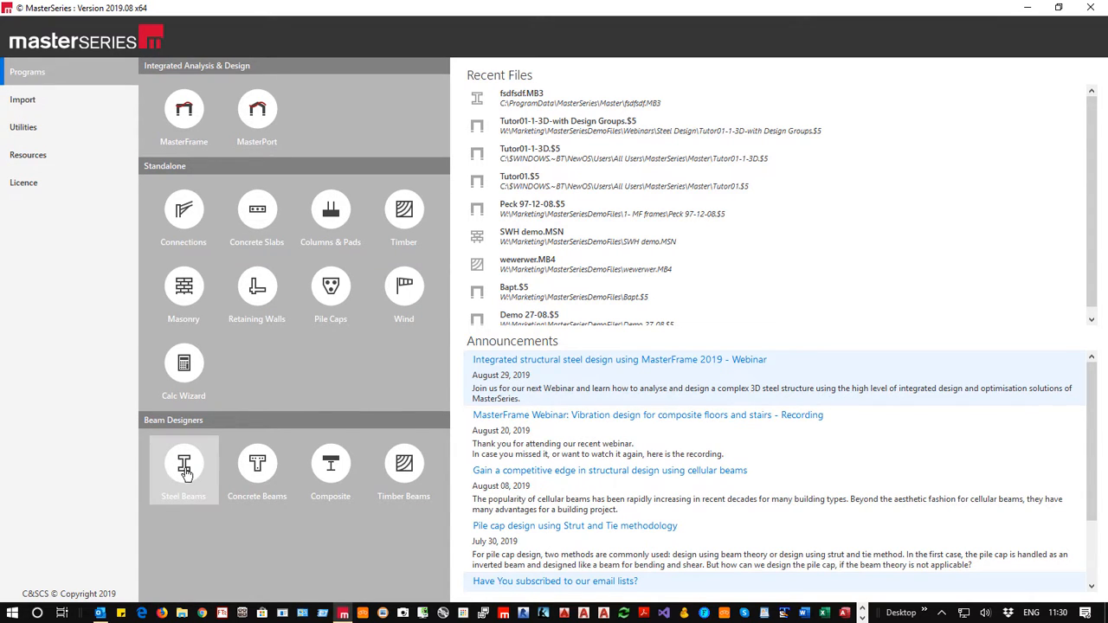
- Start the steel beam designer and create a new beam file named Demo 101
left_click(183, 468)
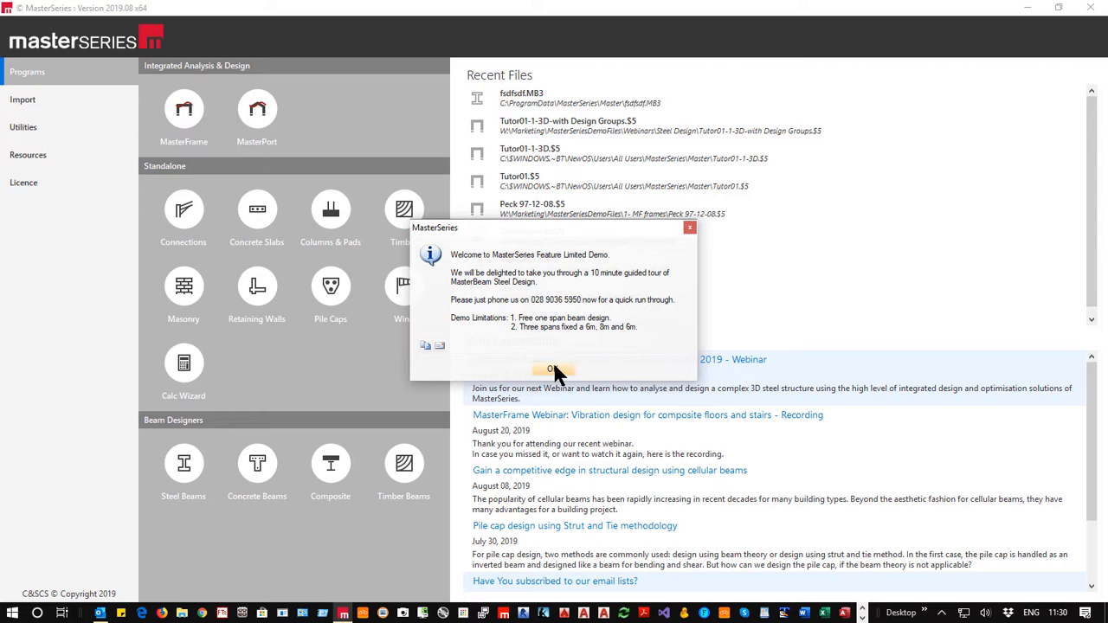
left_click(553, 370)
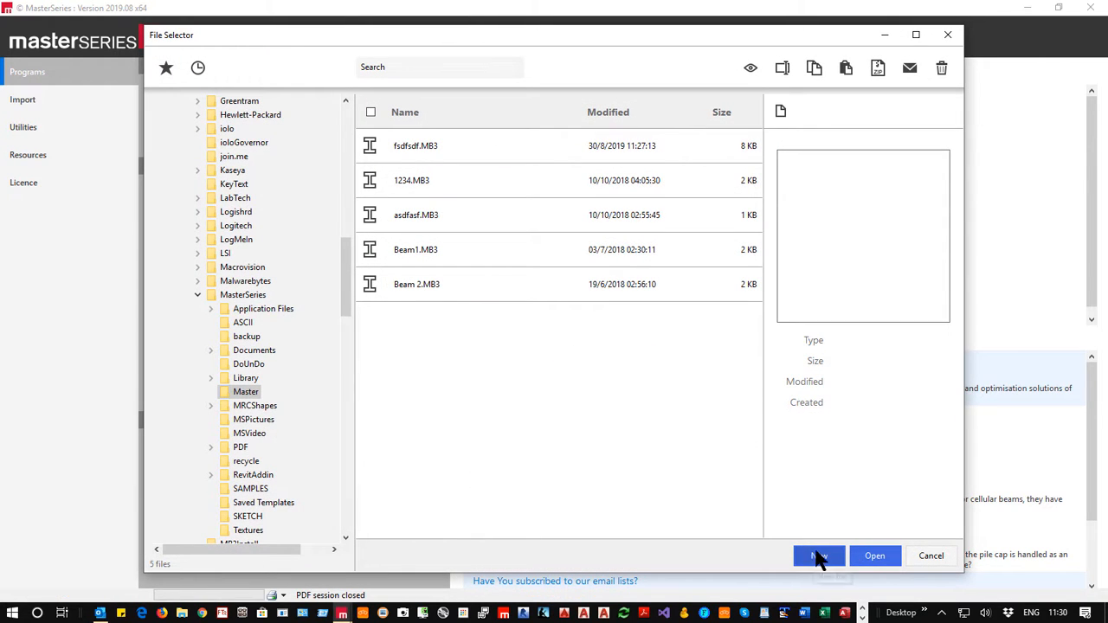
left_click(818, 556)
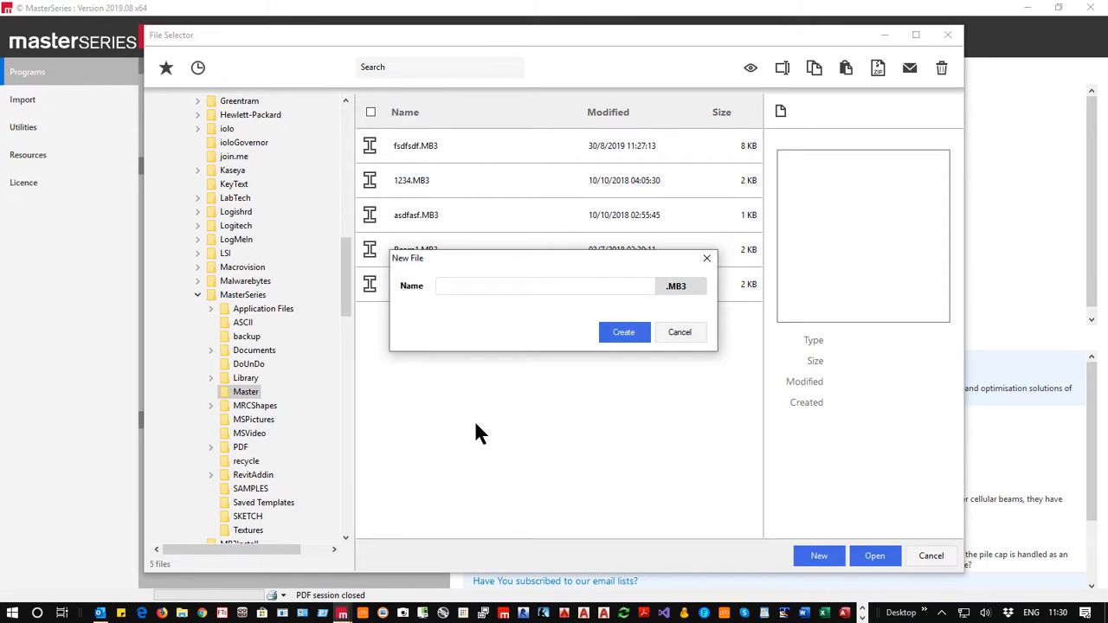
type("Demo 101")
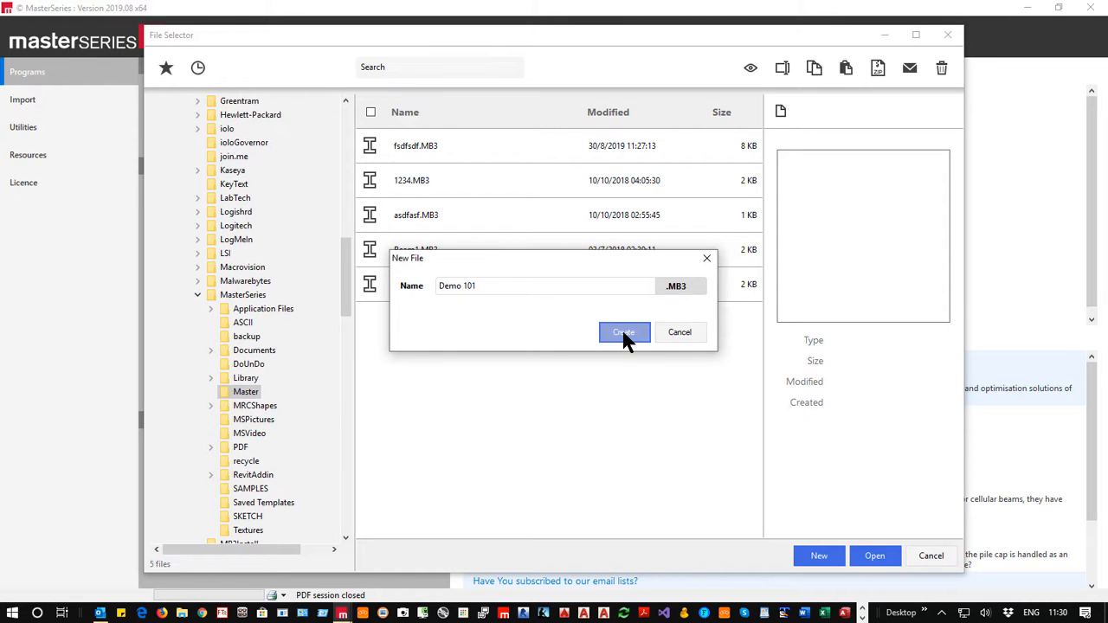
left_click(624, 333)
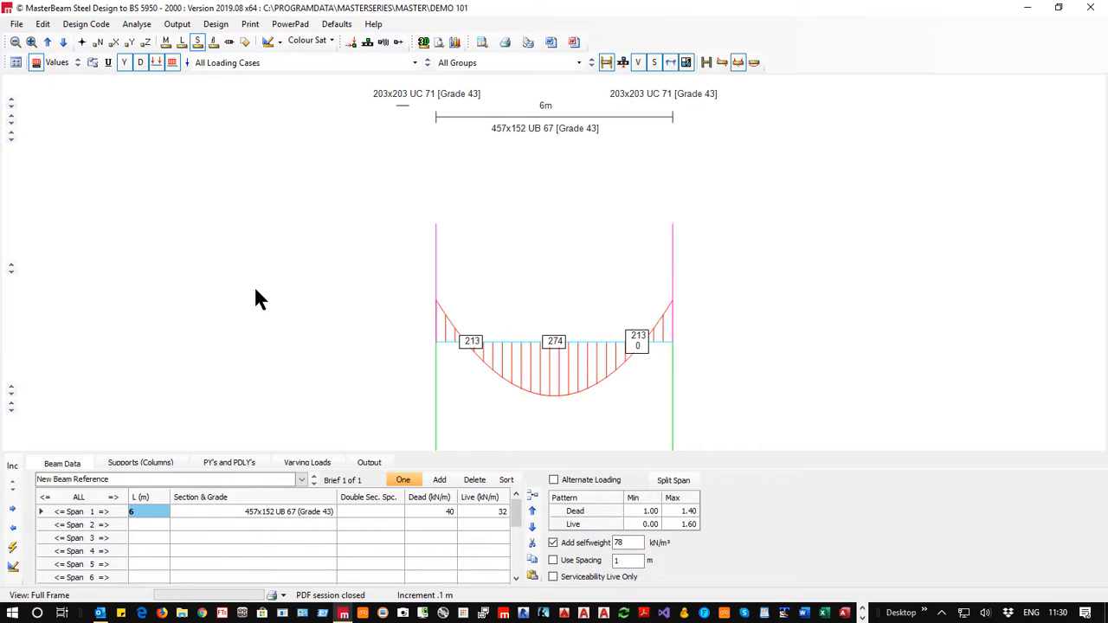
mouse_move(871, 329)
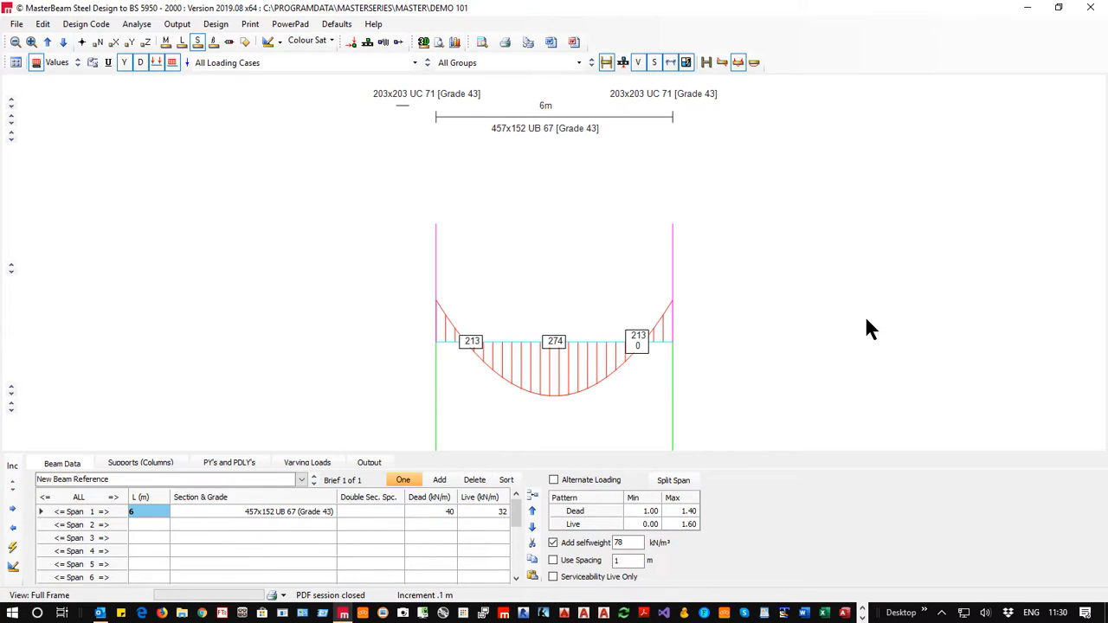
mouse_move(147, 545)
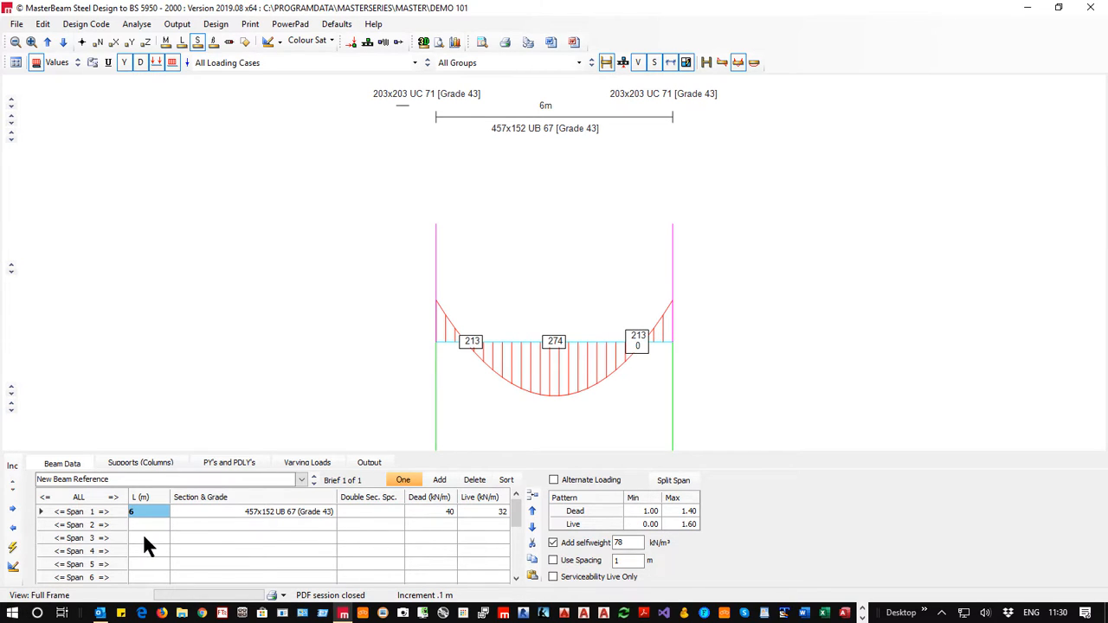
- Keep span 1 at 6 m and change its section to 254x146 UB 31 in S 355
left_click(147, 536)
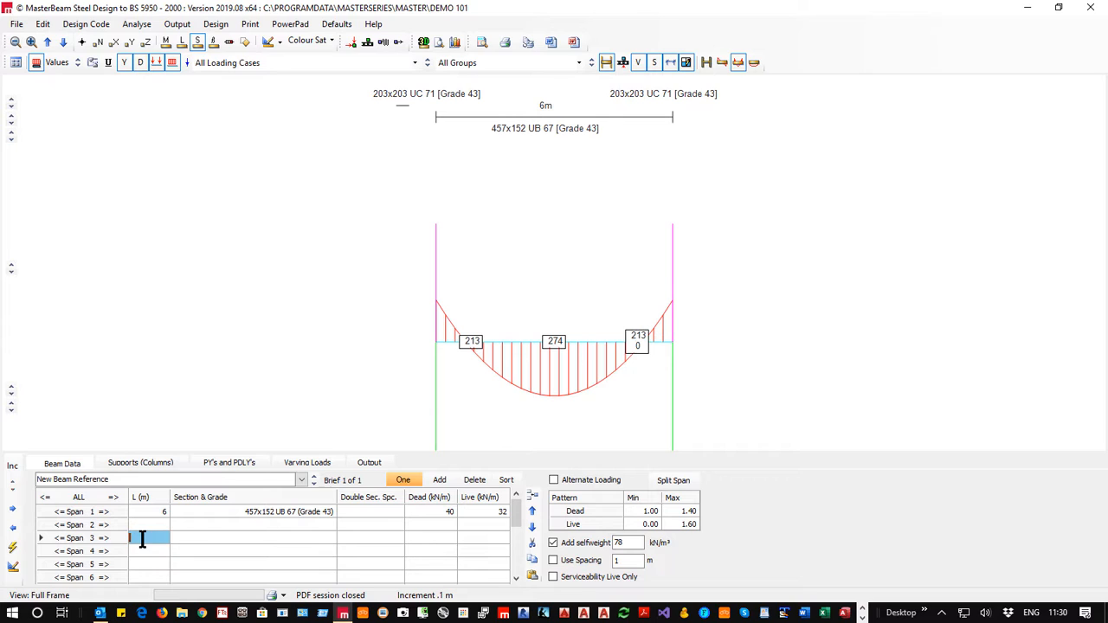
left_click(246, 511)
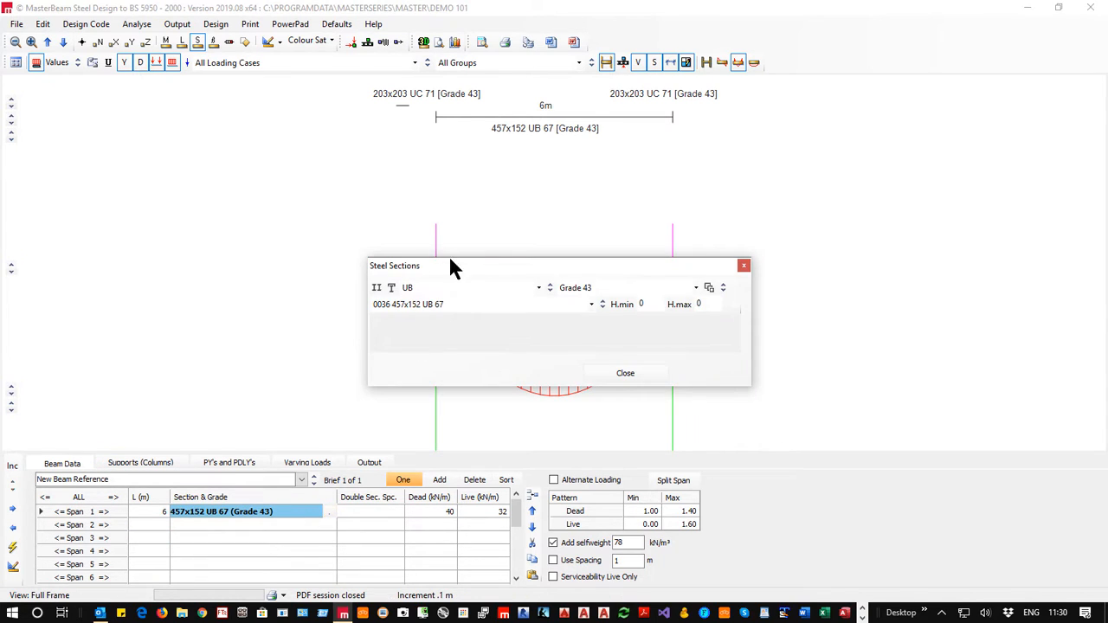
left_click(696, 287)
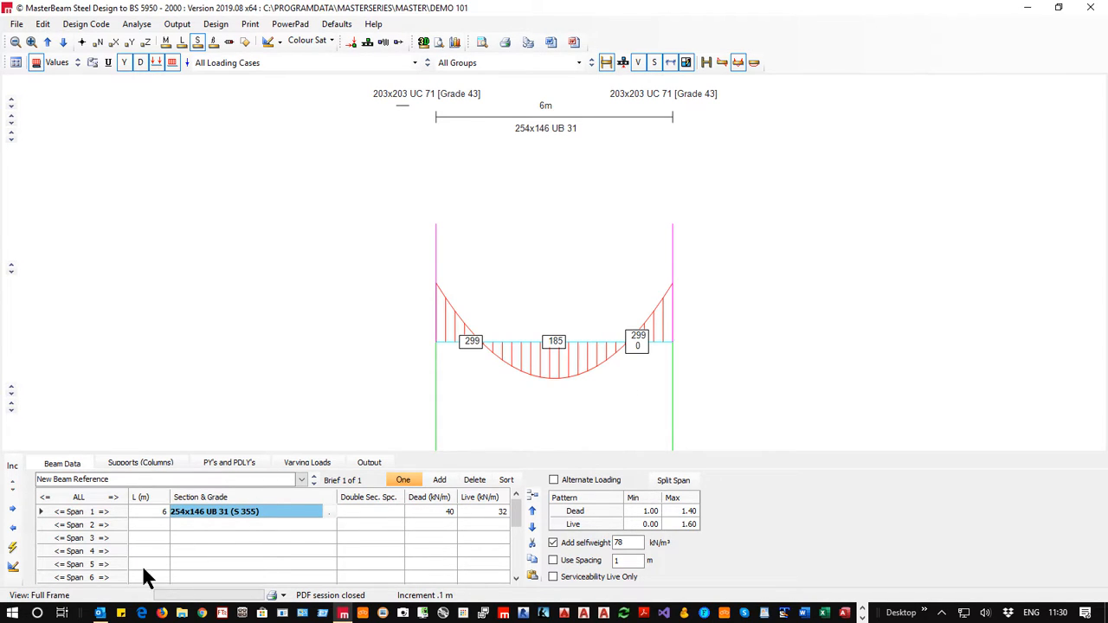
- Enter 15 kN/m dead and 5 kN/m live load on span 1
left_click(430, 511)
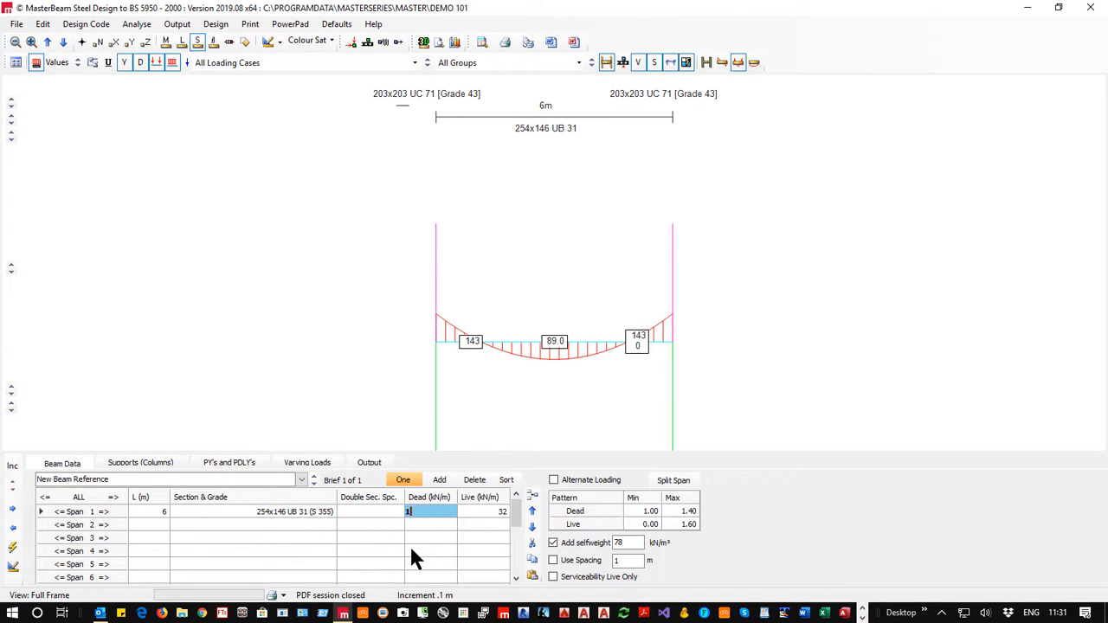
type("15")
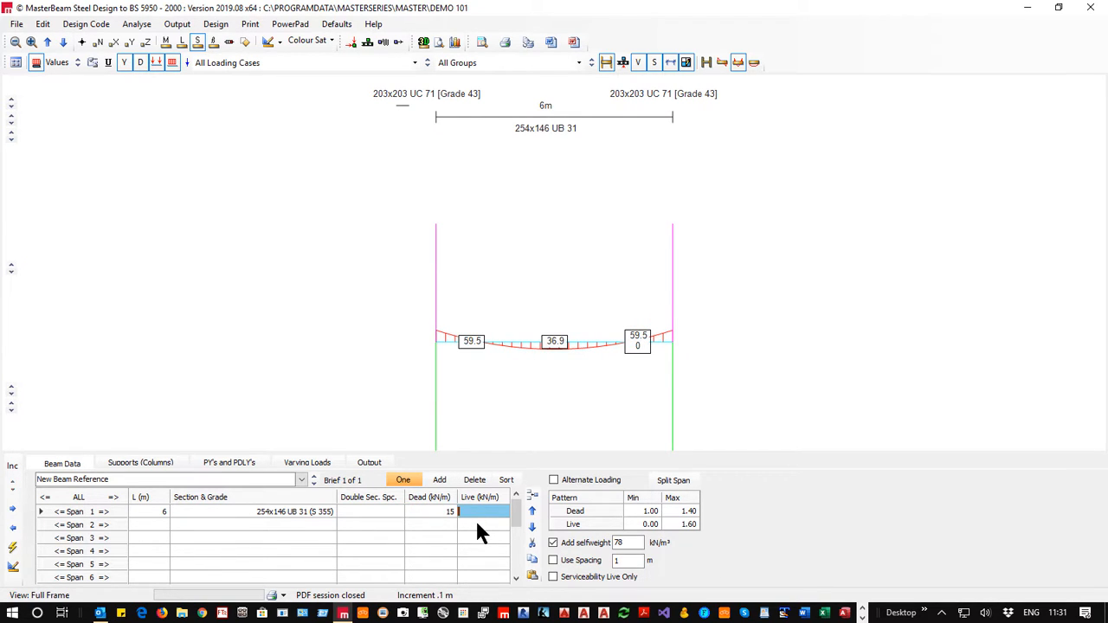
type("5")
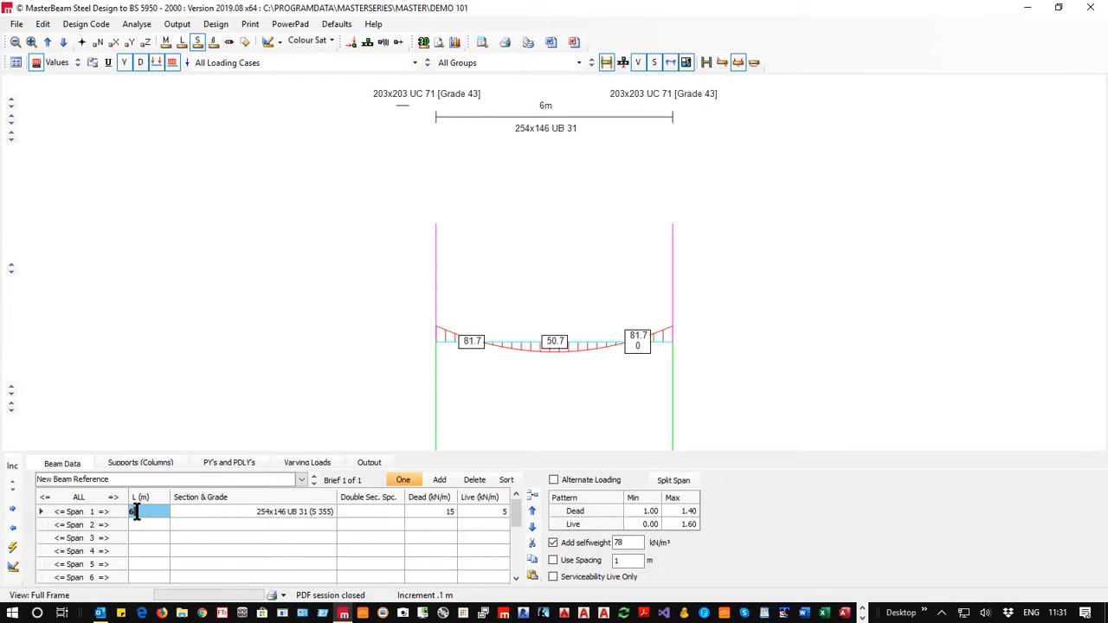
mouse_move(689, 362)
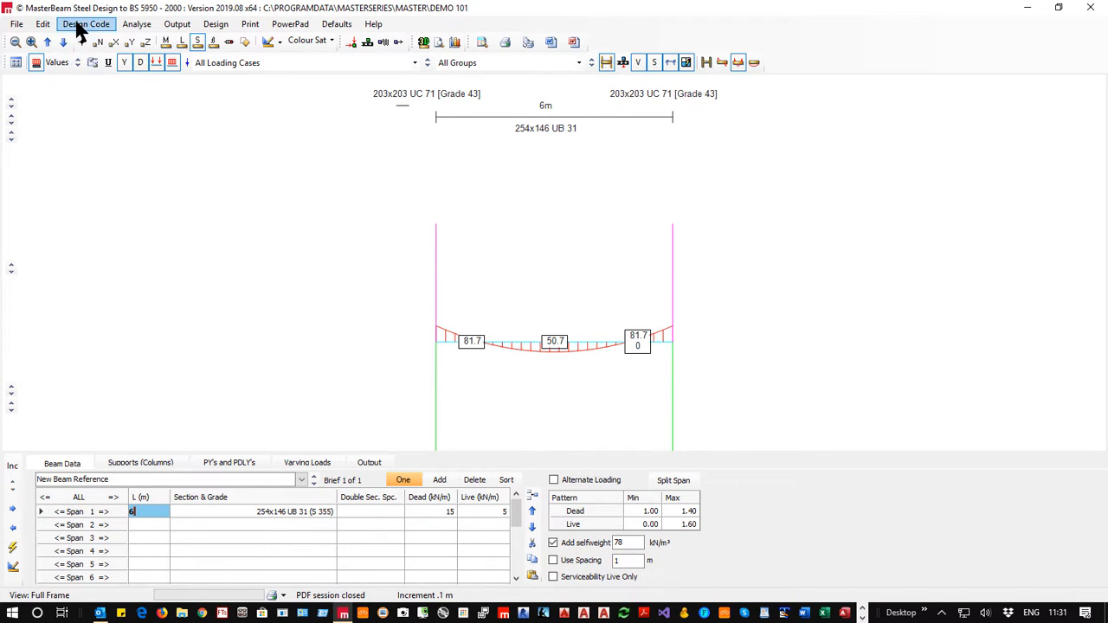
- Change the design code to EC3 (EN 1993-1-1:2005) and check its annex option
left_click(87, 24)
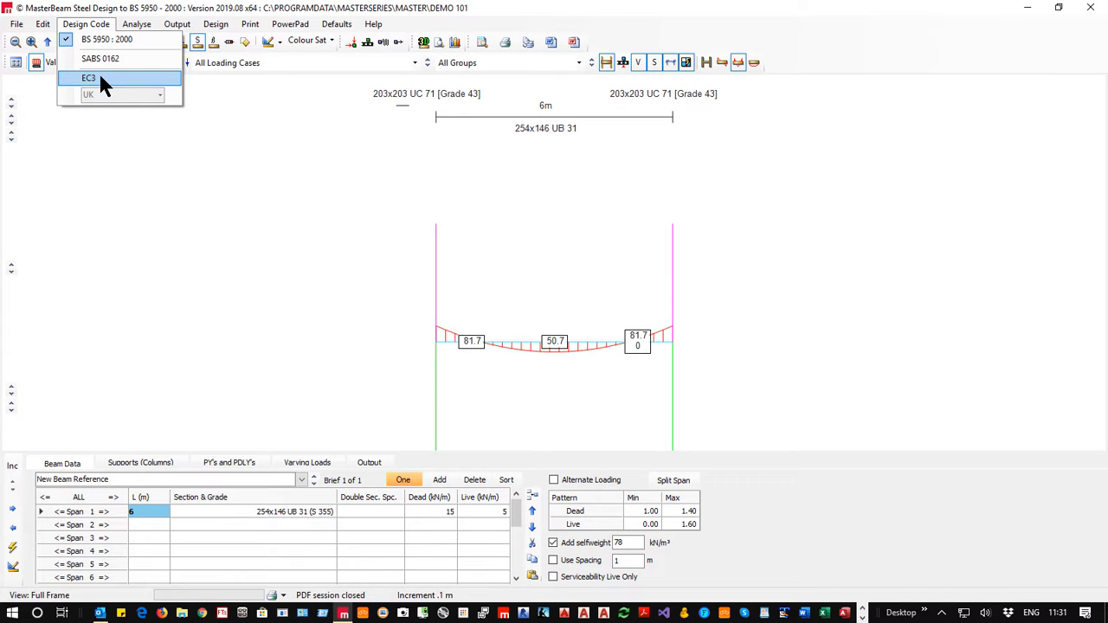
left_click(88, 78)
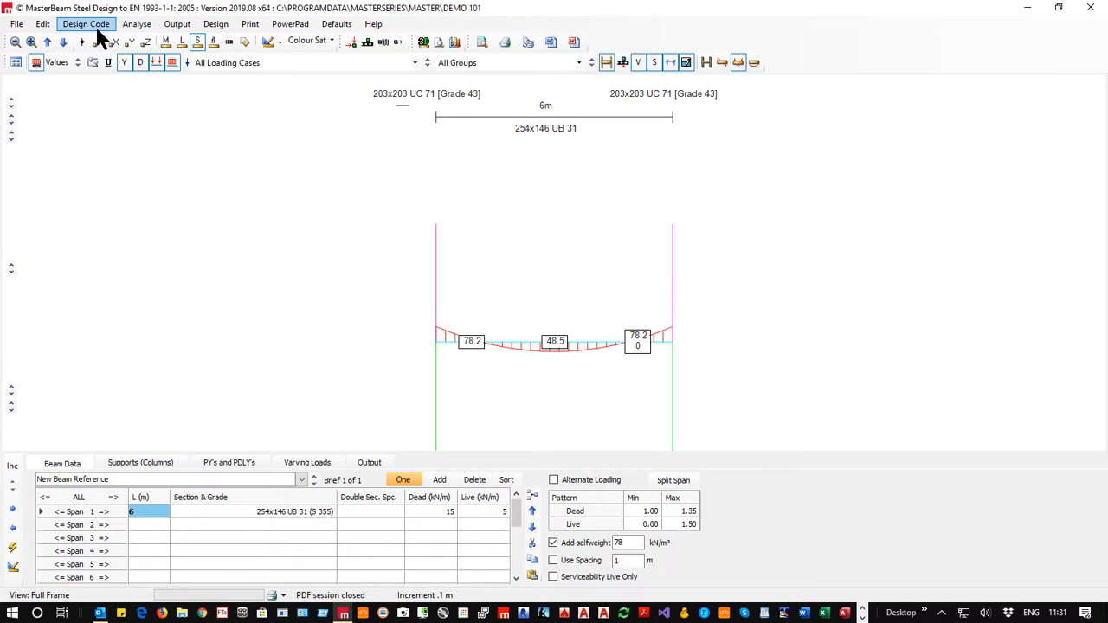
left_click(87, 24)
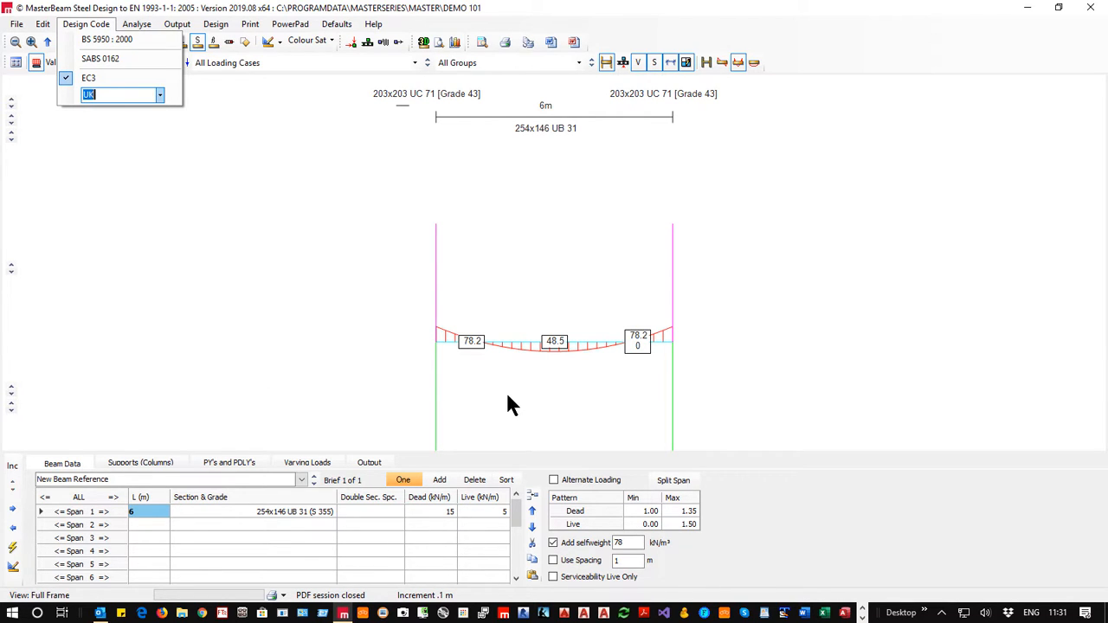
mouse_move(661, 516)
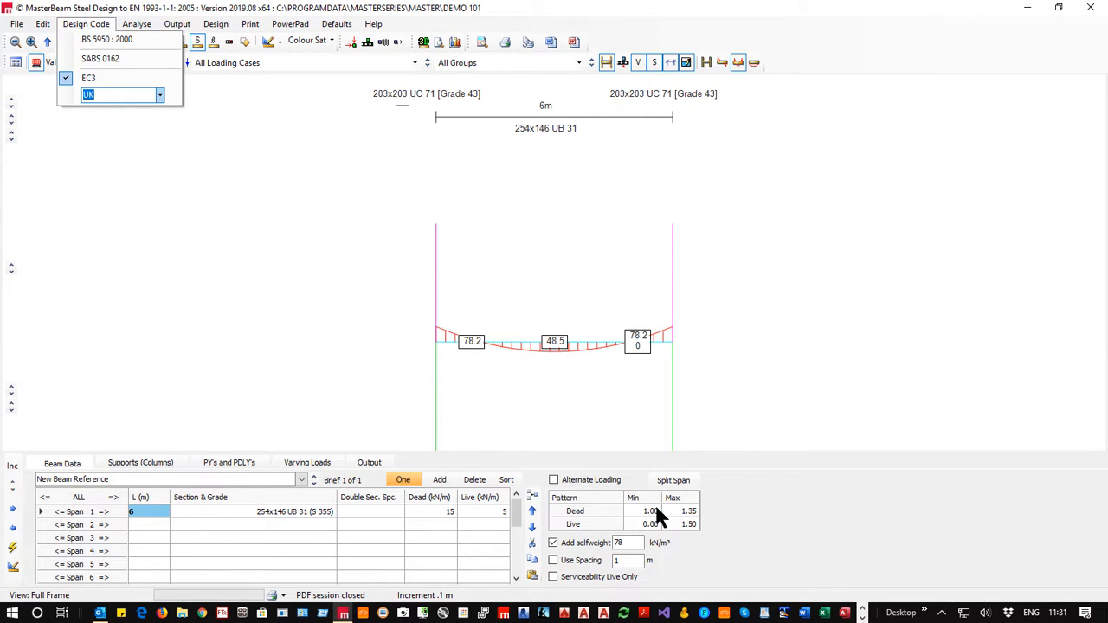
mouse_move(655, 516)
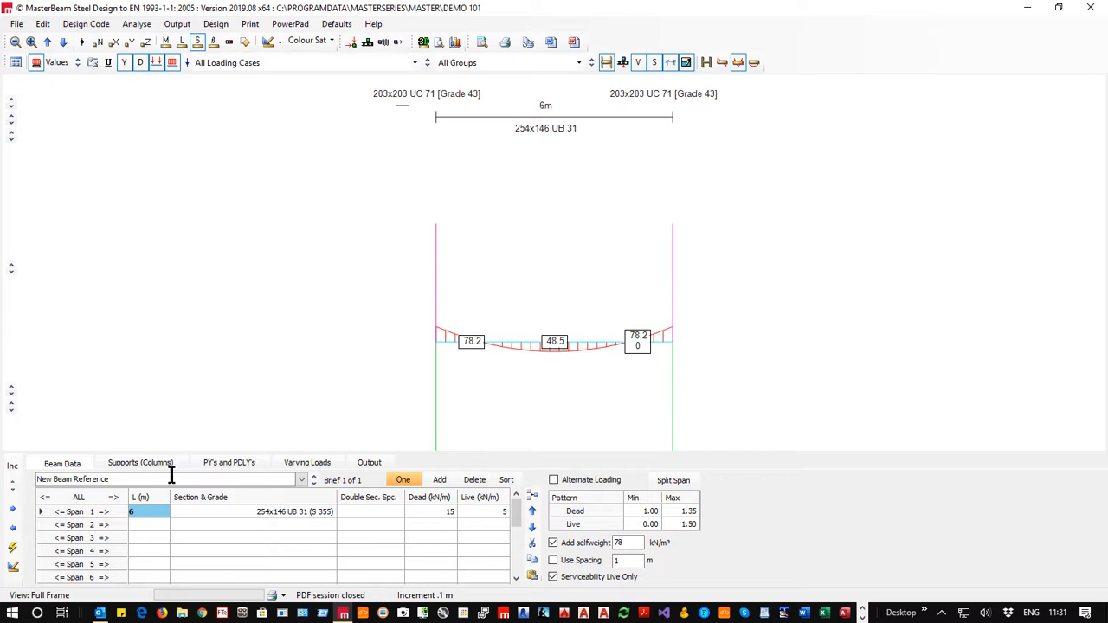
- Remove upper columns, zero the lower column and set support 1 to pinned (P)
left_click(141, 463)
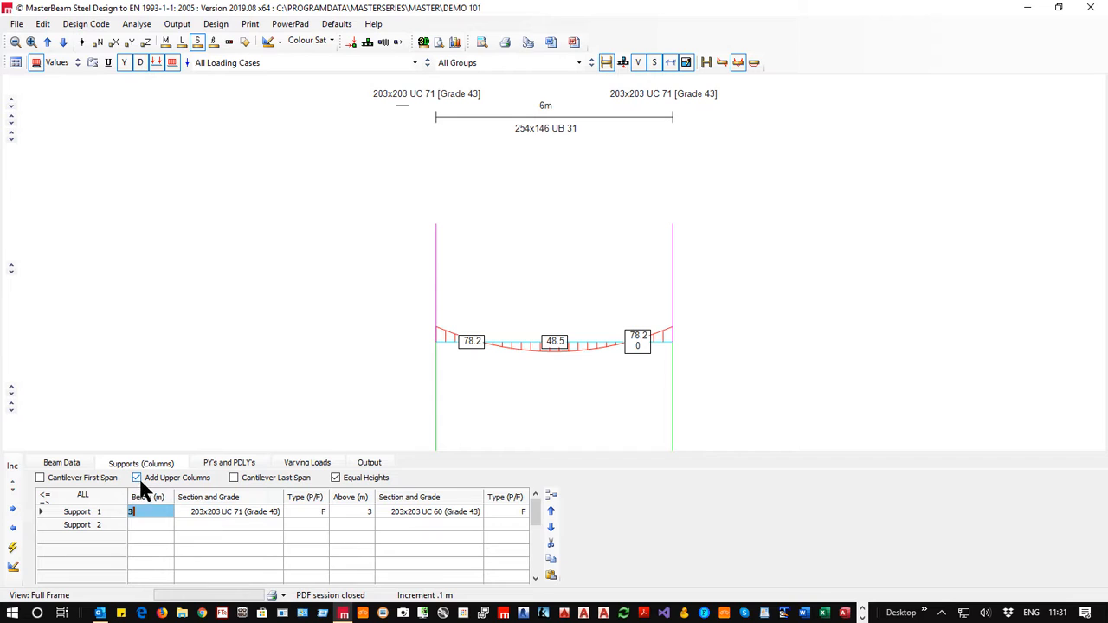
left_click(135, 478)
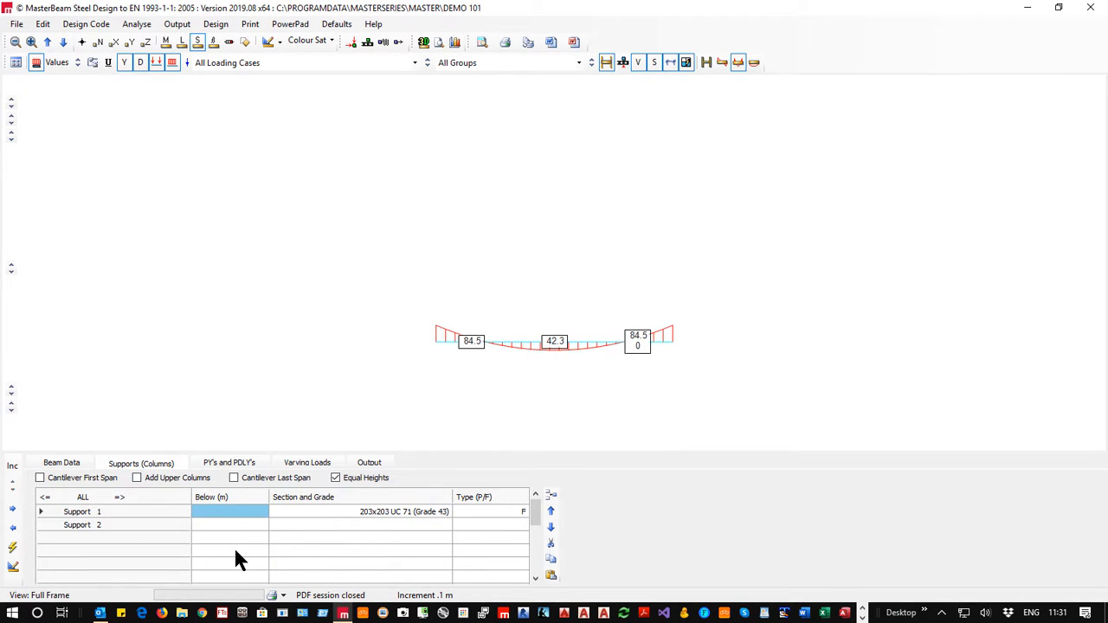
left_click(489, 511)
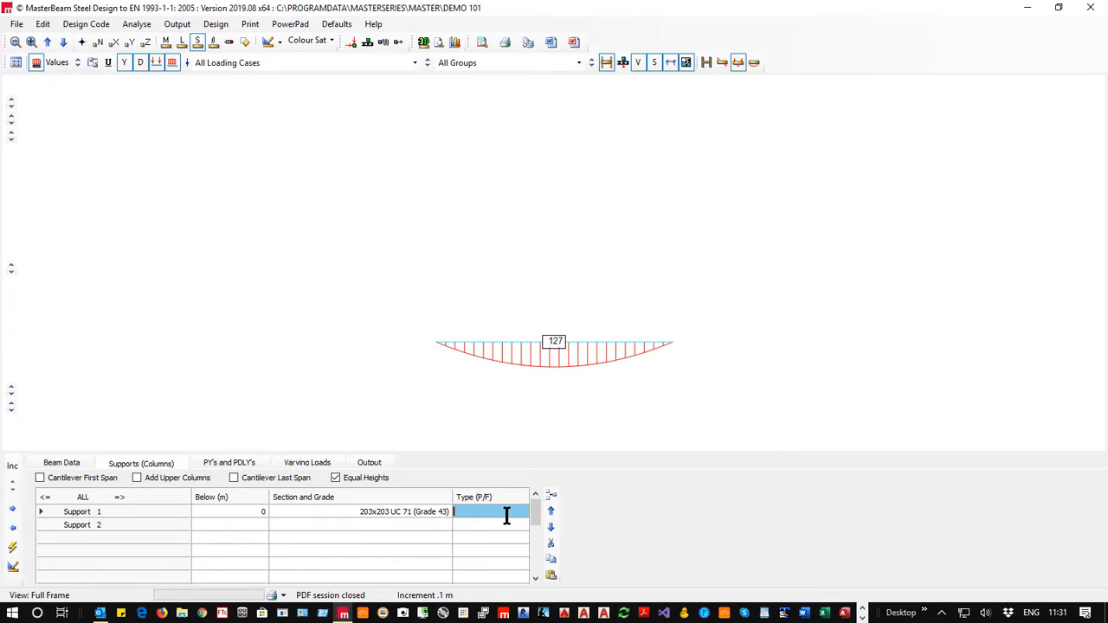
type("P")
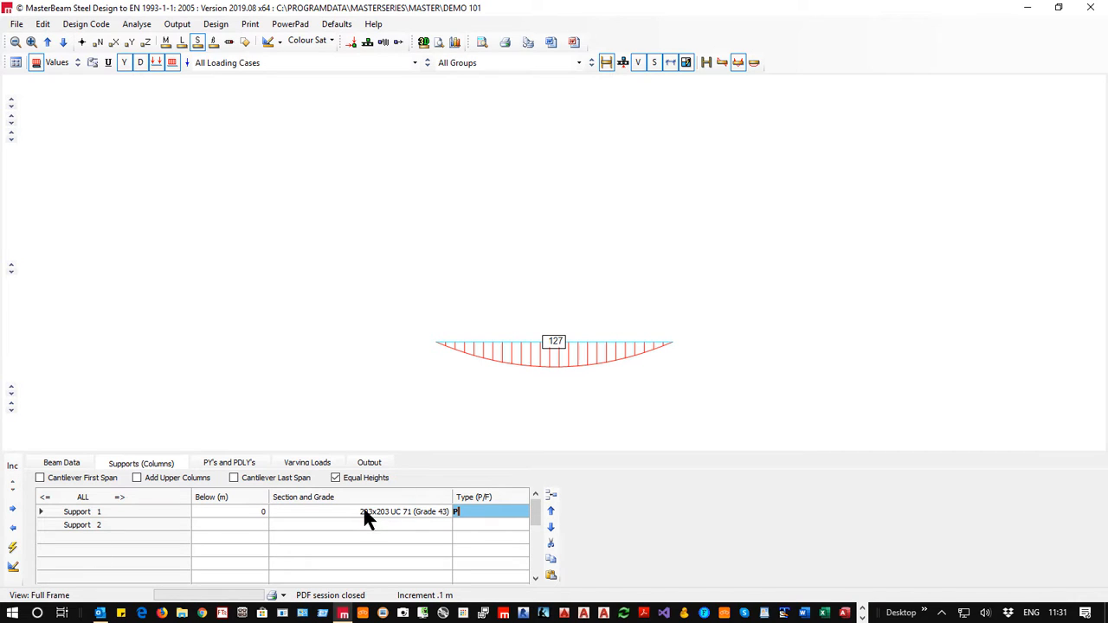
mouse_move(776, 509)
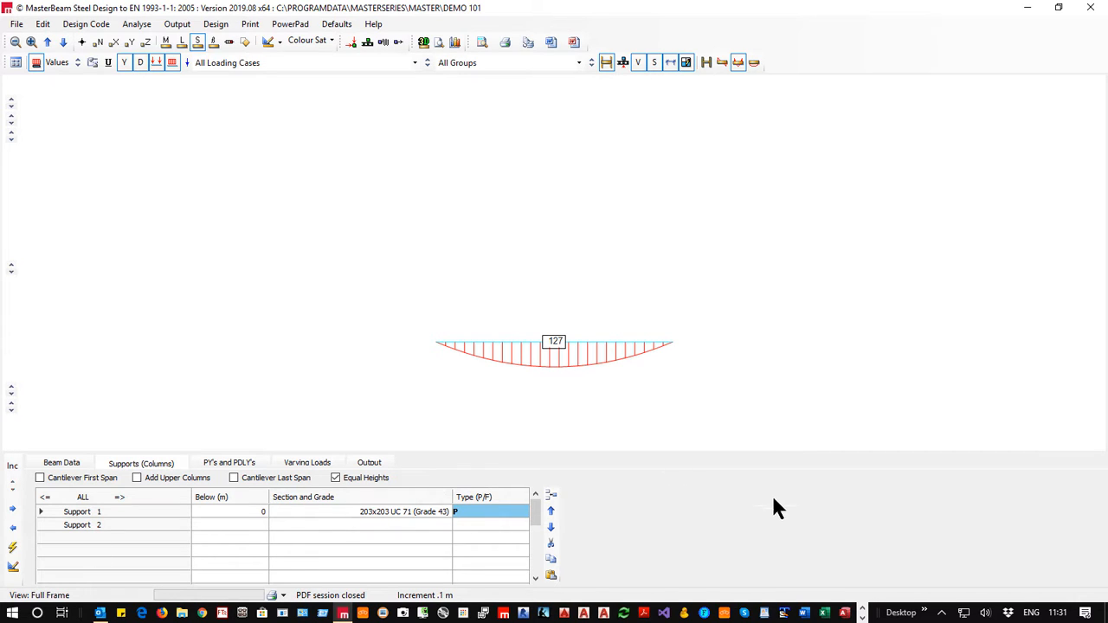
mouse_move(286, 35)
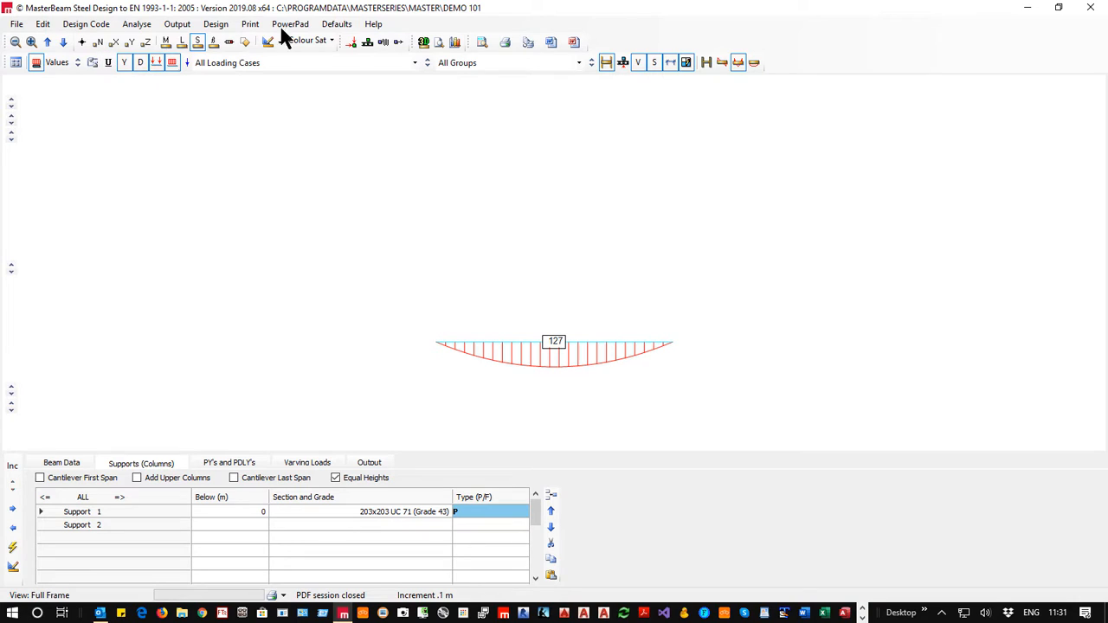
- Store the current beam data as the default for new beams
left_click(336, 25)
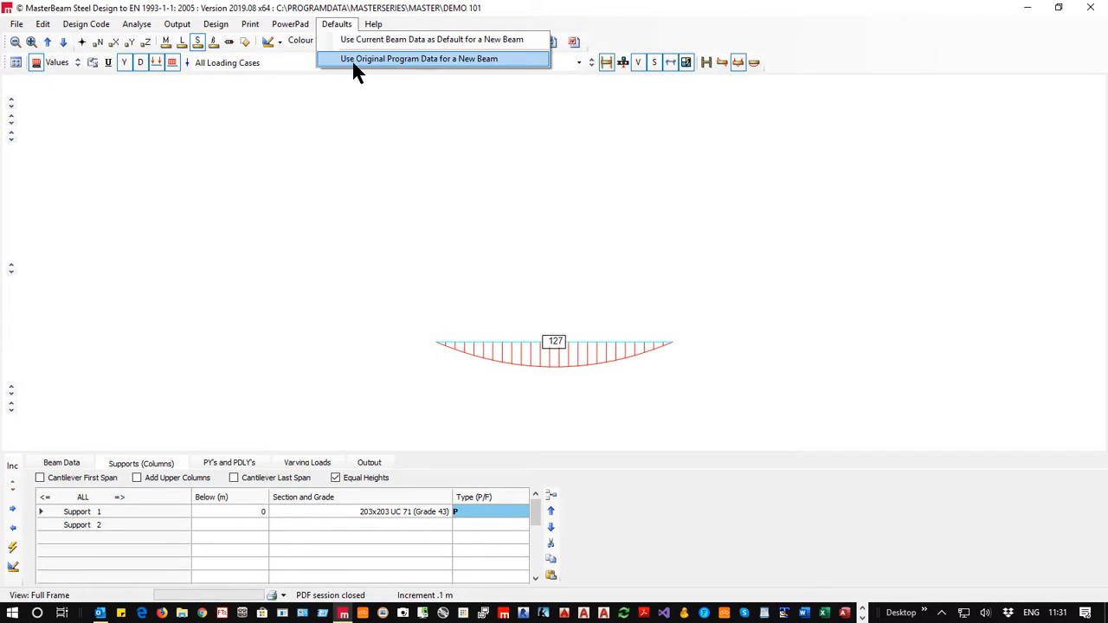
mouse_move(363, 38)
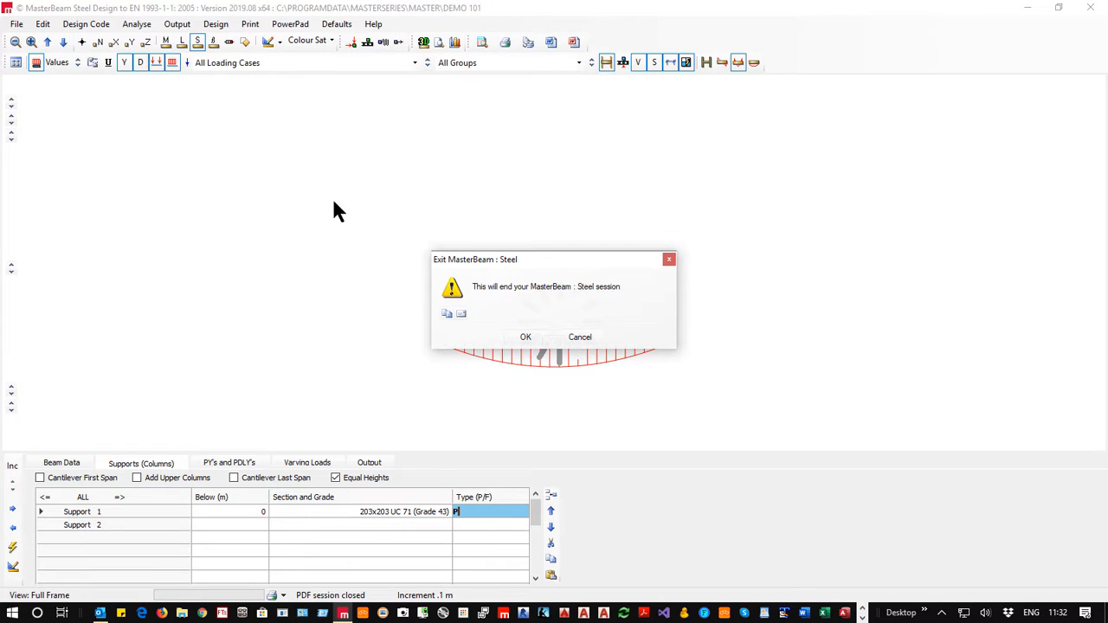
- End the Demo 101 session and create a new beam file named Demo 102
left_click(524, 336)
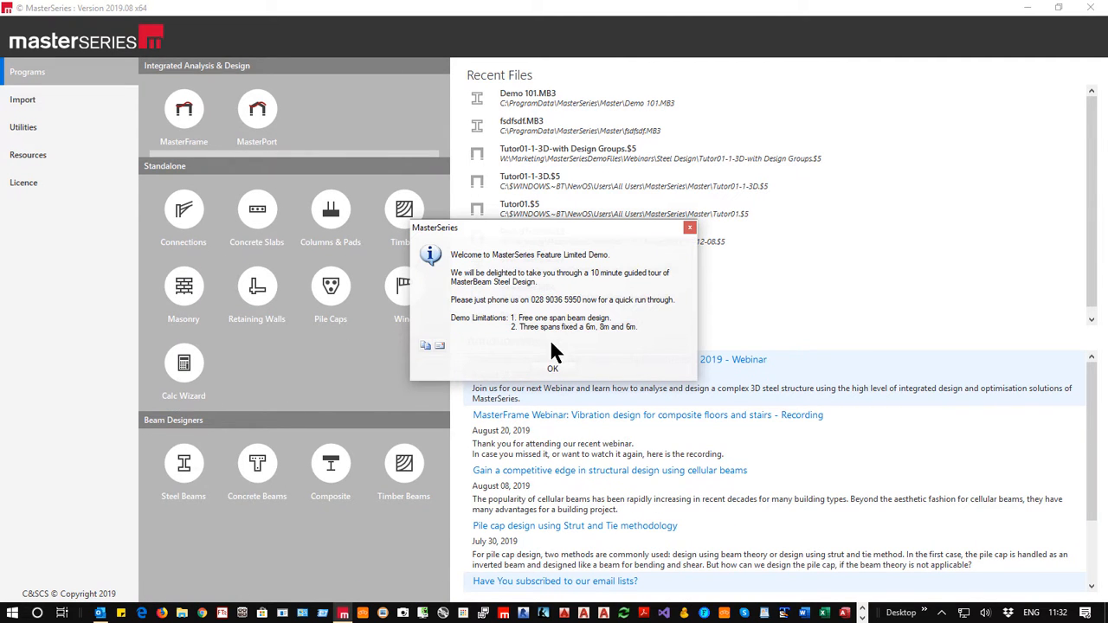
left_click(553, 369)
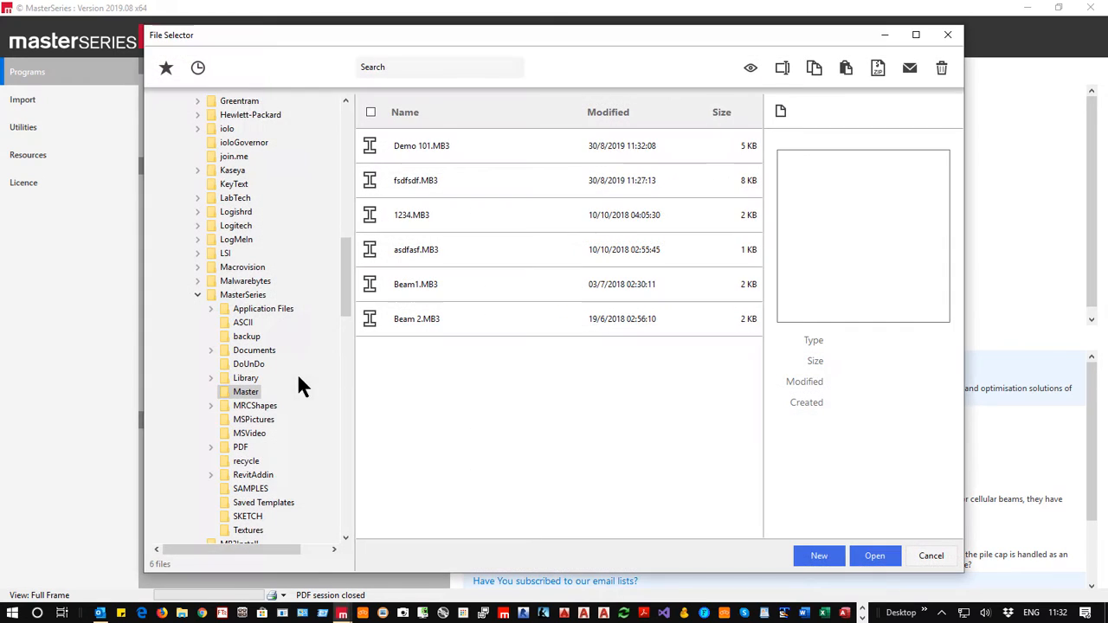
left_click(817, 556)
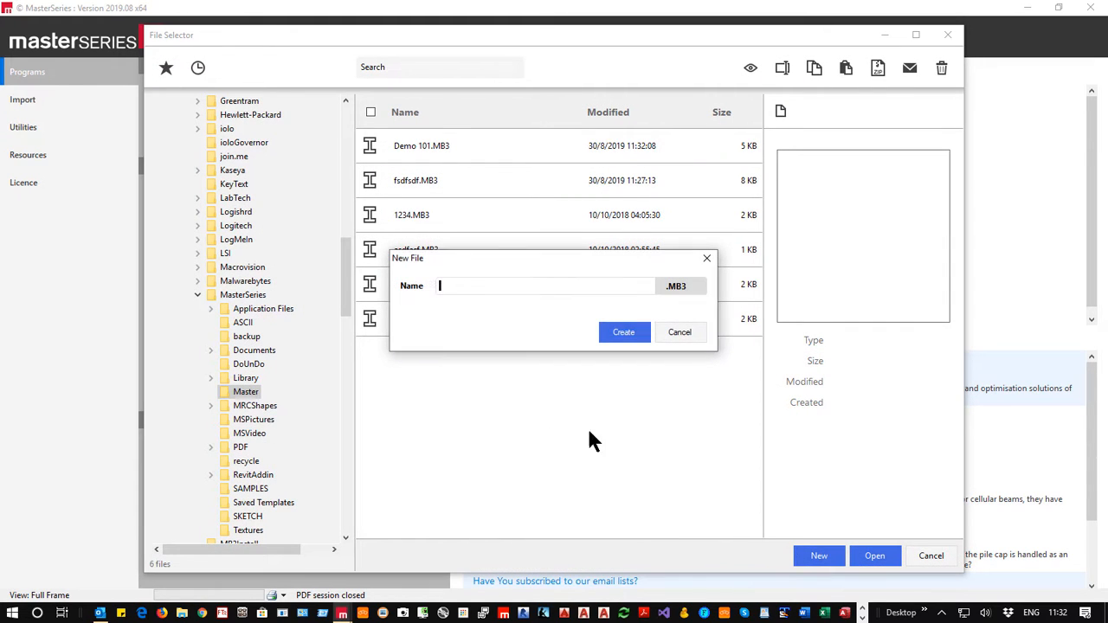
mouse_move(429, 347)
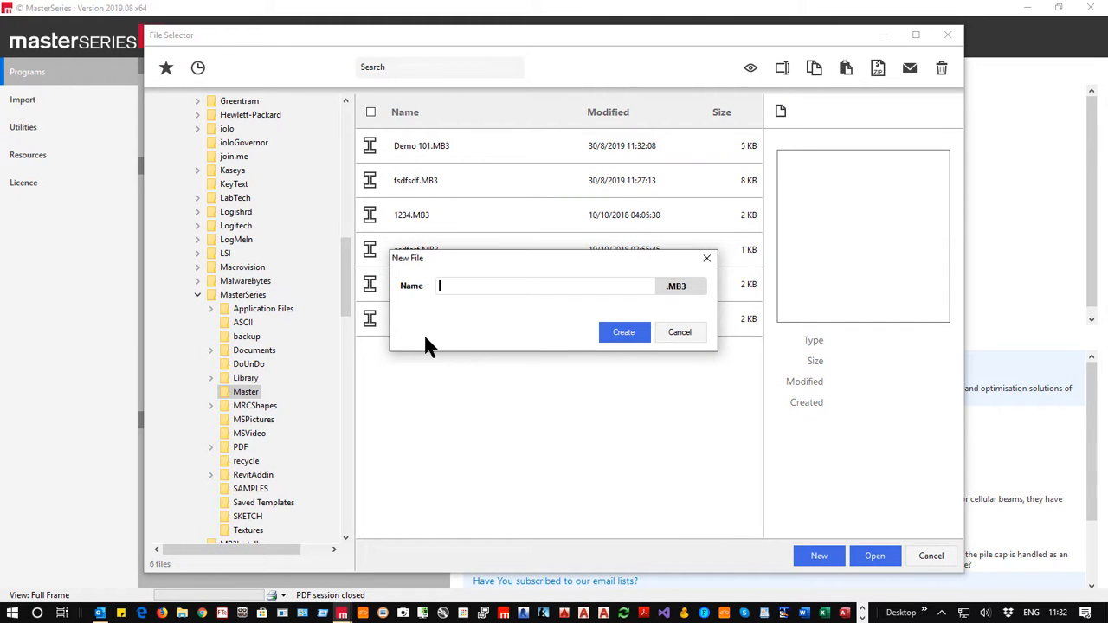
type("Demo")
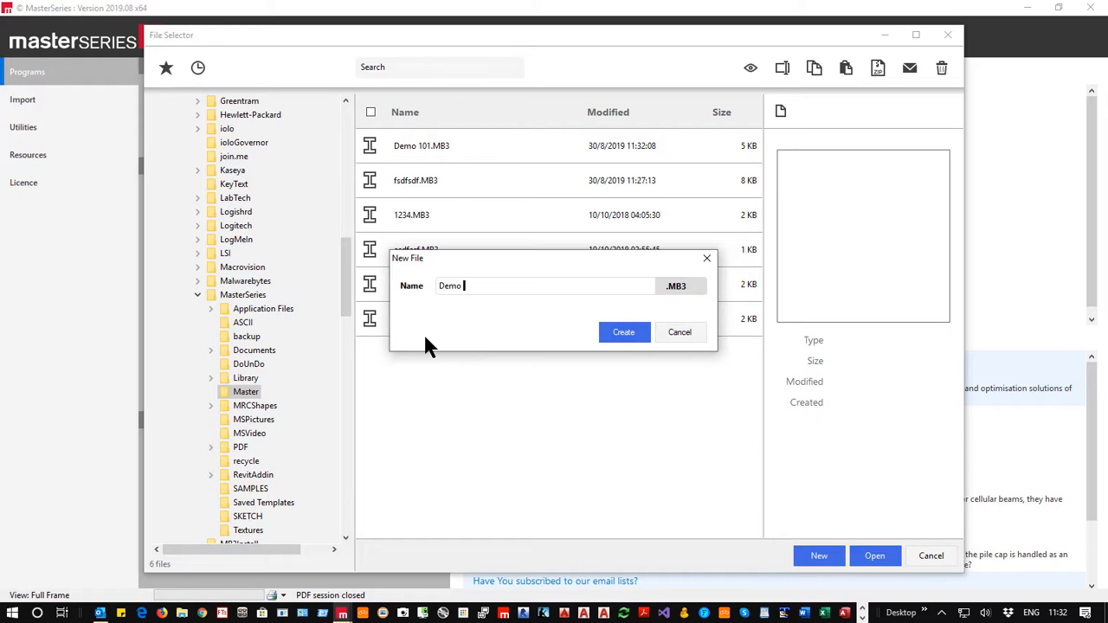
type("102")
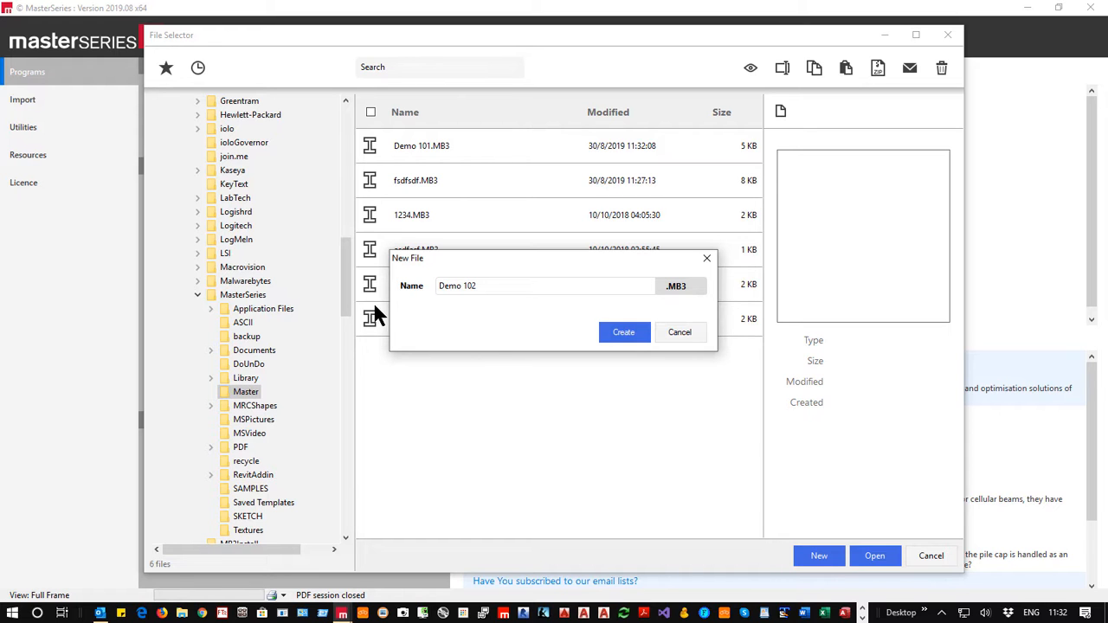
left_click(624, 332)
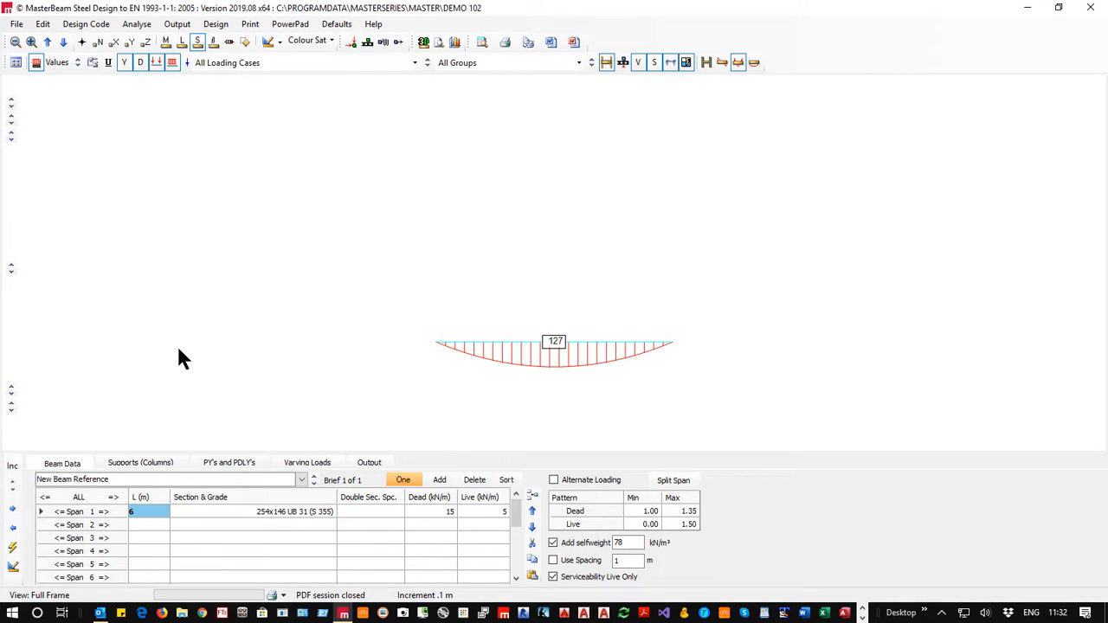
mouse_move(472, 535)
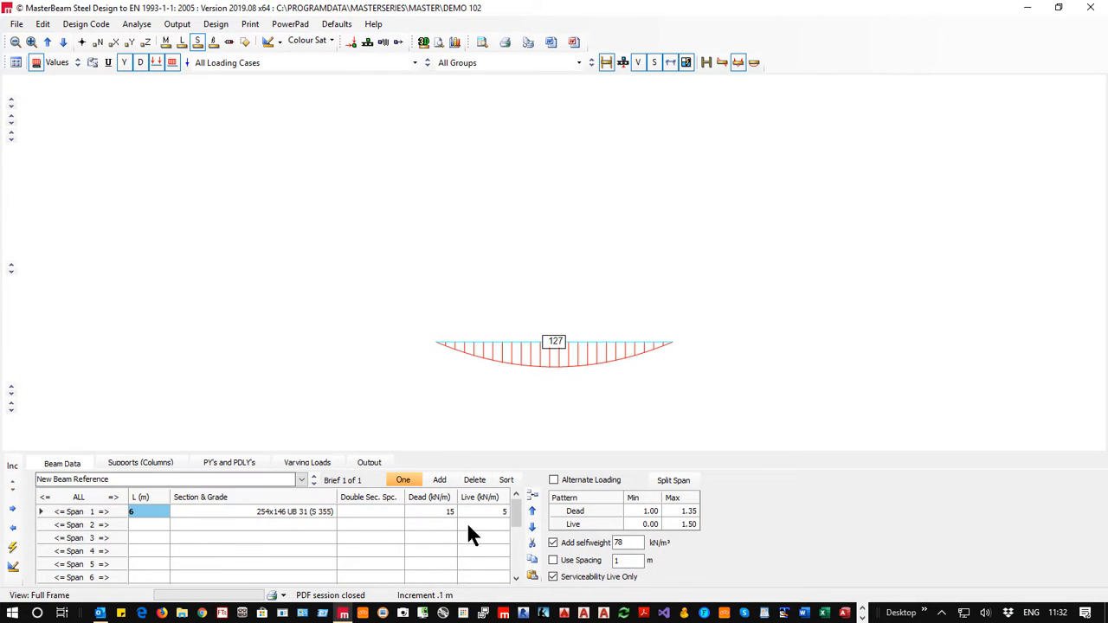
mouse_move(558, 343)
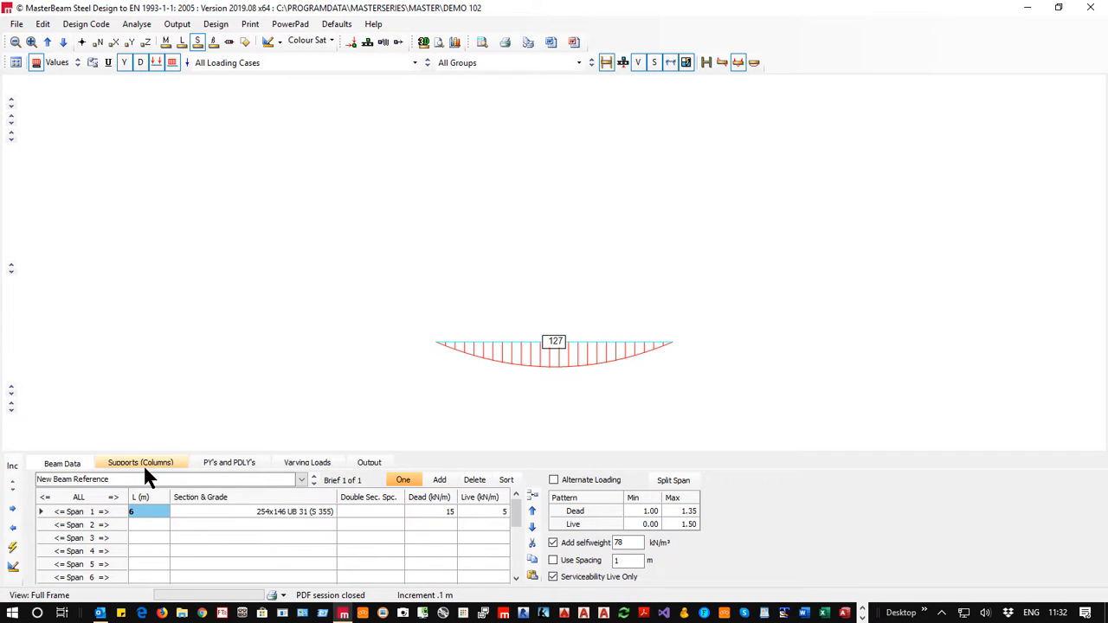
- Show the empty PY's and PDLY's point and partial load tables
left_click(228, 463)
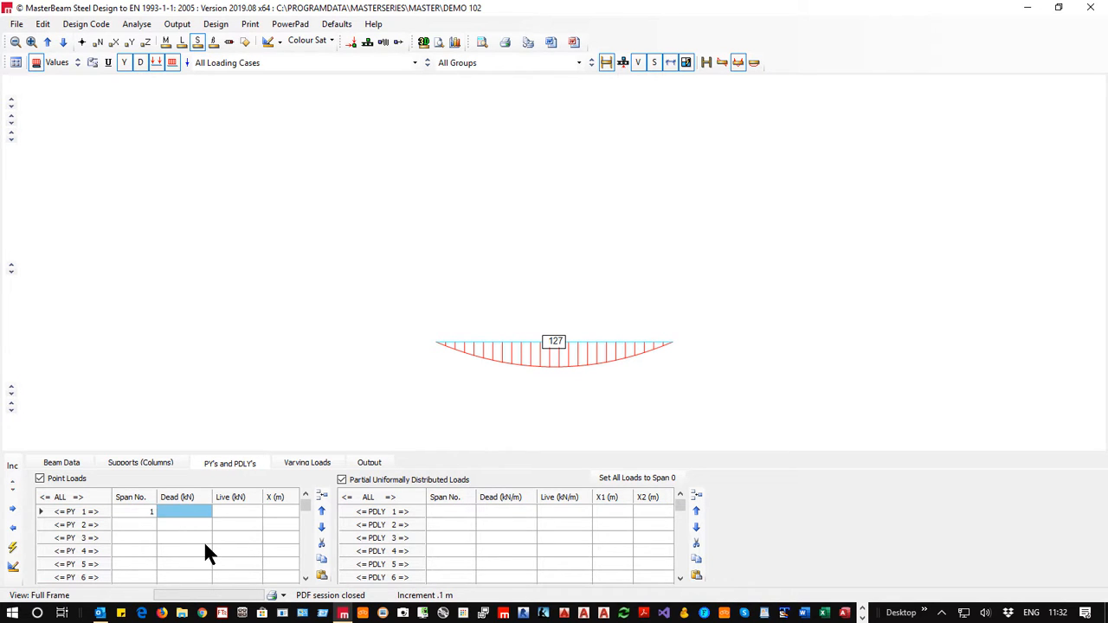
- Enter a 25 kN dead point load on span 1 positioned at 2.2 m
type("25")
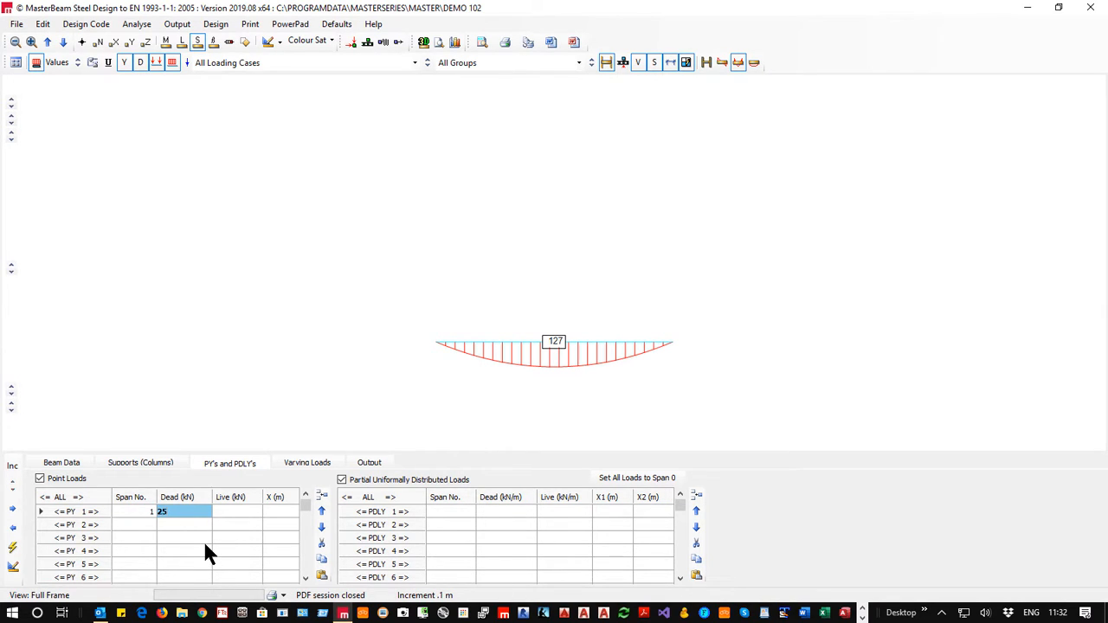
left_click(279, 511)
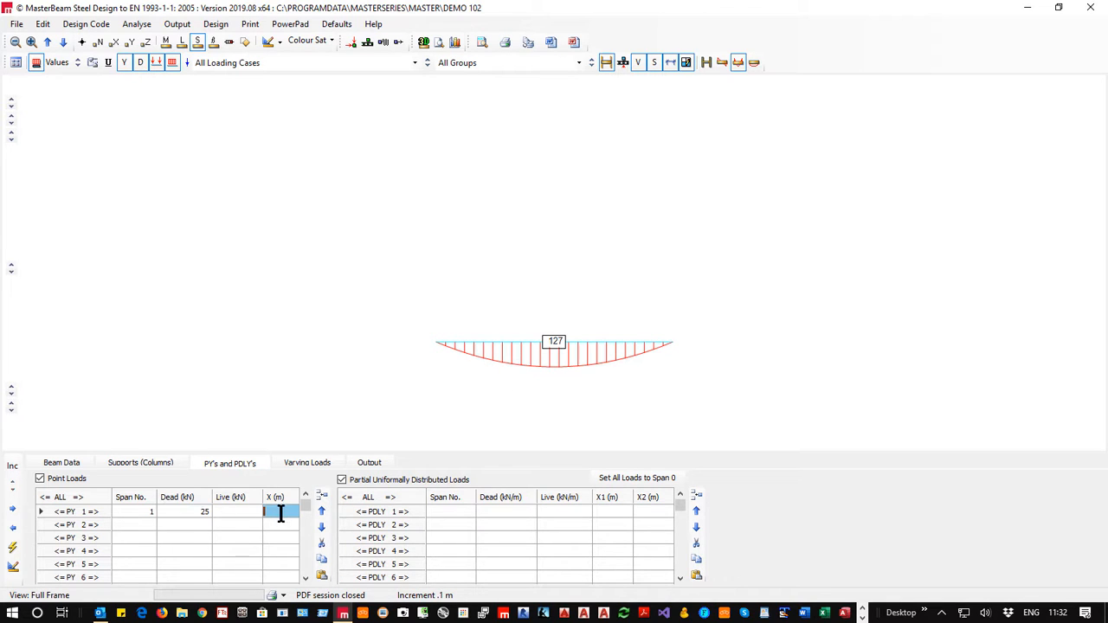
mouse_move(499, 401)
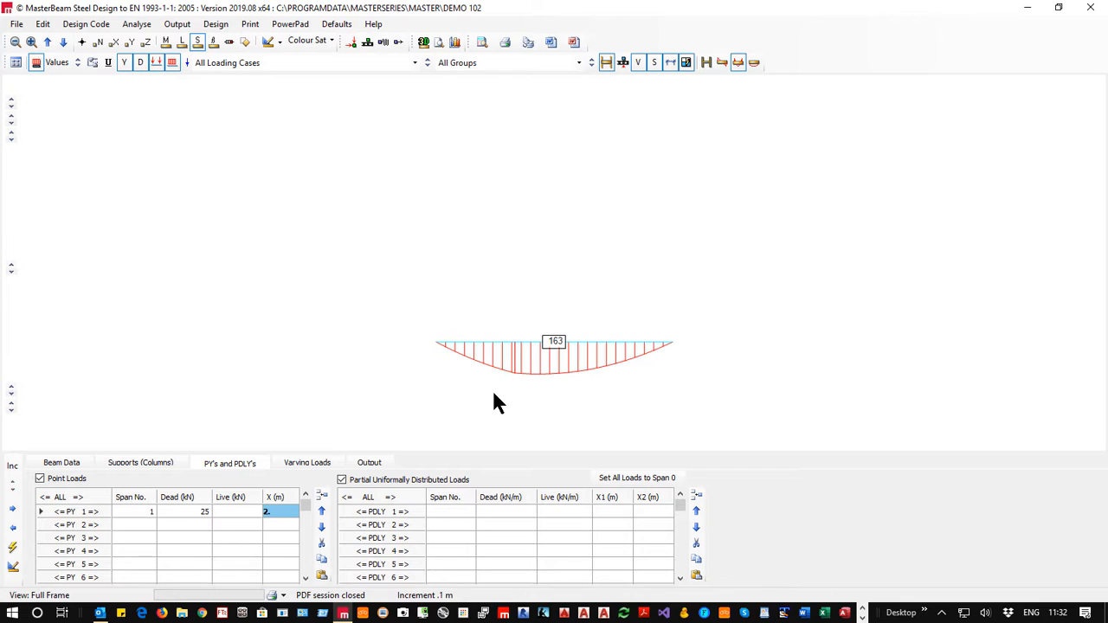
type("2.2")
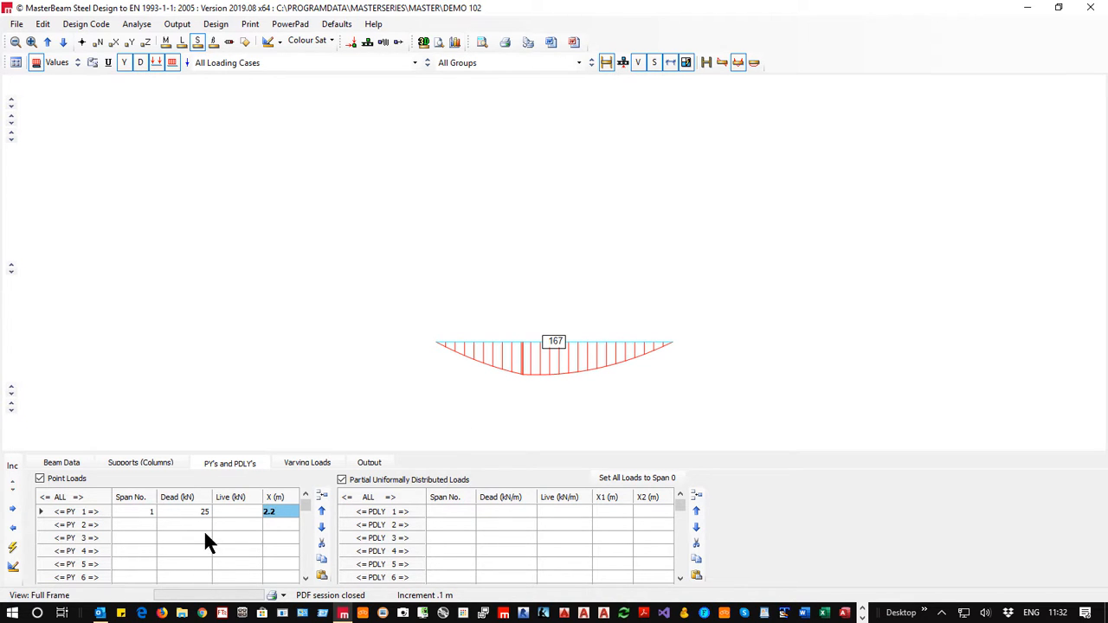
mouse_move(19, 130)
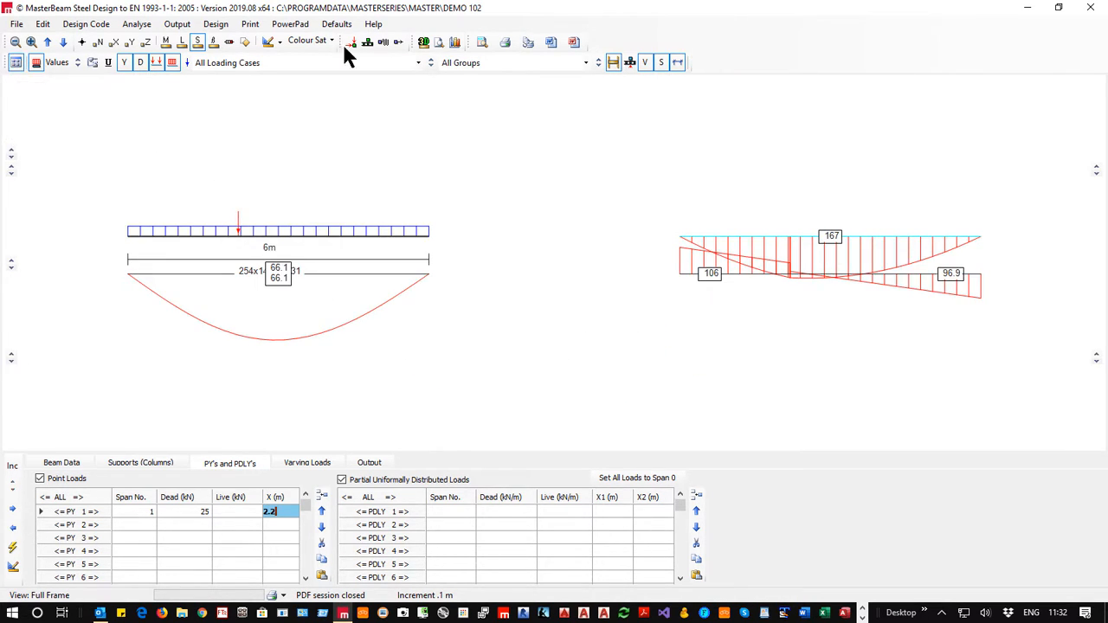
mouse_move(235, 291)
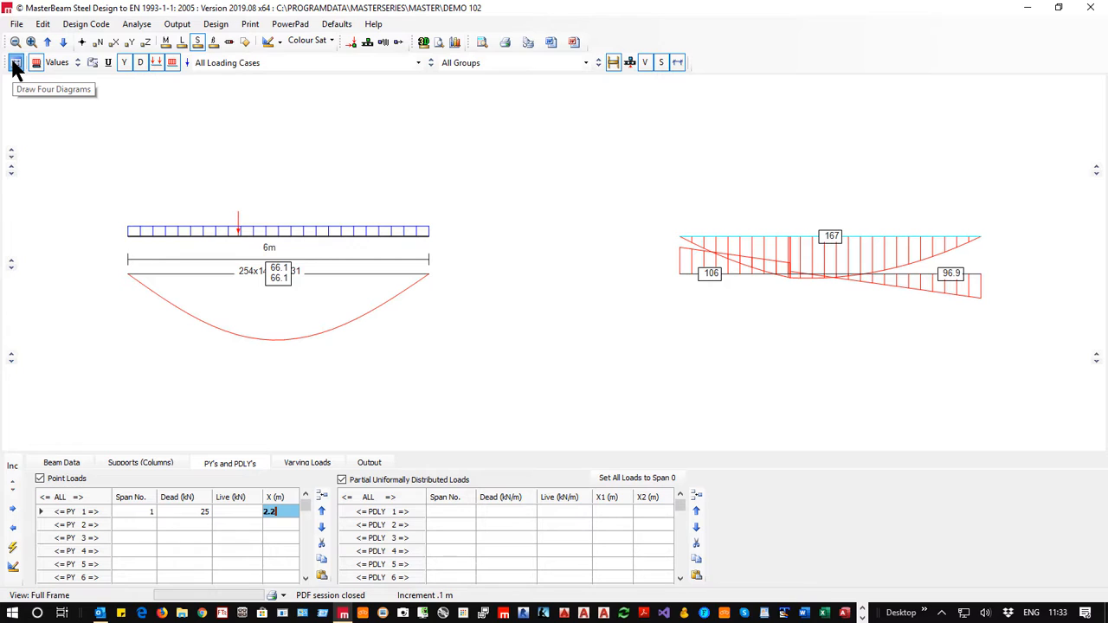
mouse_move(347, 209)
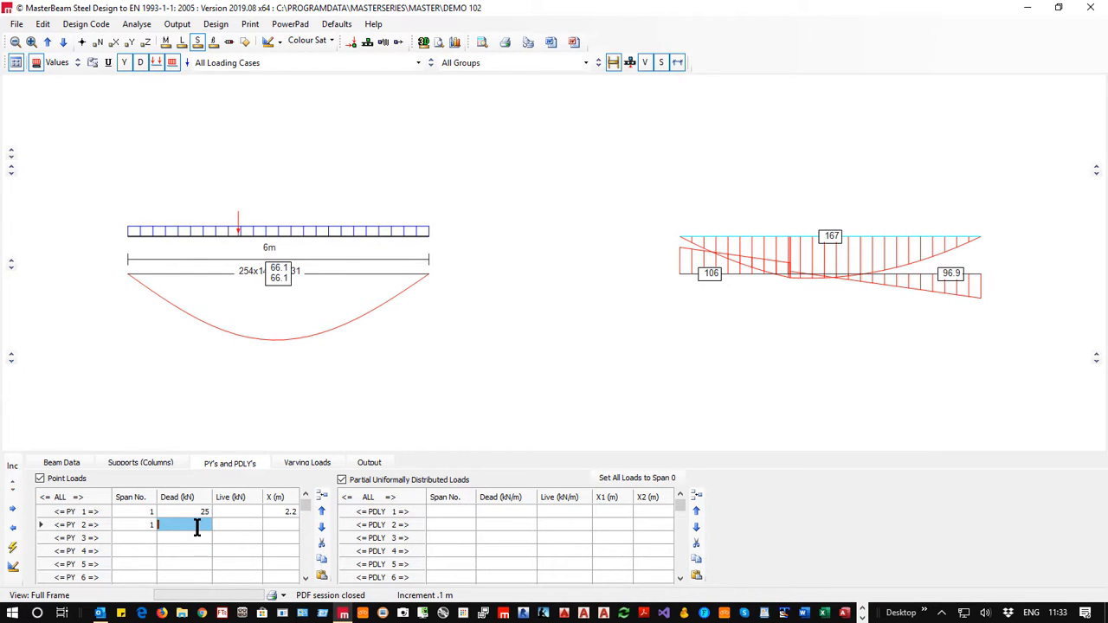
- Enter a second point load of 25 kN dead at 4 m on span 1
type("25")
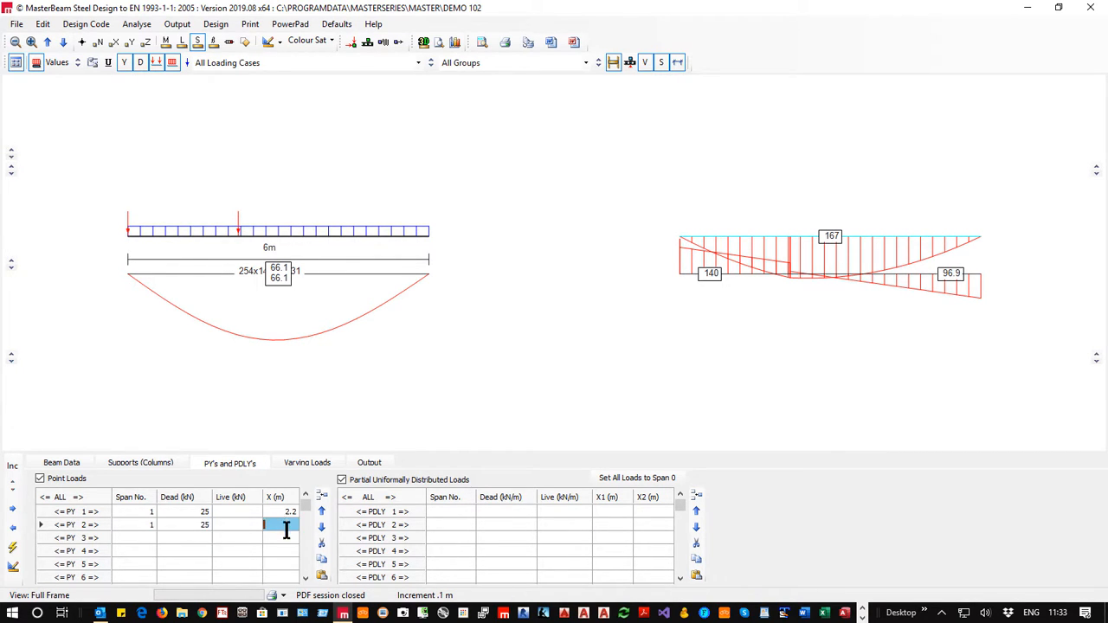
type("4")
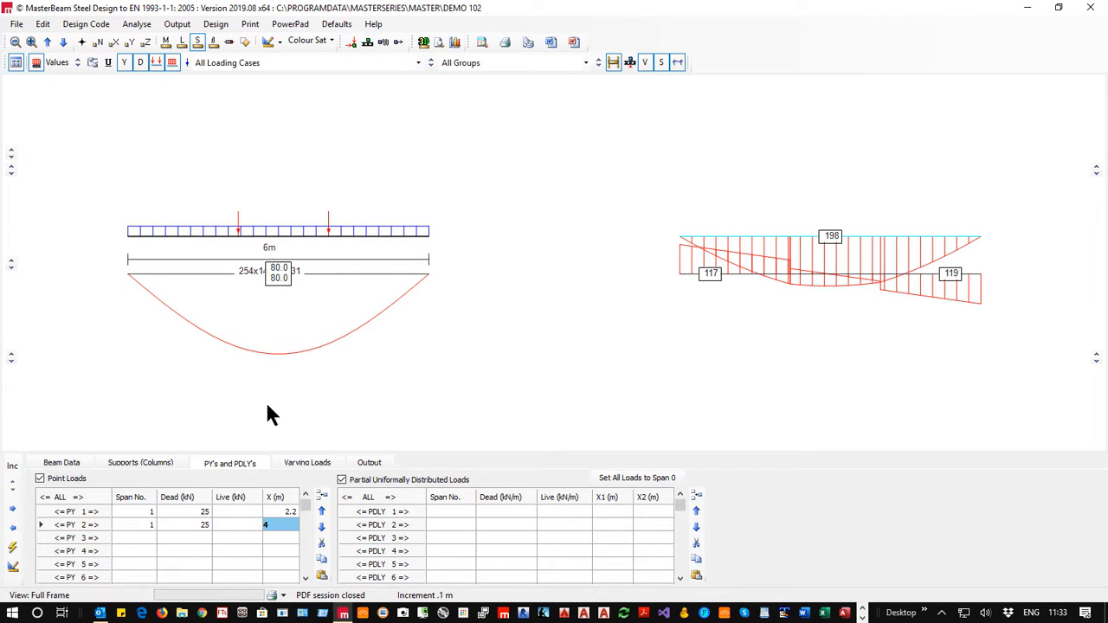
mouse_move(346, 234)
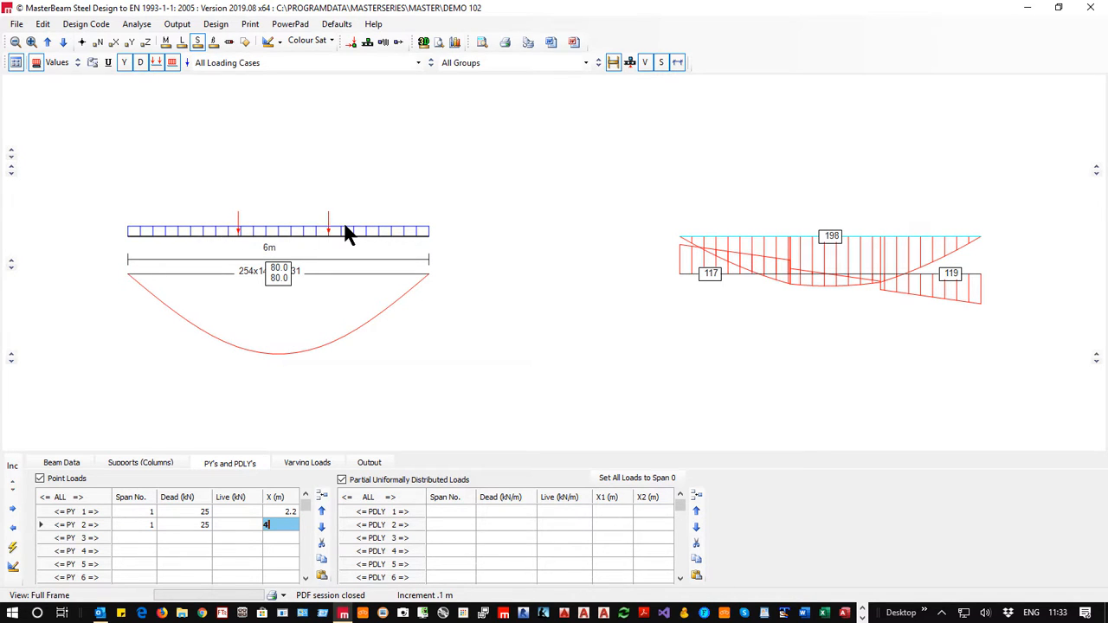
mouse_move(412, 225)
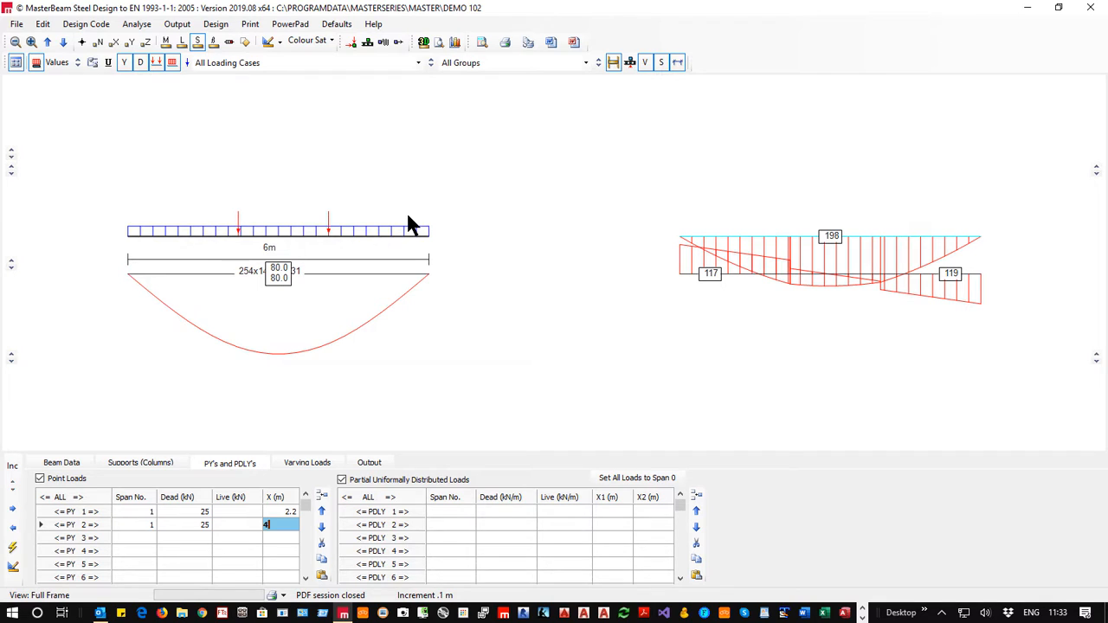
mouse_move(828, 320)
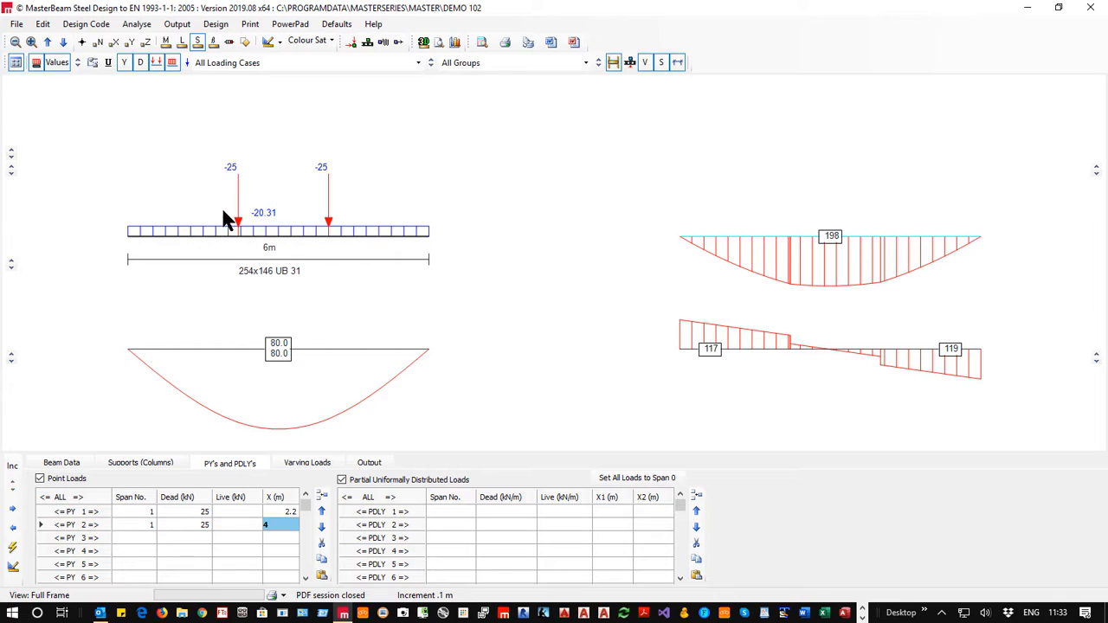
mouse_move(305, 236)
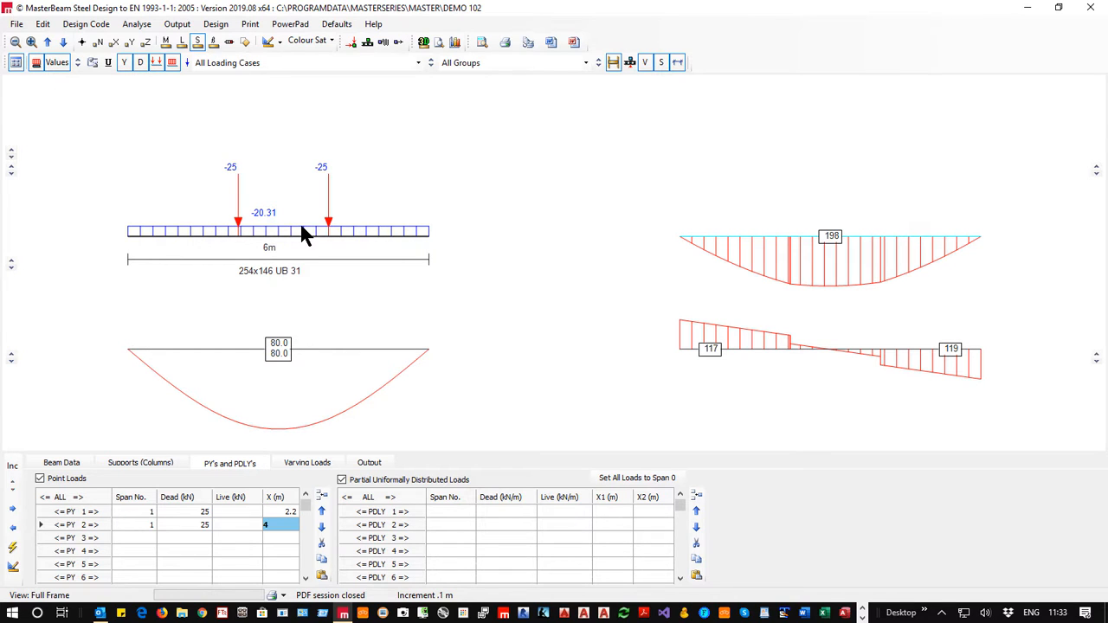
mouse_move(142, 62)
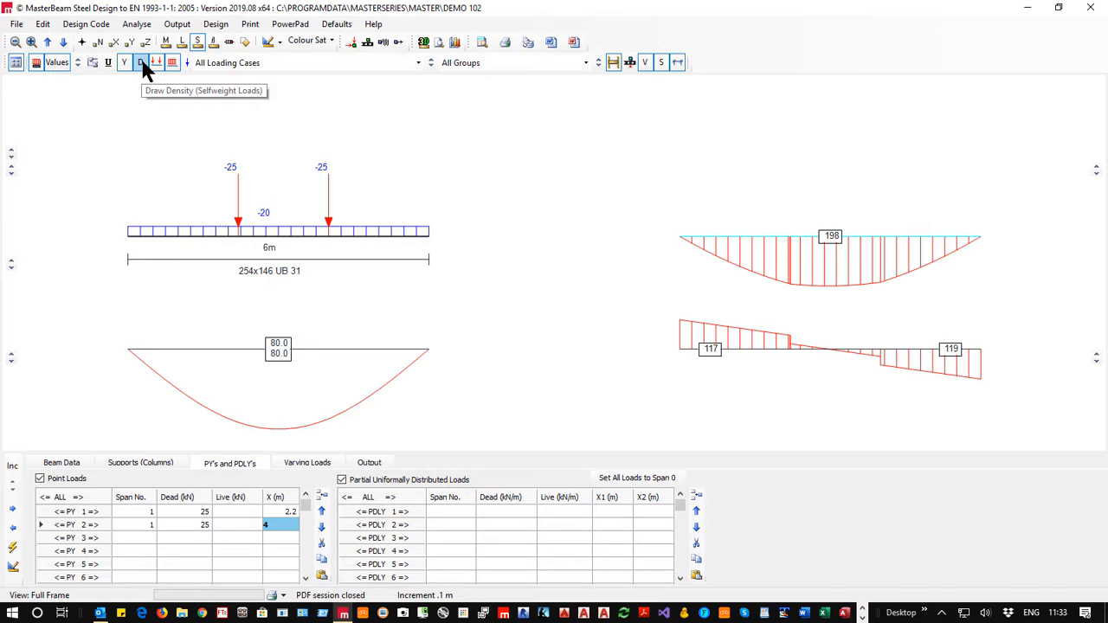
mouse_move(146, 69)
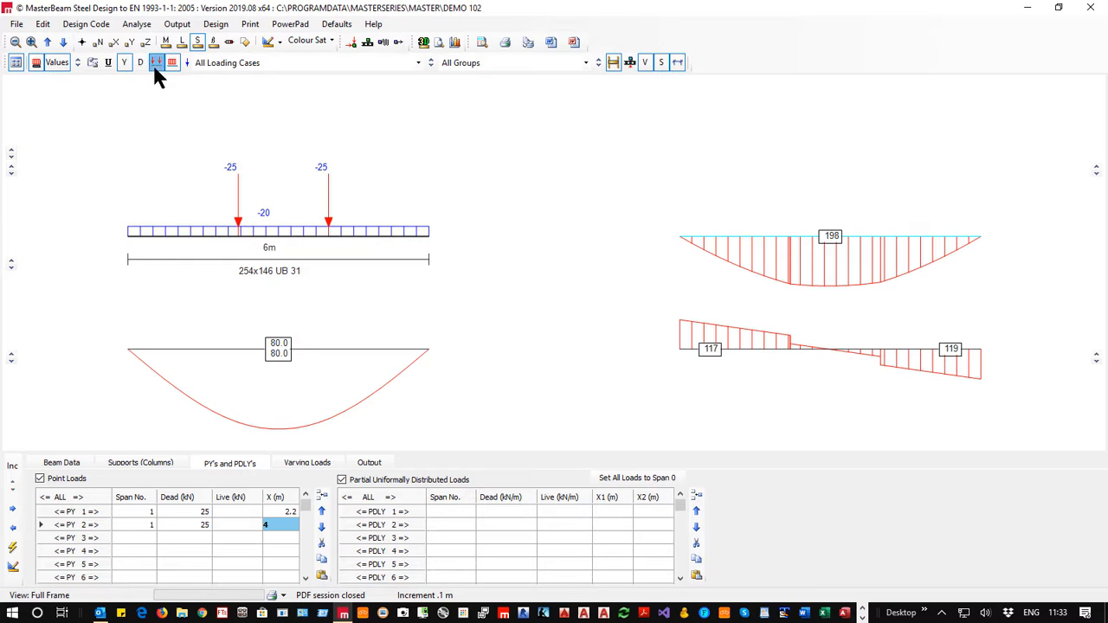
- Label the load values on the beam diagram: two 25 kN point loads and 20 kN/m
left_click(156, 63)
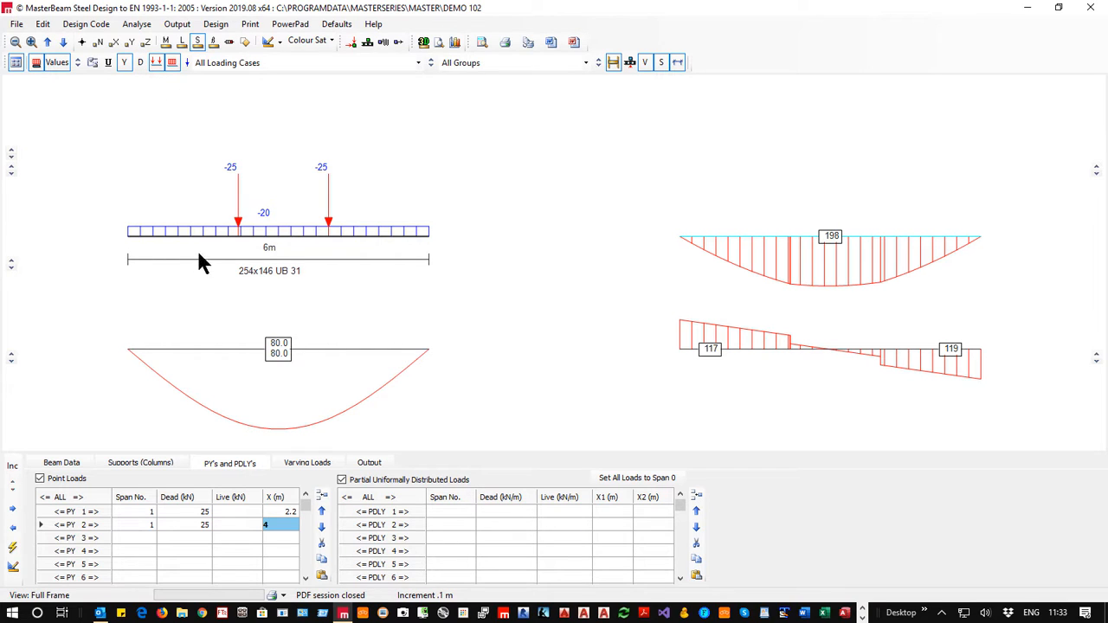
mouse_move(834, 241)
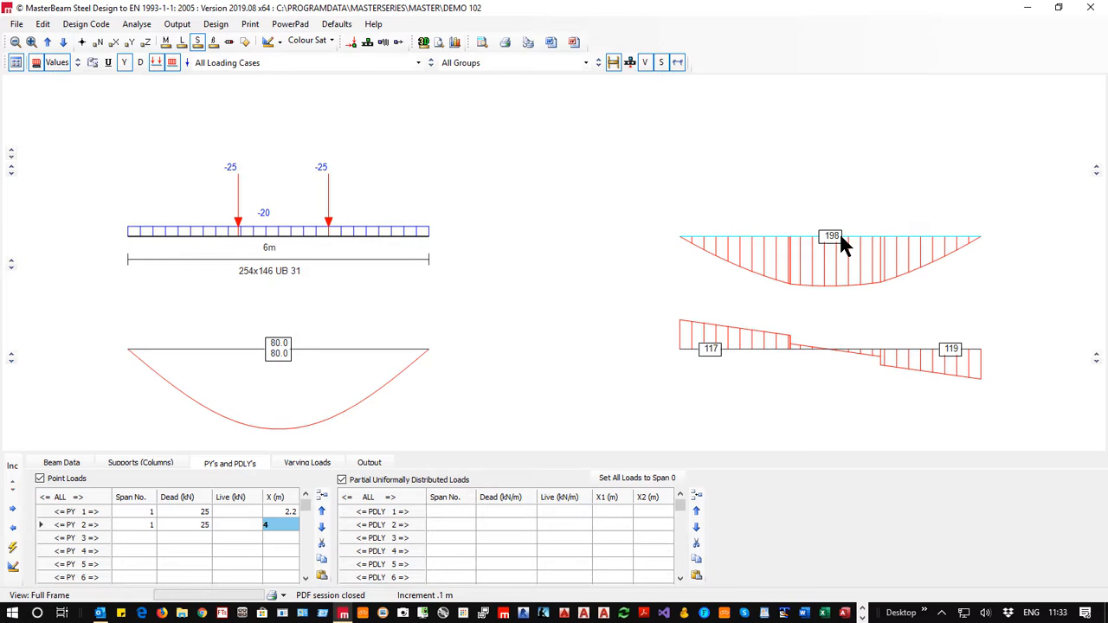
mouse_move(731, 350)
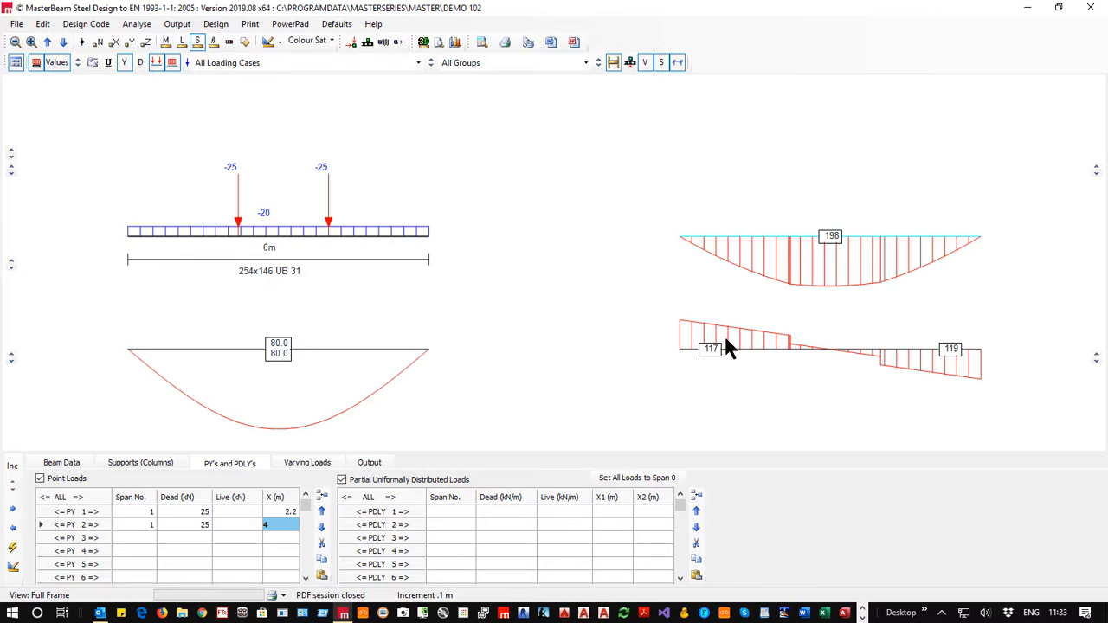
mouse_move(963, 357)
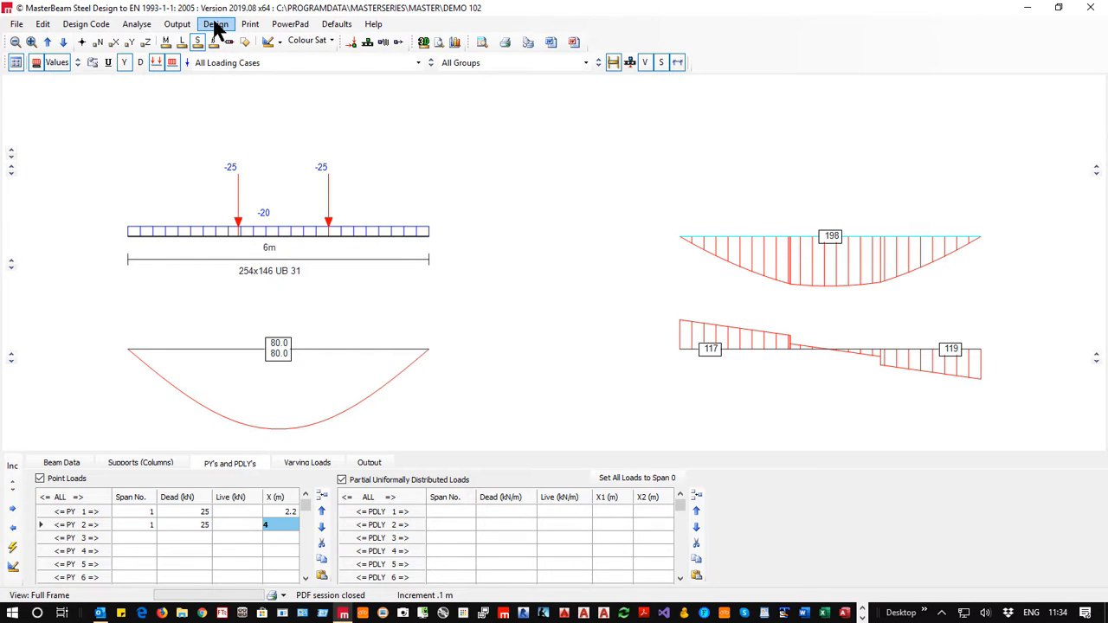
- Start the steel design check via Design > Steel Design and set the lateral effective length option
left_click(215, 24)
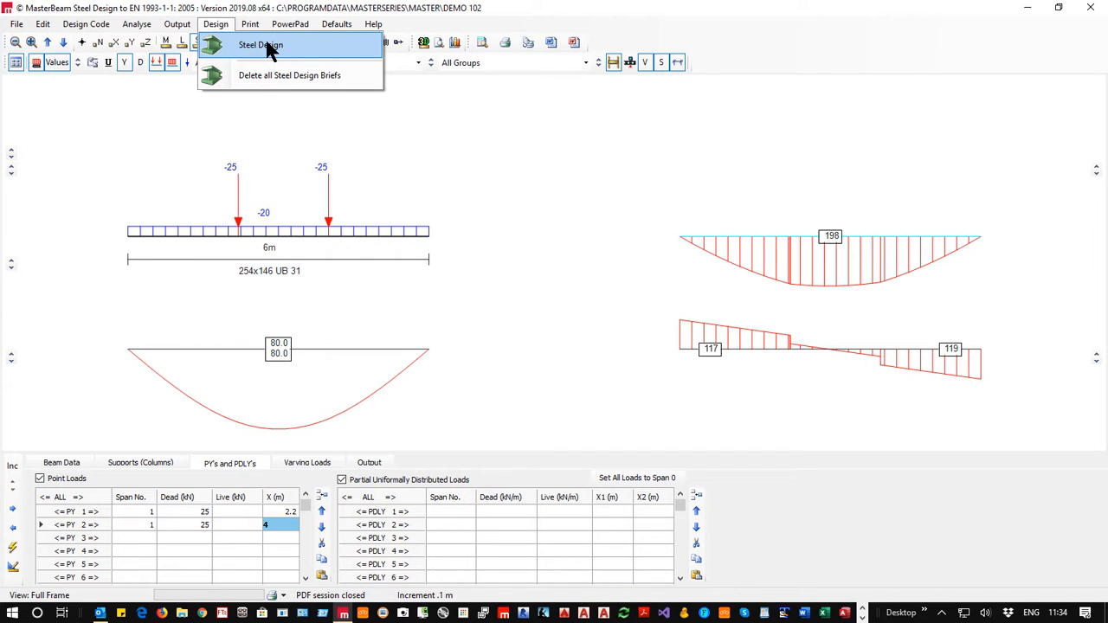
left_click(260, 45)
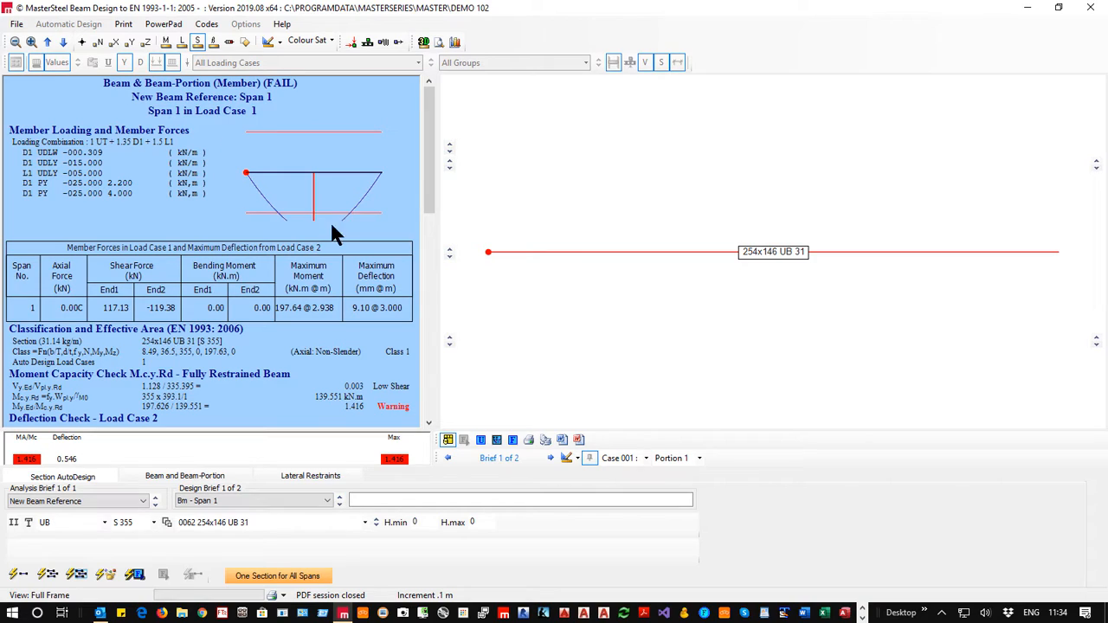
mouse_move(390, 170)
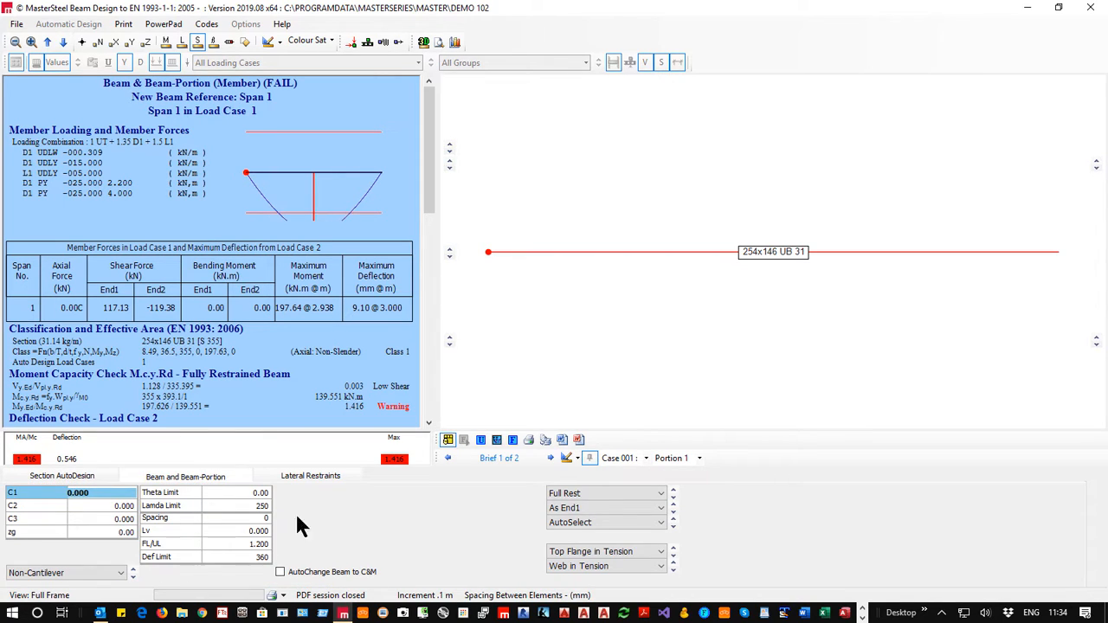
left_click(606, 507)
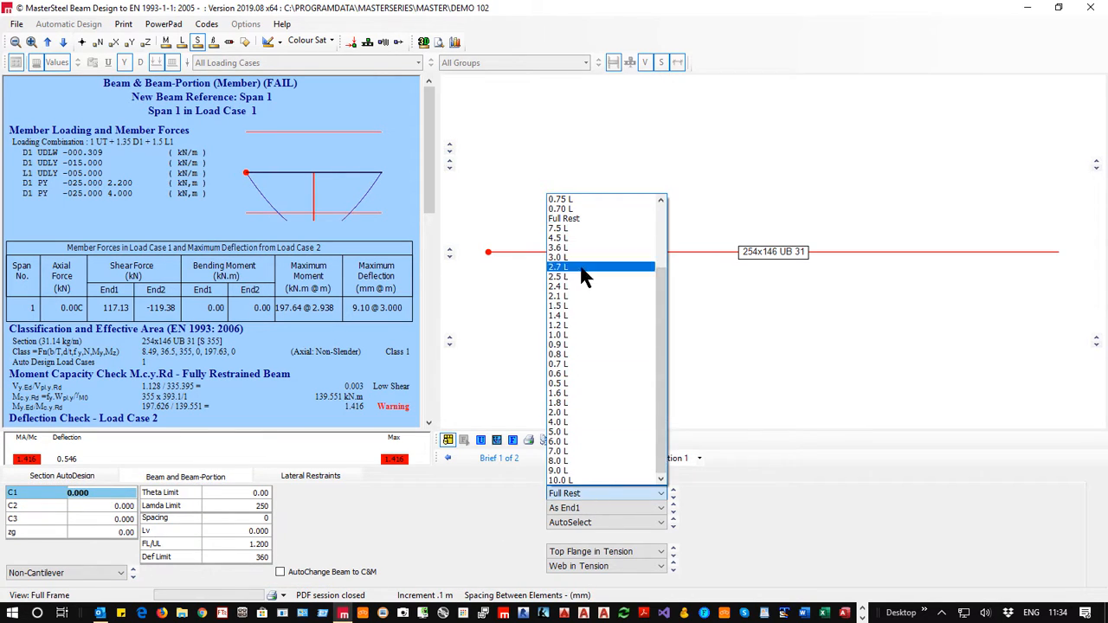
scroll("up", 3)
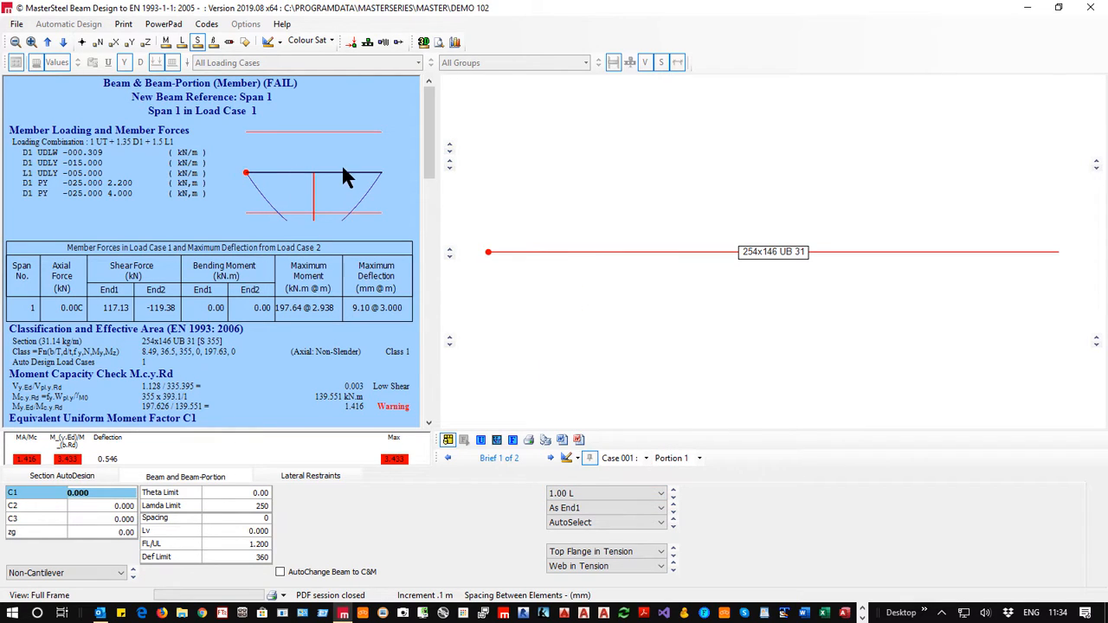
mouse_move(314, 474)
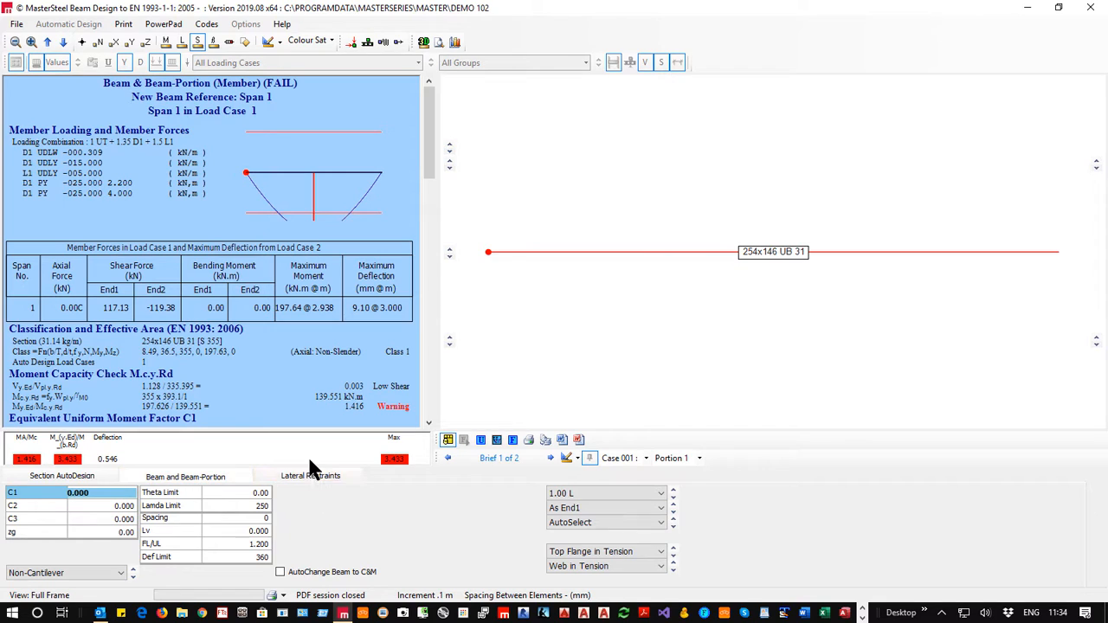
- Set lateral restraint portions of 2.2 m and 1.8 m on span 1
left_click(312, 475)
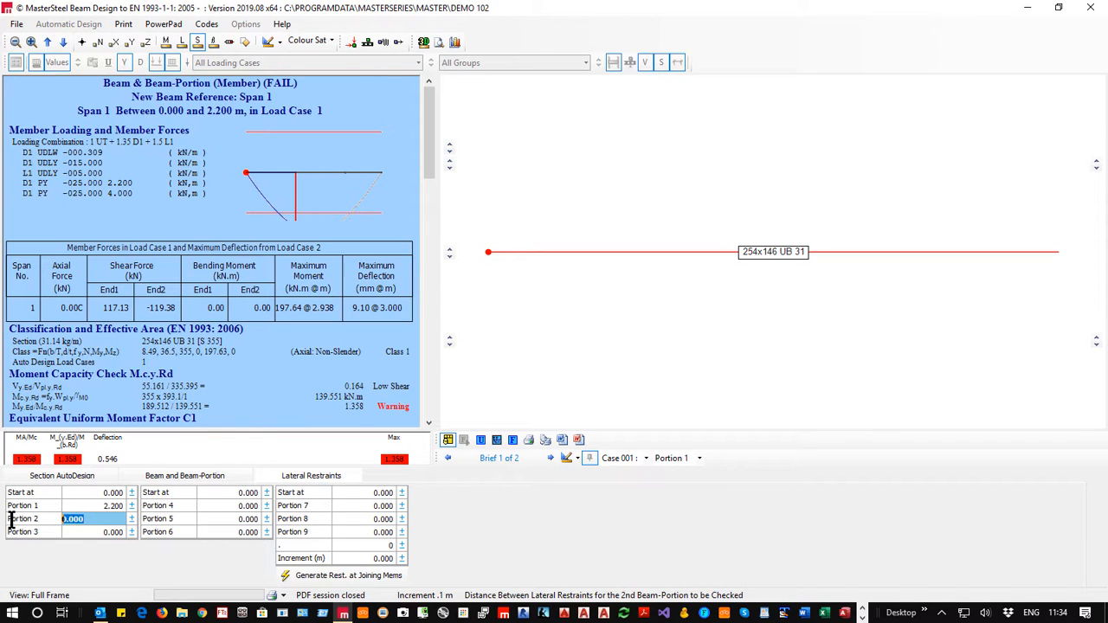
type("1.8")
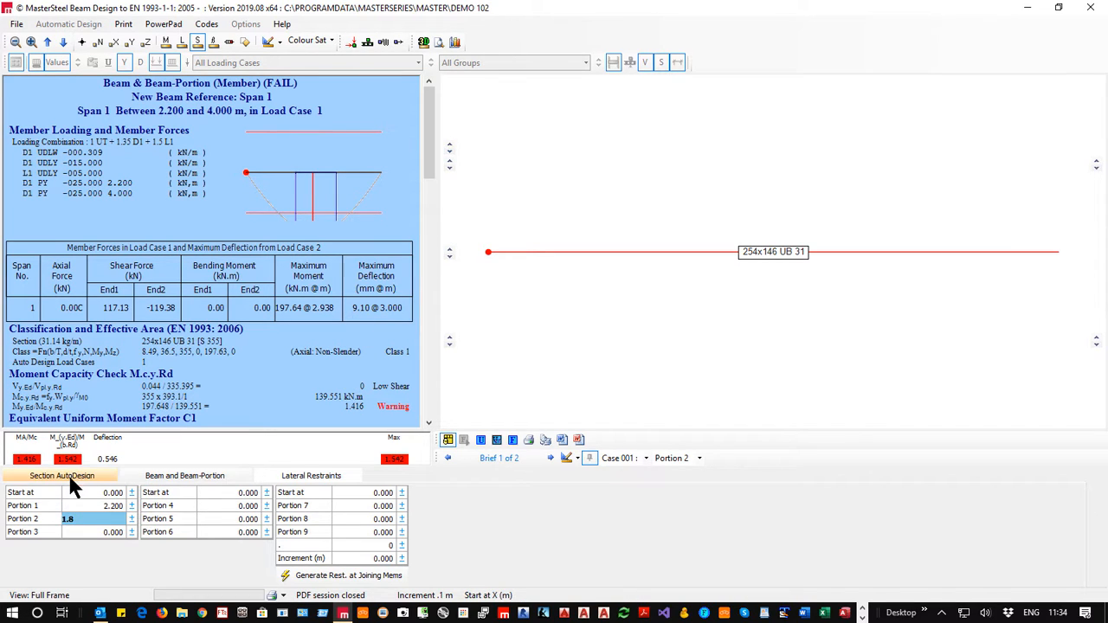
- Step the span 1 section through 254x146 UB 37 and 305x102 UB 25 to 305x127 UB 42
left_click(63, 474)
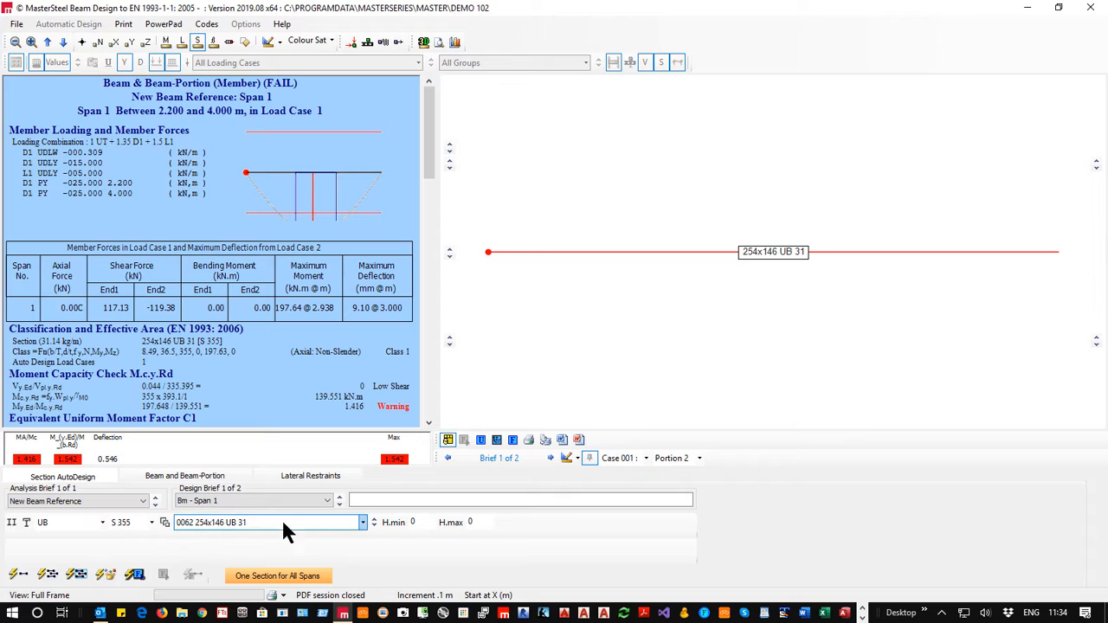
left_click(374, 523)
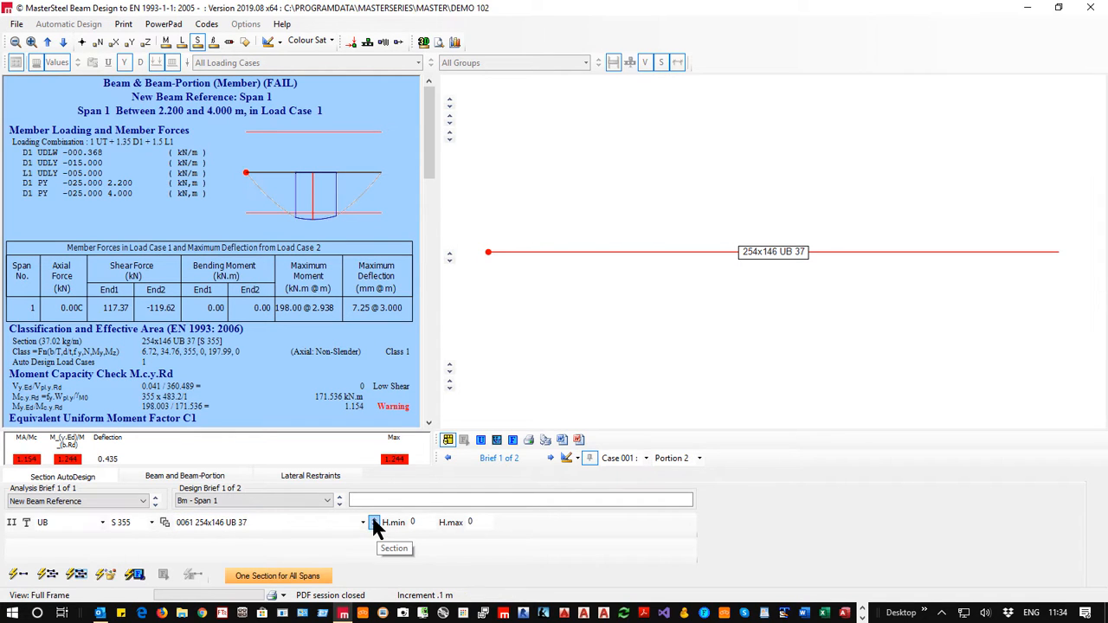
left_click(374, 523)
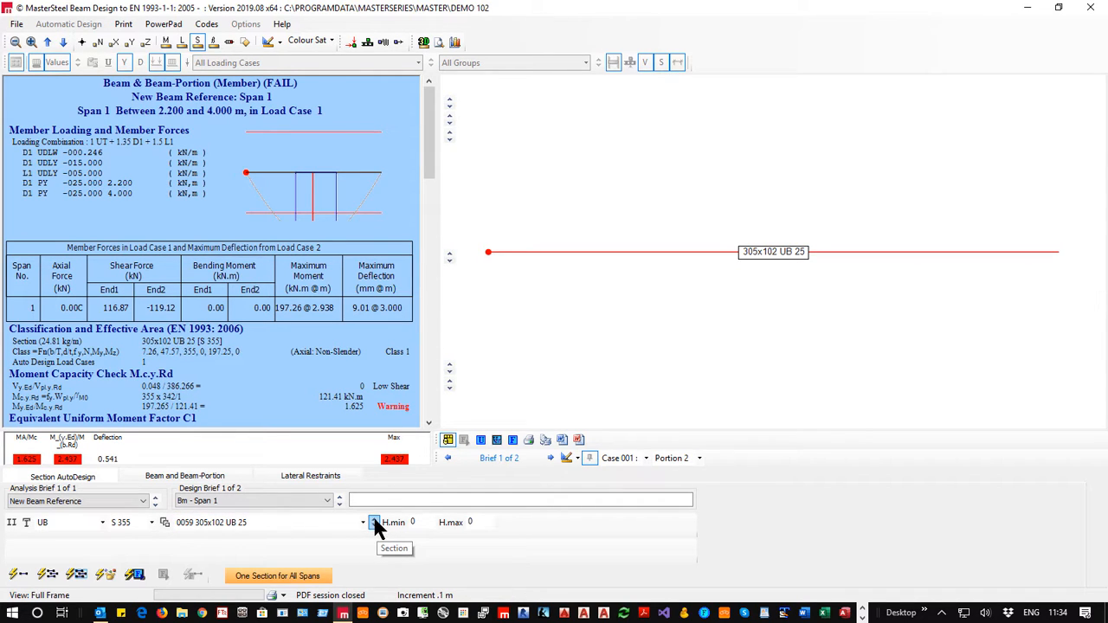
left_click(374, 523)
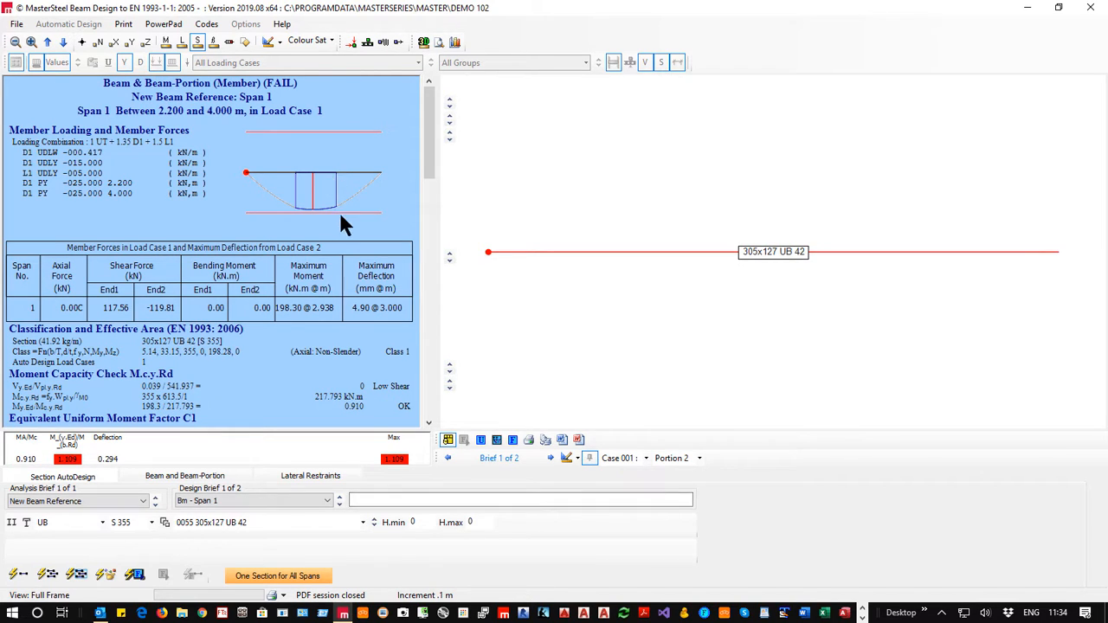
mouse_move(339, 215)
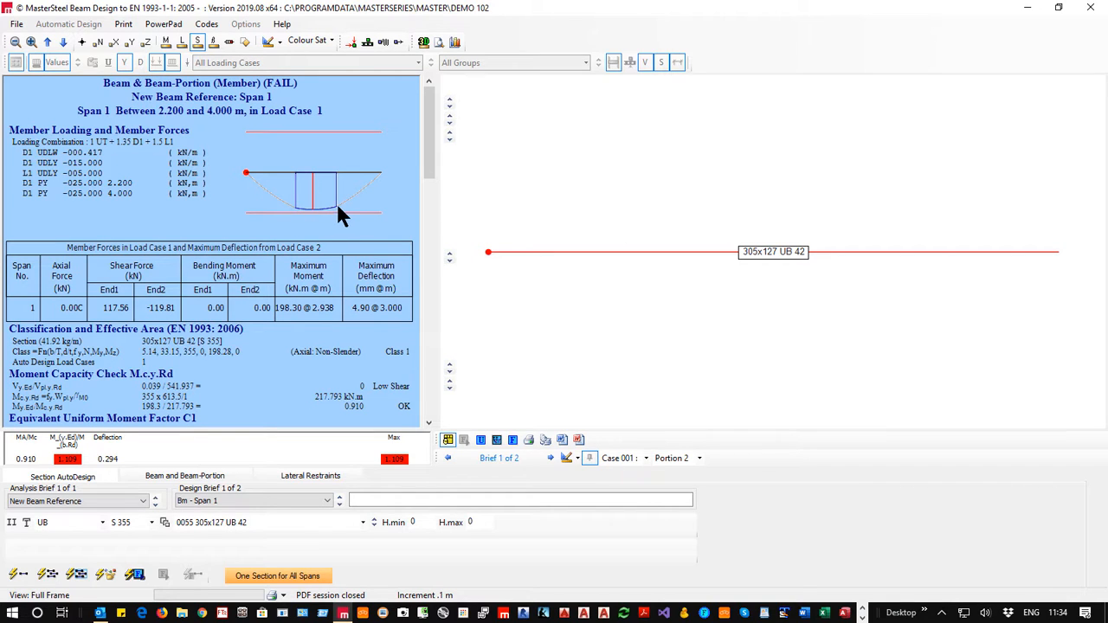
mouse_move(152, 395)
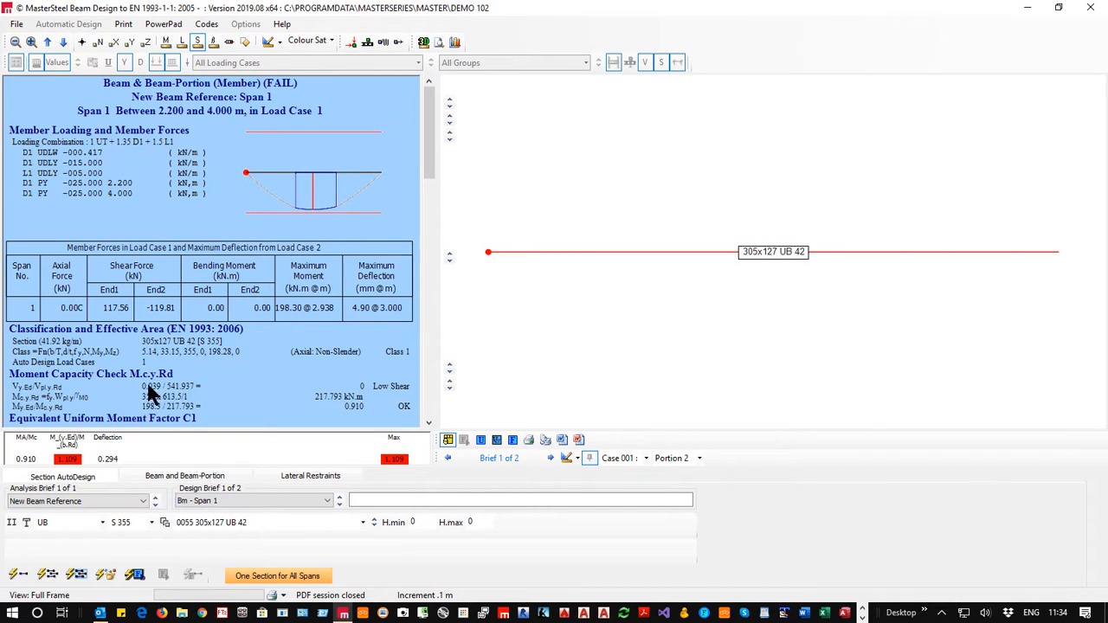
mouse_move(338, 194)
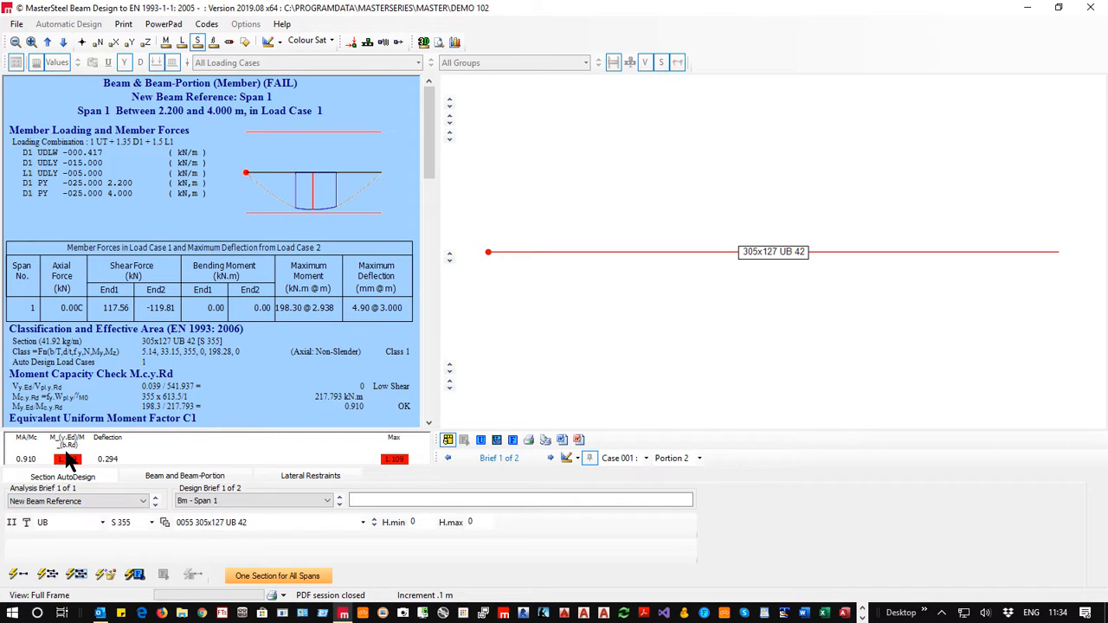
mouse_move(118, 467)
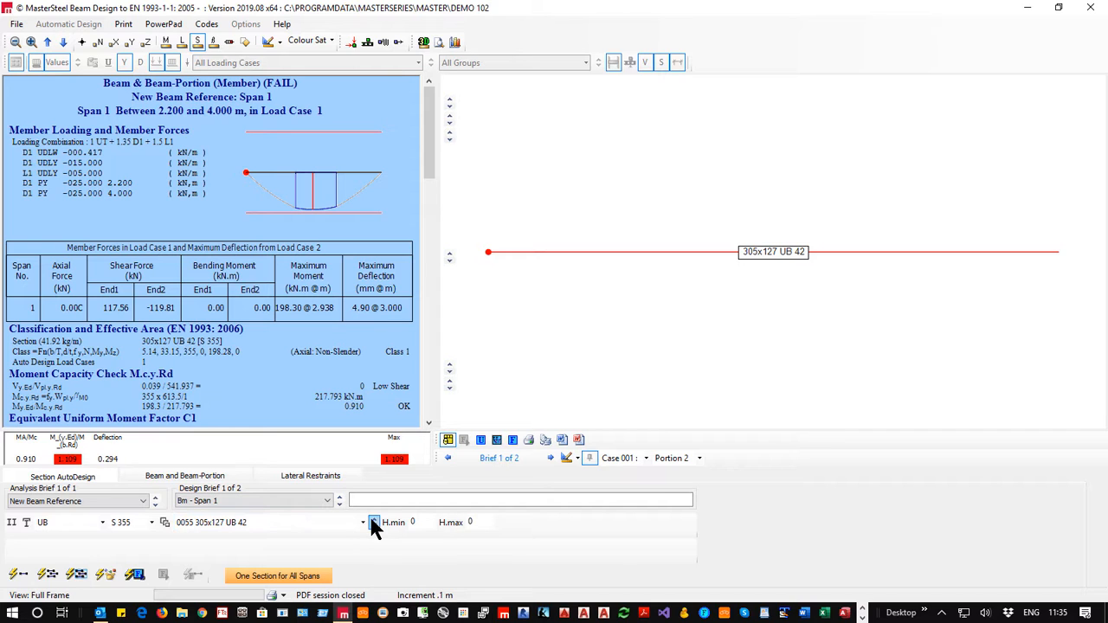
- Try UB 48, UB 25 and UB 39 sizes, then choose 305x165 UB 40 from the section list
left_click(374, 520)
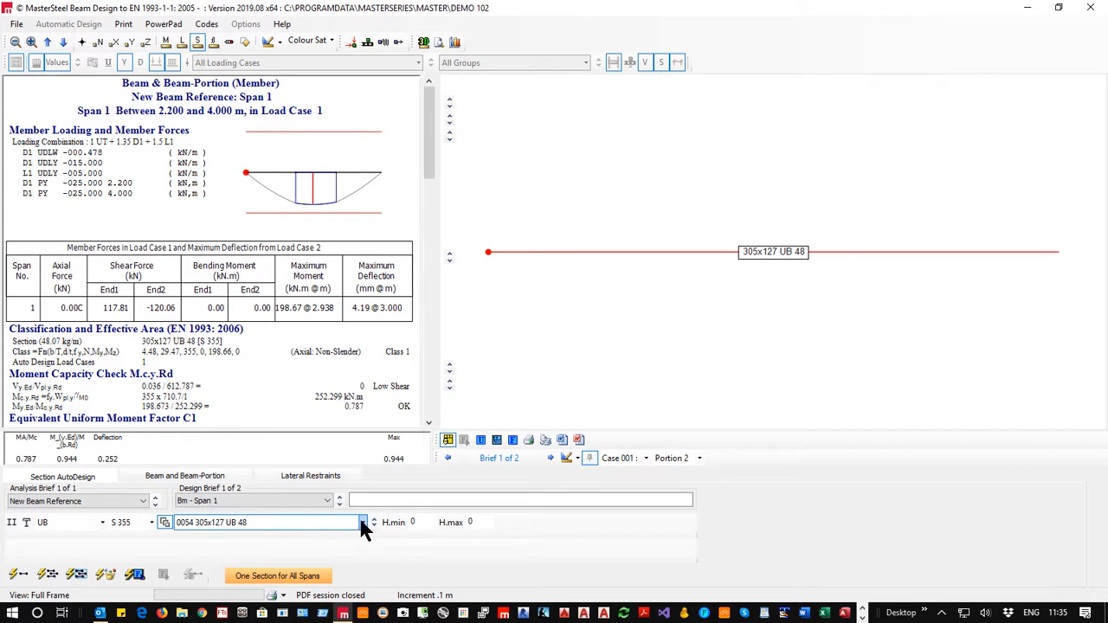
left_click(364, 523)
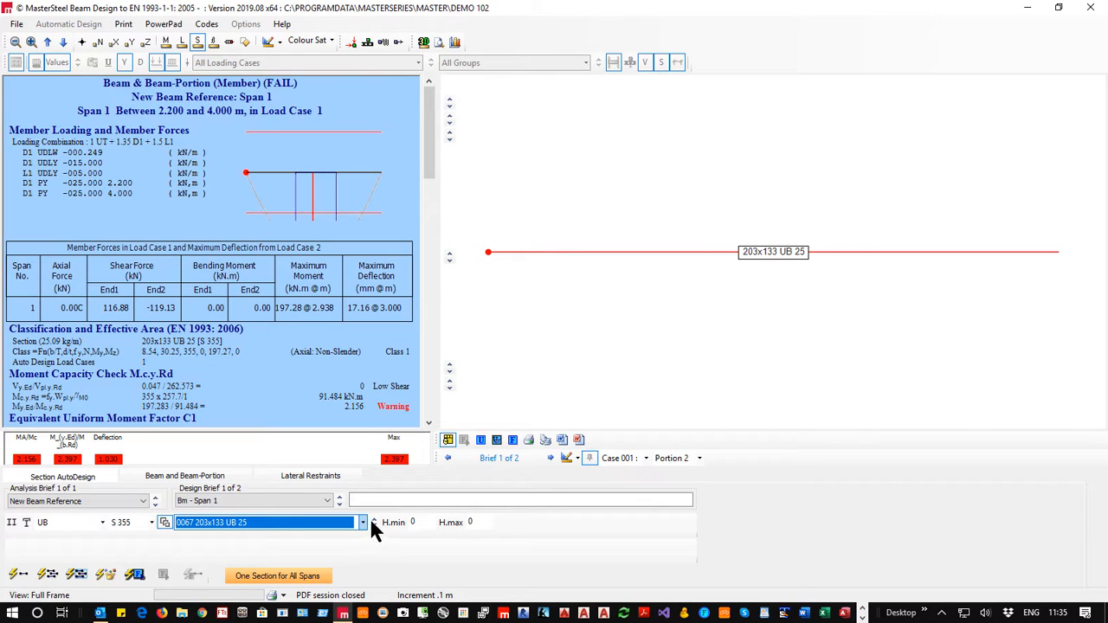
left_click(364, 523)
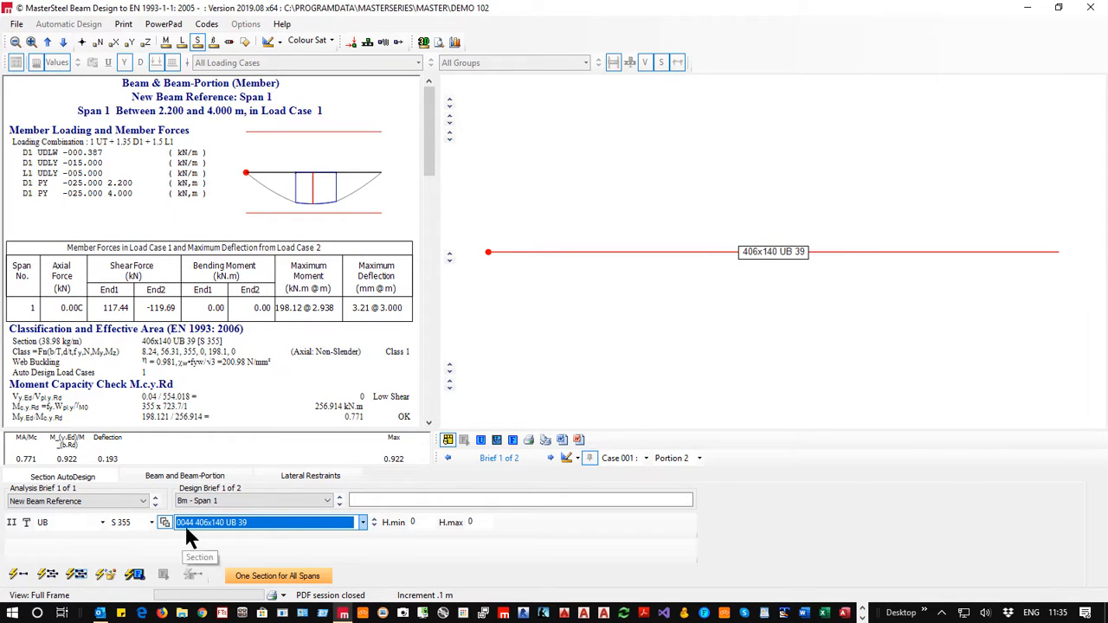
mouse_move(224, 532)
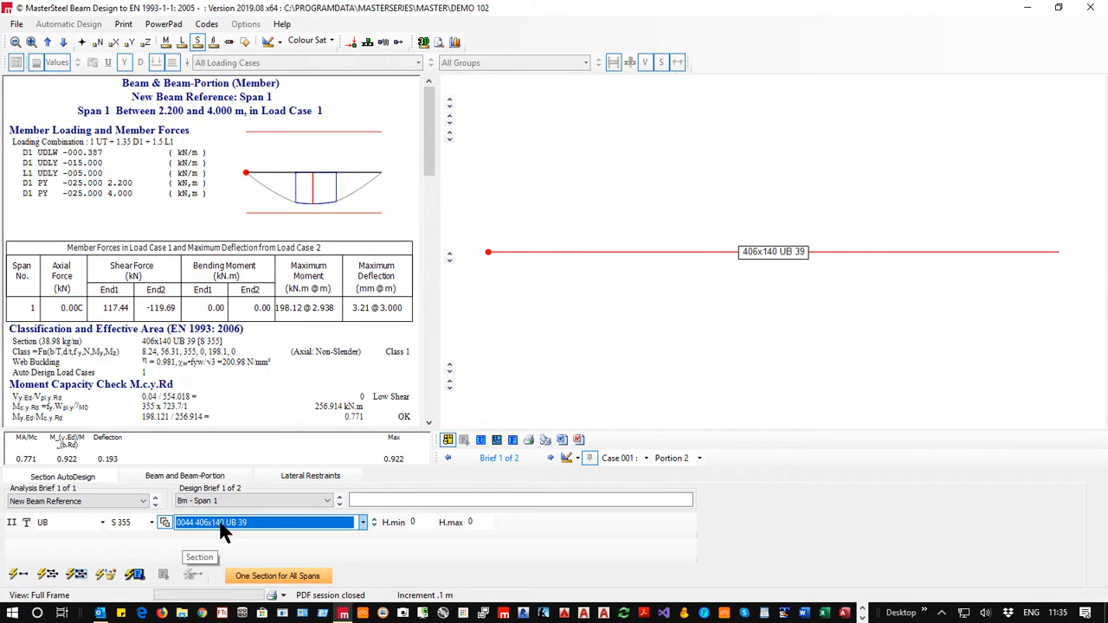
mouse_move(322, 537)
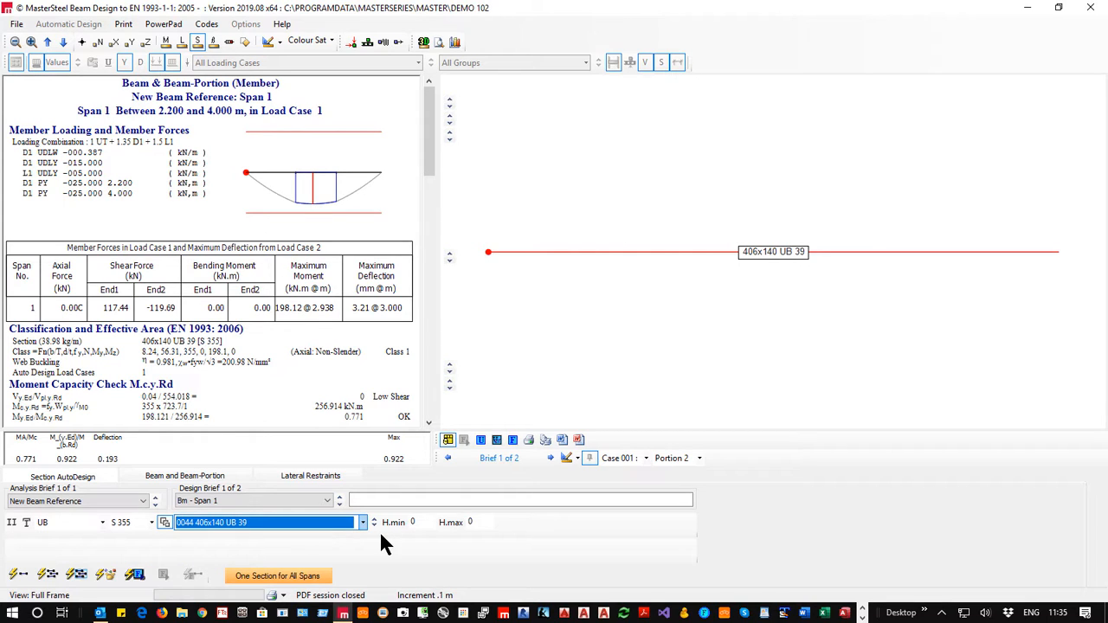
left_click(363, 523)
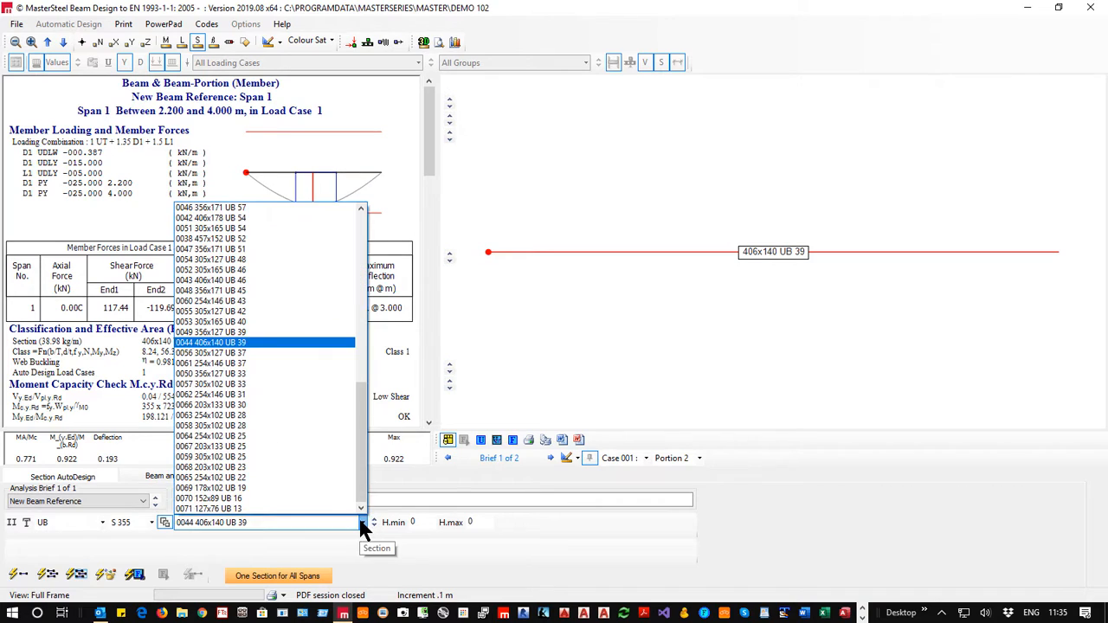
mouse_move(269, 354)
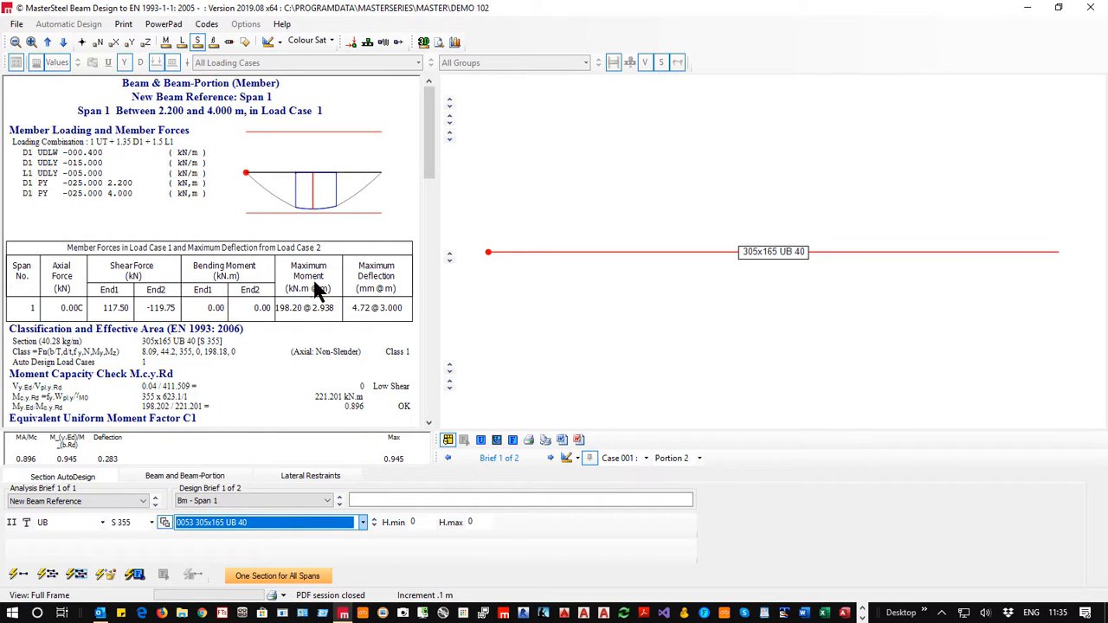
mouse_move(274, 523)
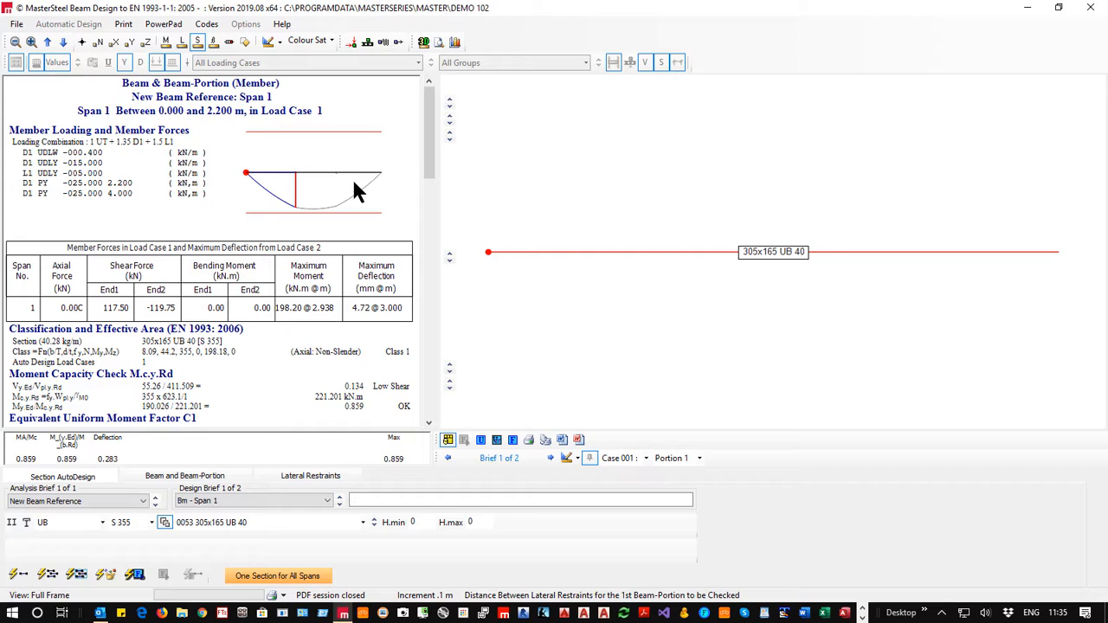
mouse_move(281, 171)
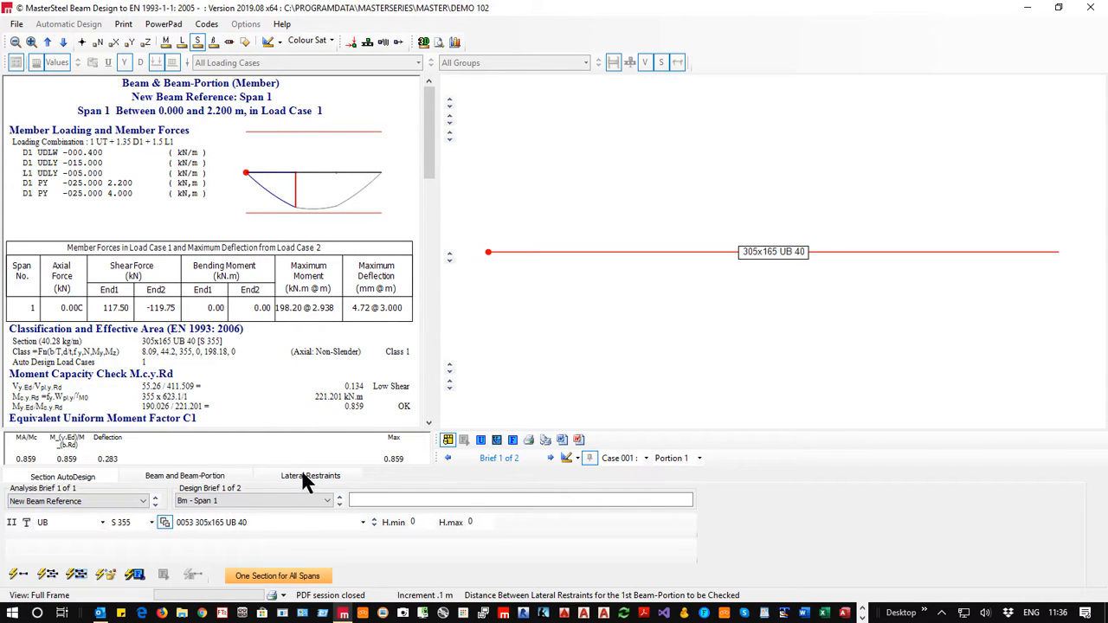
- Review the 2.2 m and 1.8 m lateral restraint portions, then the beam-portion design settings
left_click(310, 475)
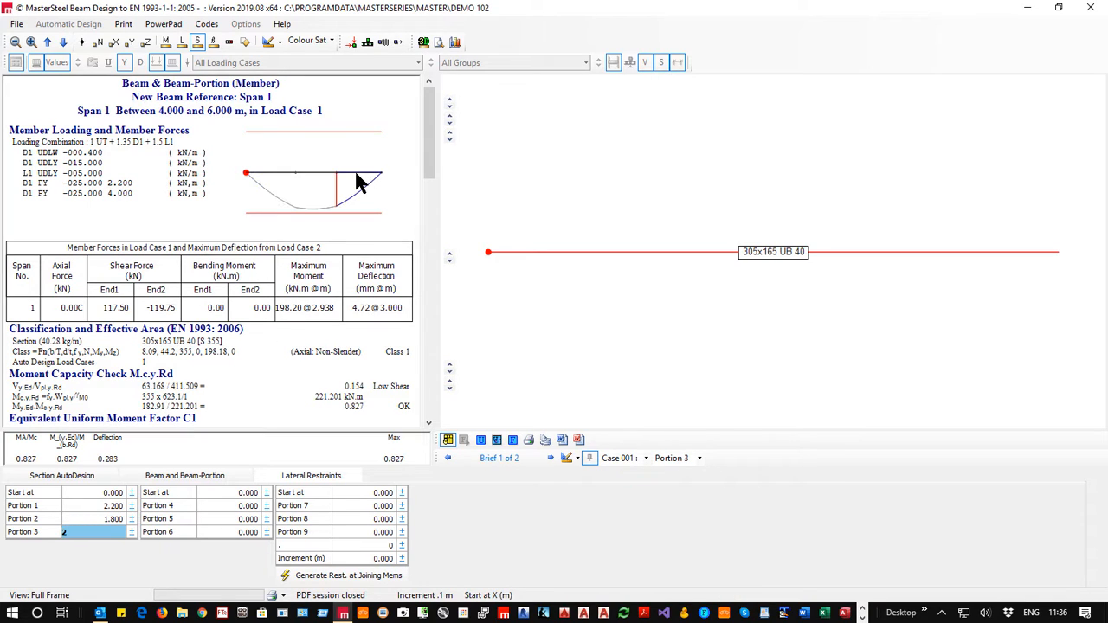
left_click(24, 506)
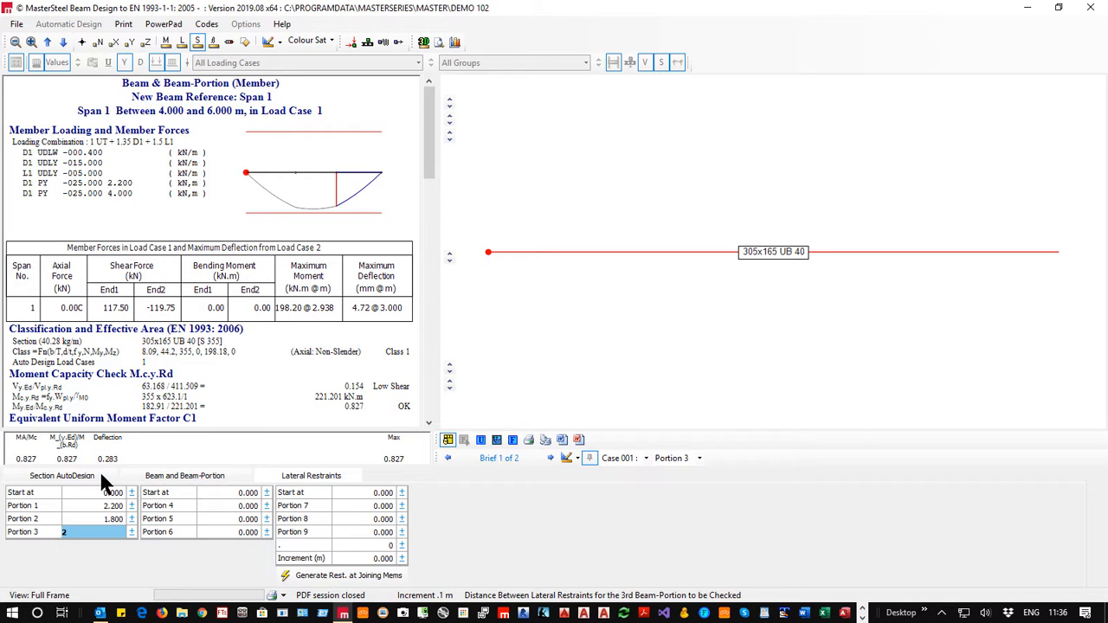
left_click(184, 475)
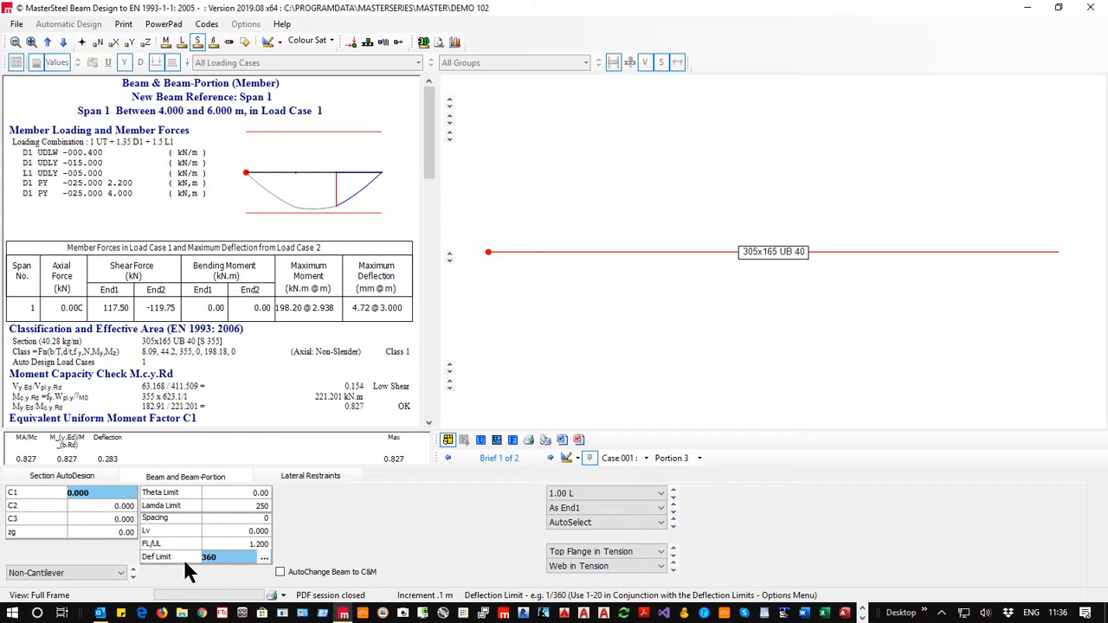
- Review the Portion 1 deflection limit, now L/500, in the beam-portion settings
scroll("down", 3)
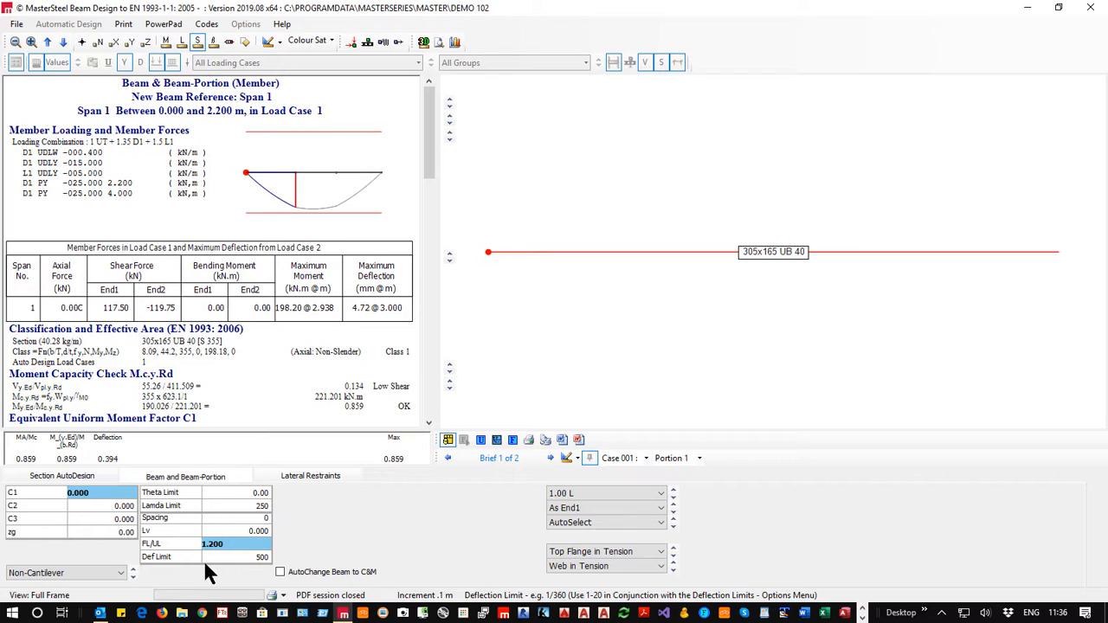
mouse_move(286, 568)
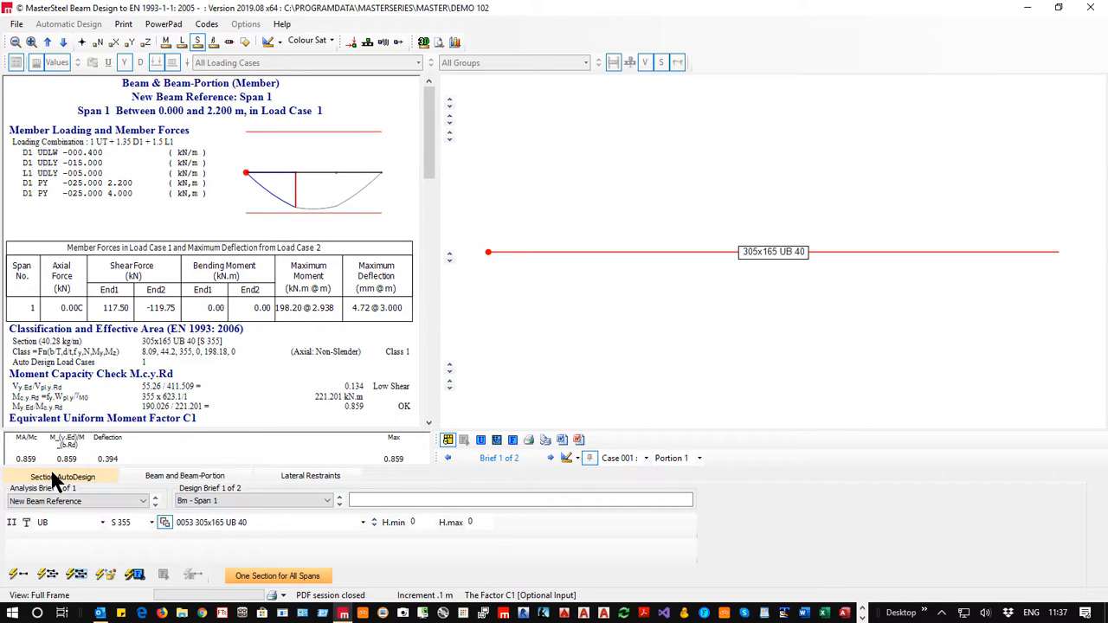
mouse_move(17, 575)
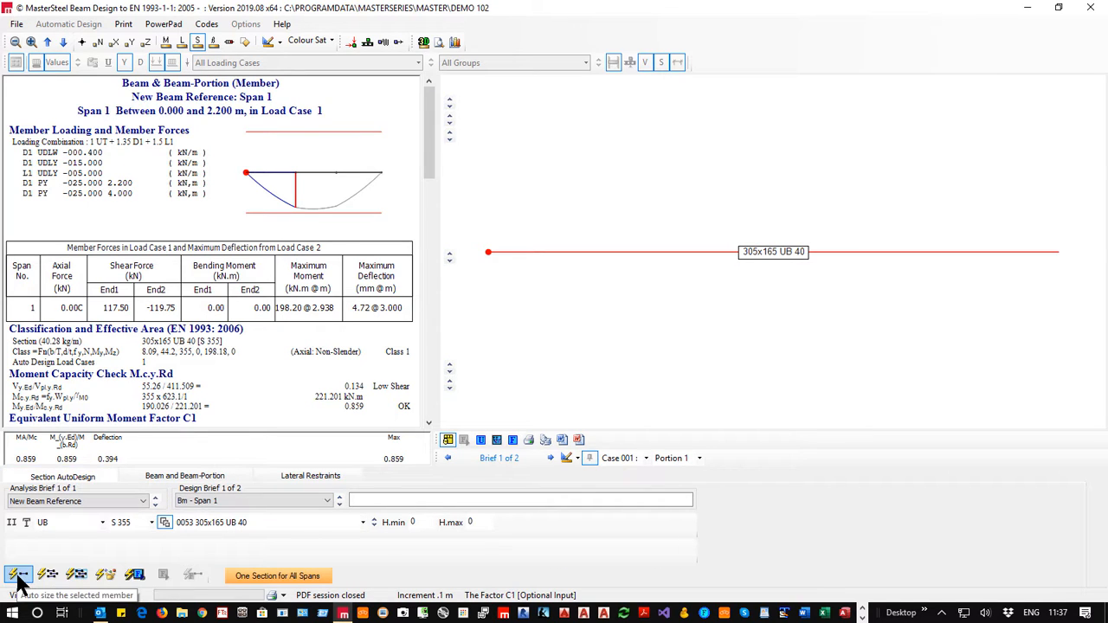
- Auto-size the member to 406x140 UB 39, then step to a 305x127 UB 48
left_click(700, 457)
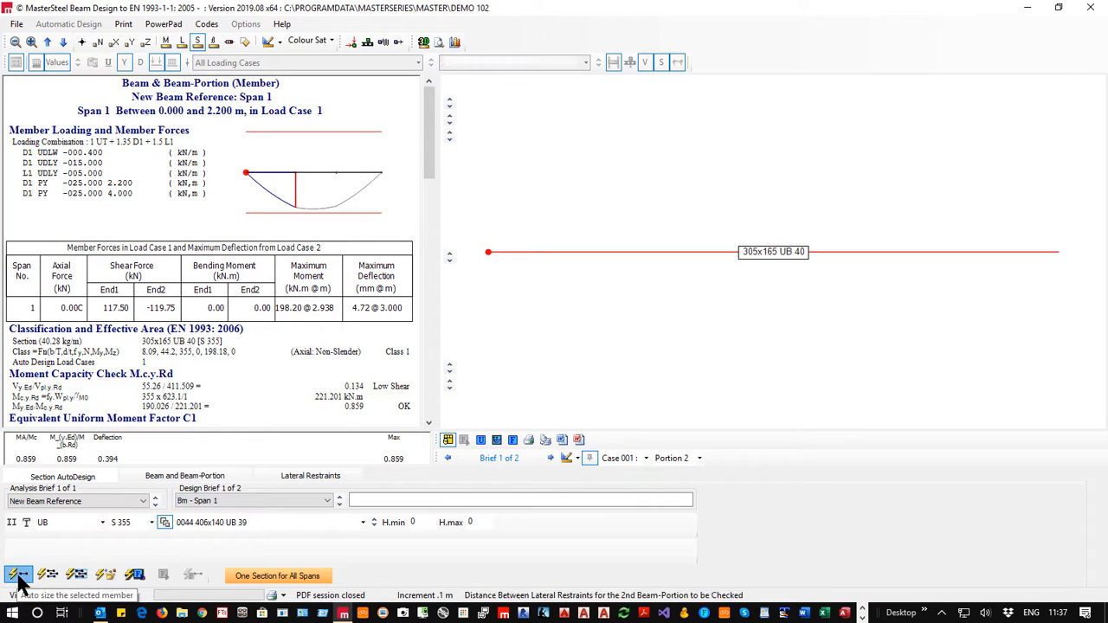
left_click(18, 575)
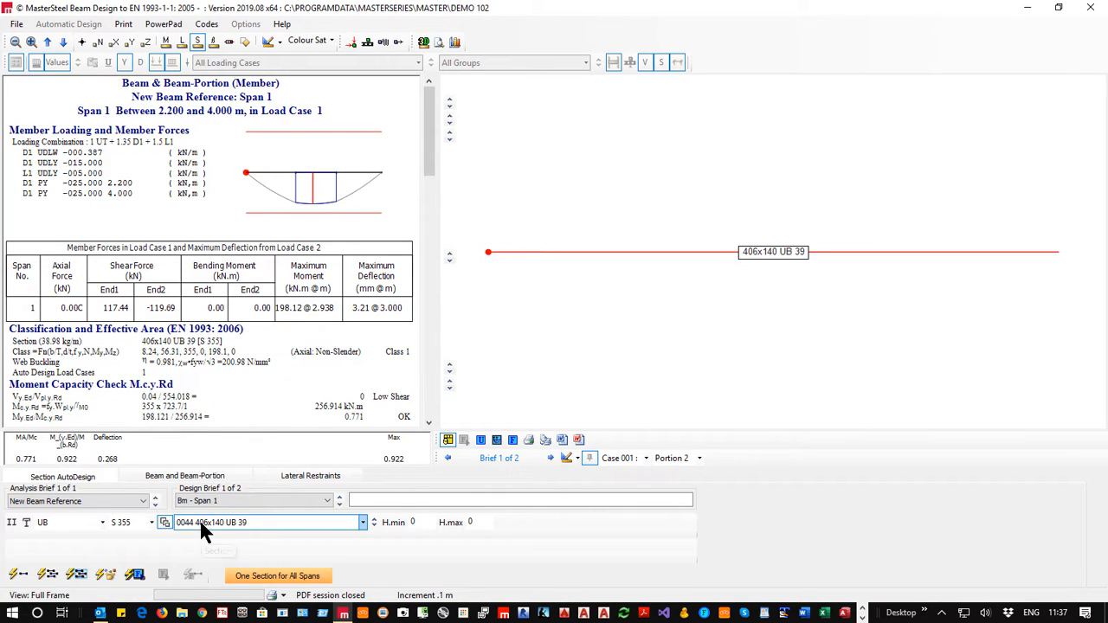
left_click(361, 523)
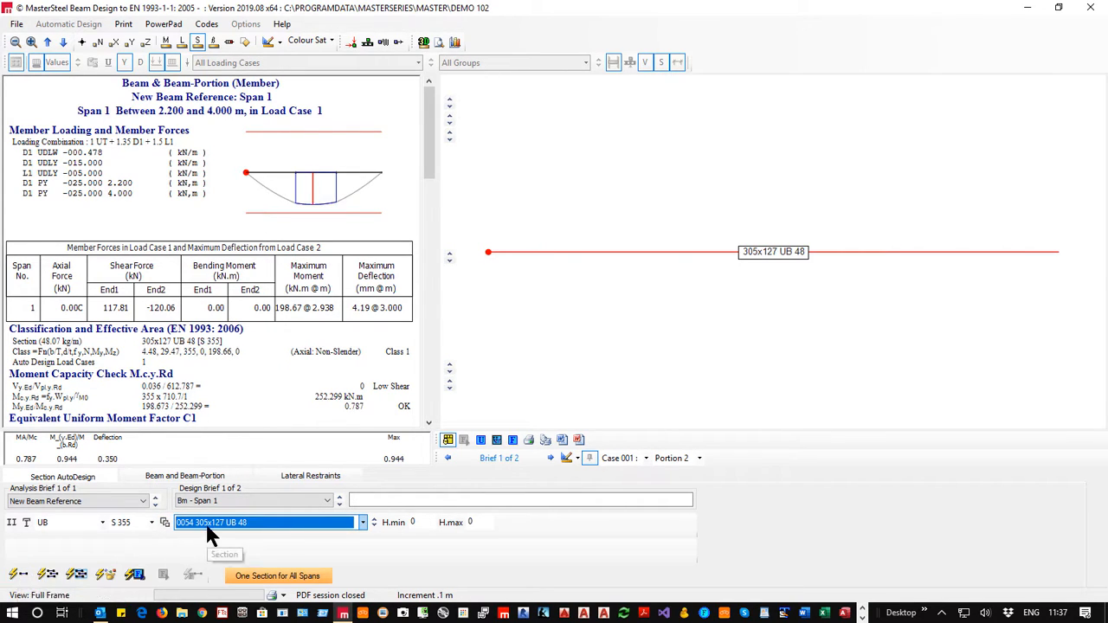
mouse_move(260, 533)
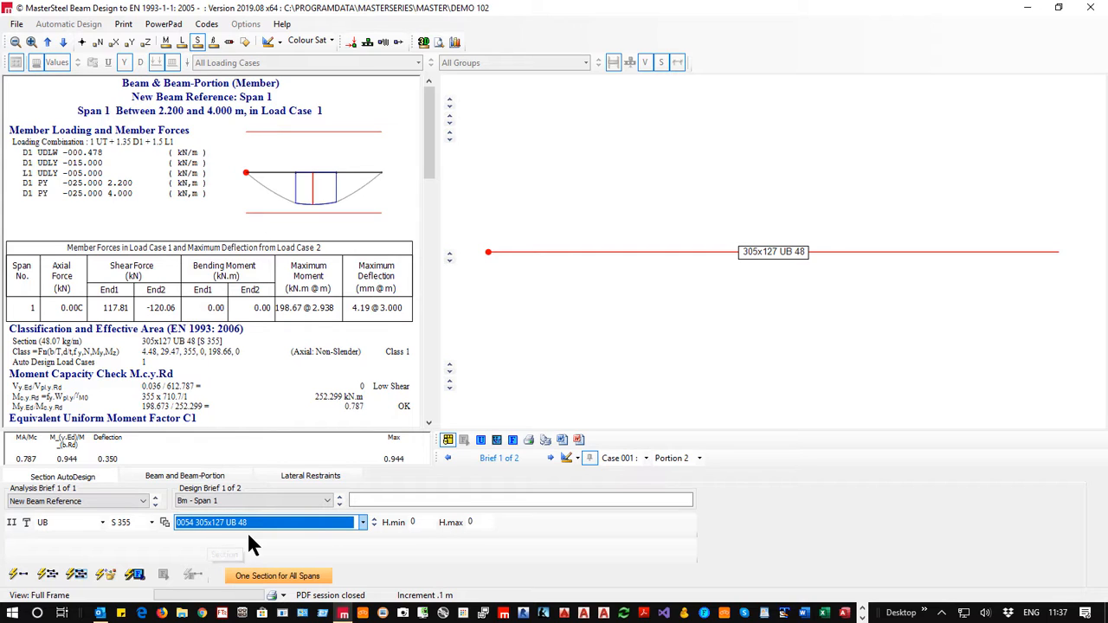
mouse_move(199, 537)
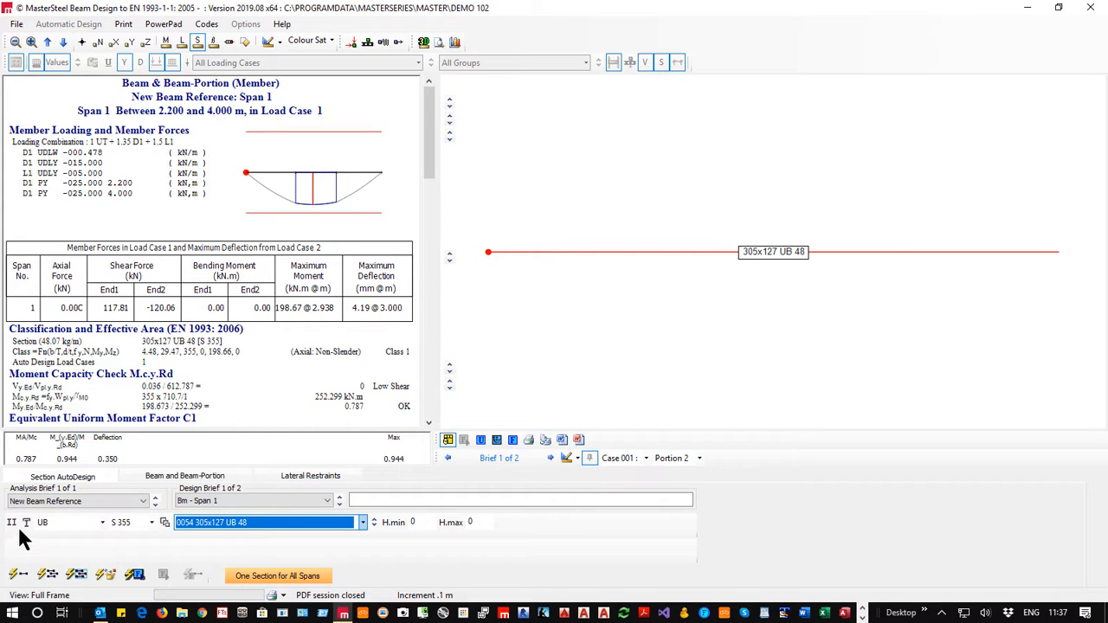
- Change the section to 254x146 UB 43 and make it a compound section with a 200x12 top plate
left_click(362, 523)
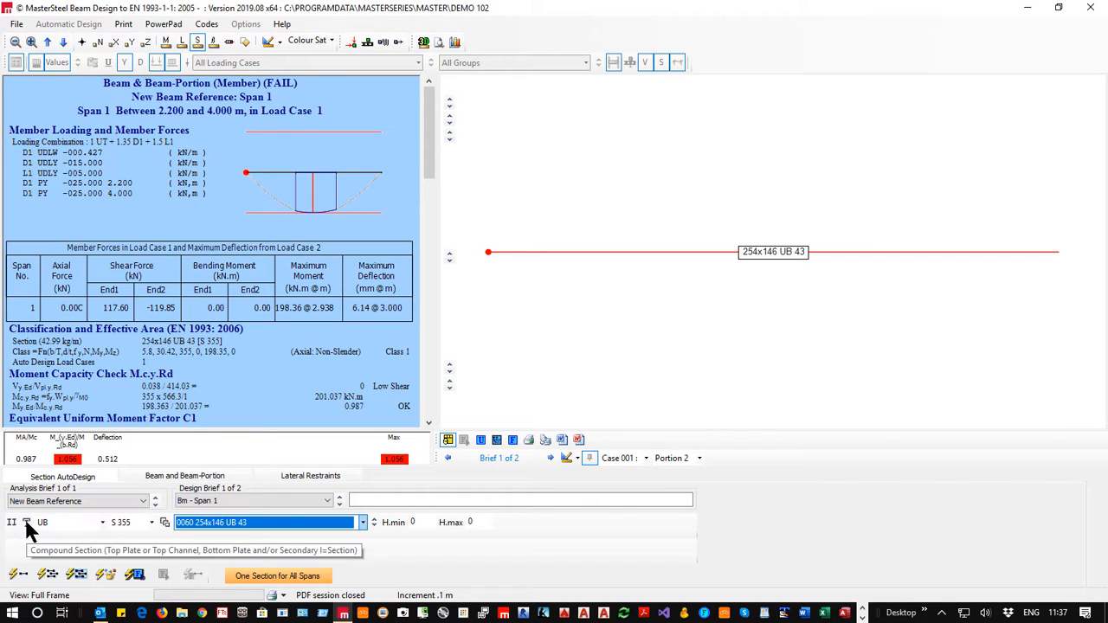
left_click(28, 523)
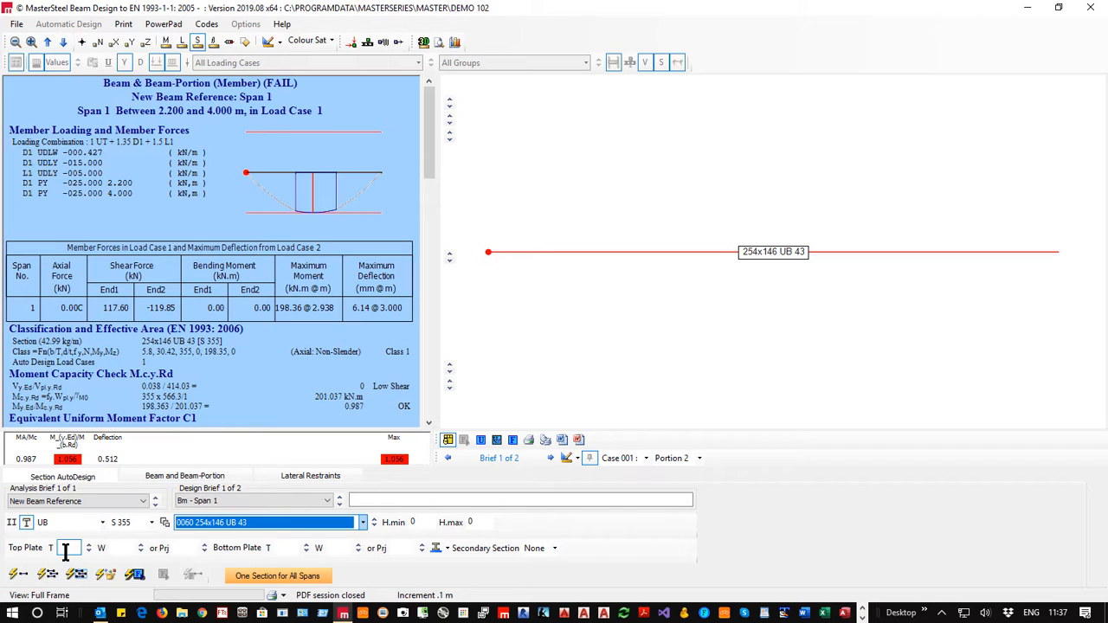
mouse_move(277, 547)
type("12")
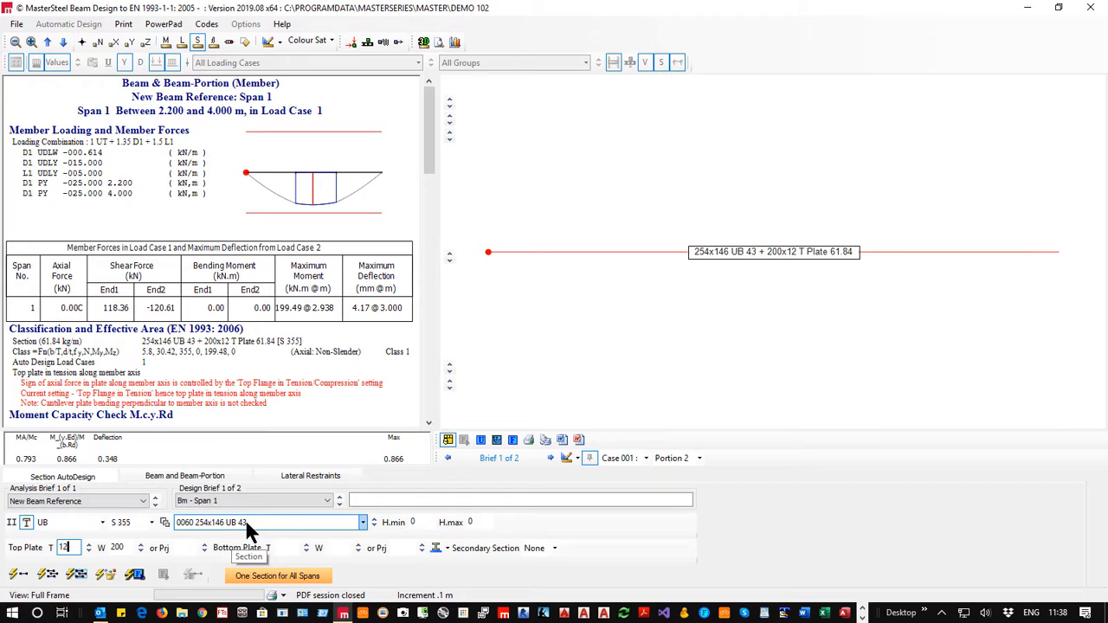
mouse_move(260, 529)
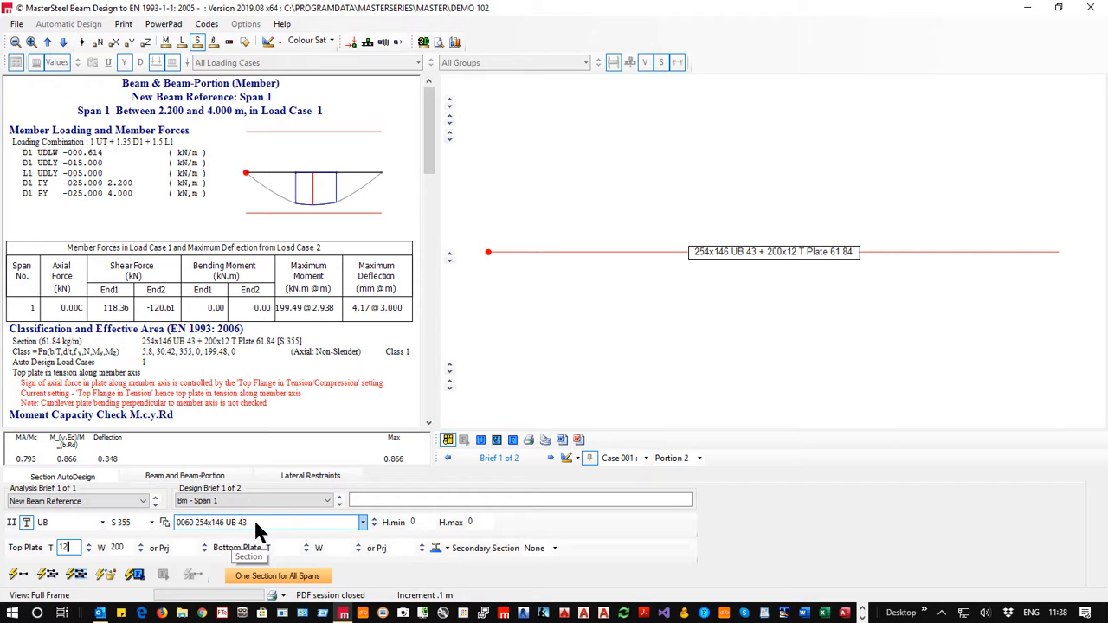